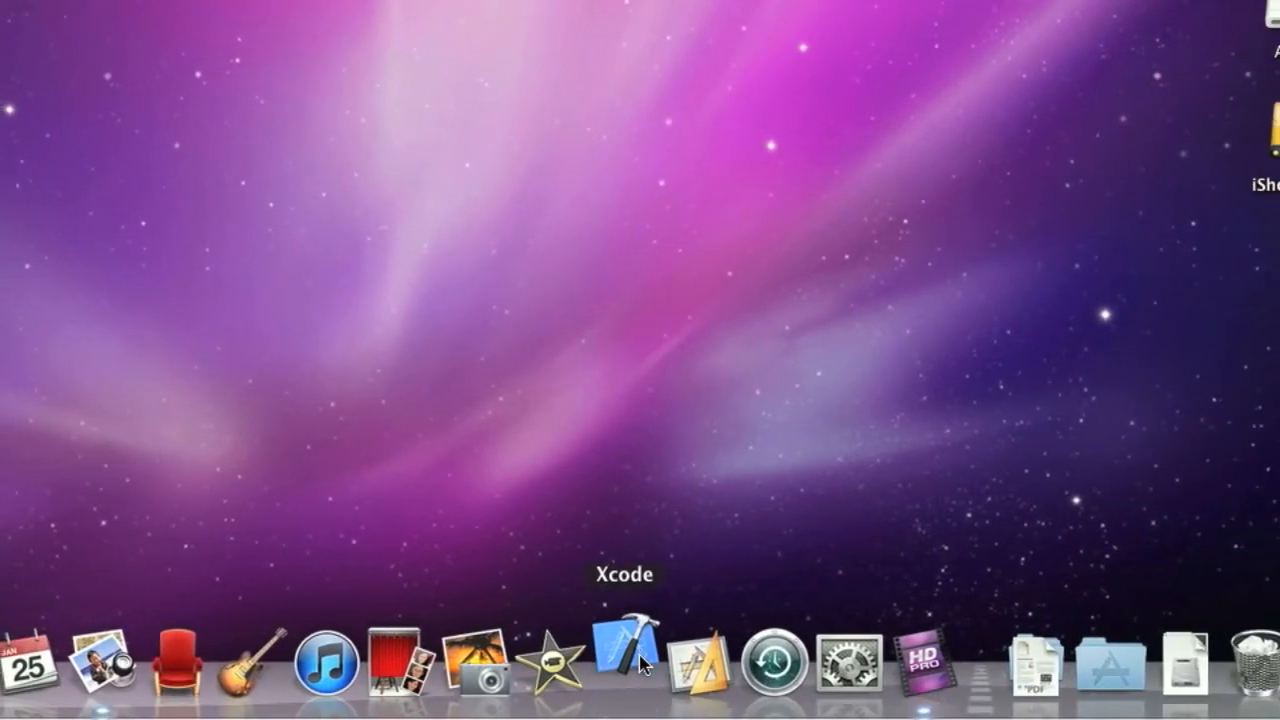
Start Xcode and create a View-based iPhone Application project named Addition saved in Documents.
left_click(624, 662)
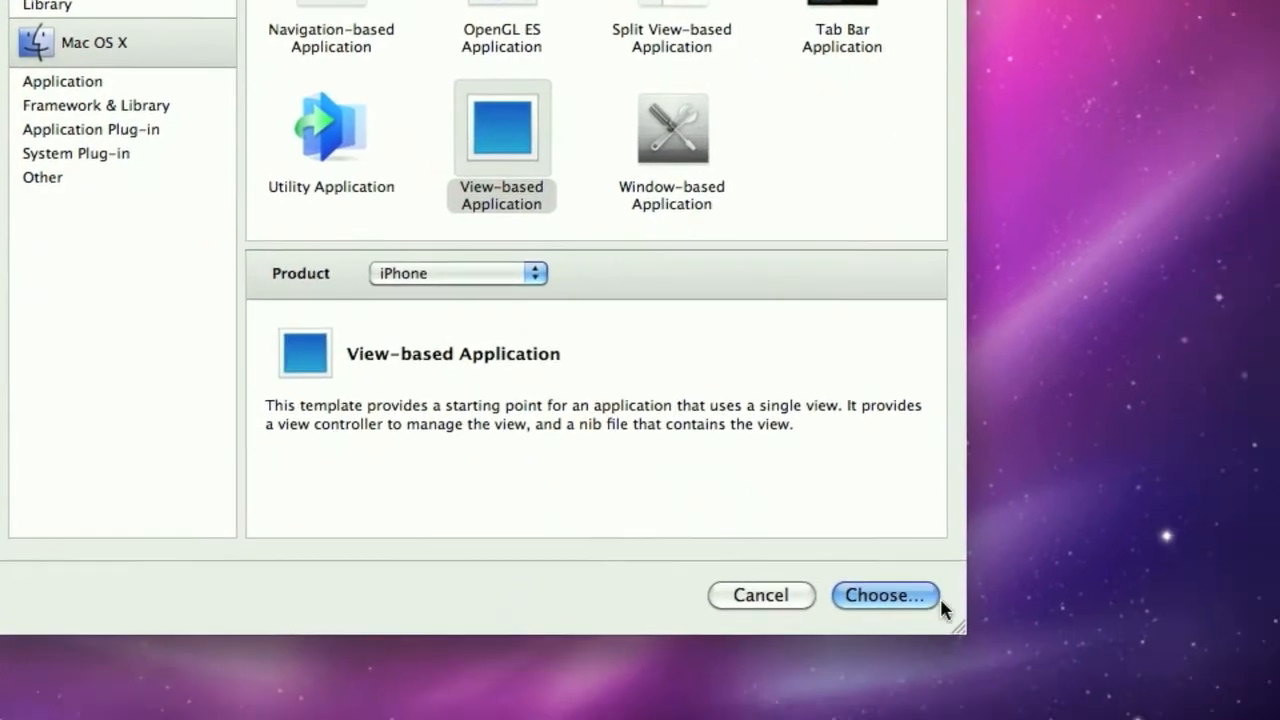
left_click(884, 596)
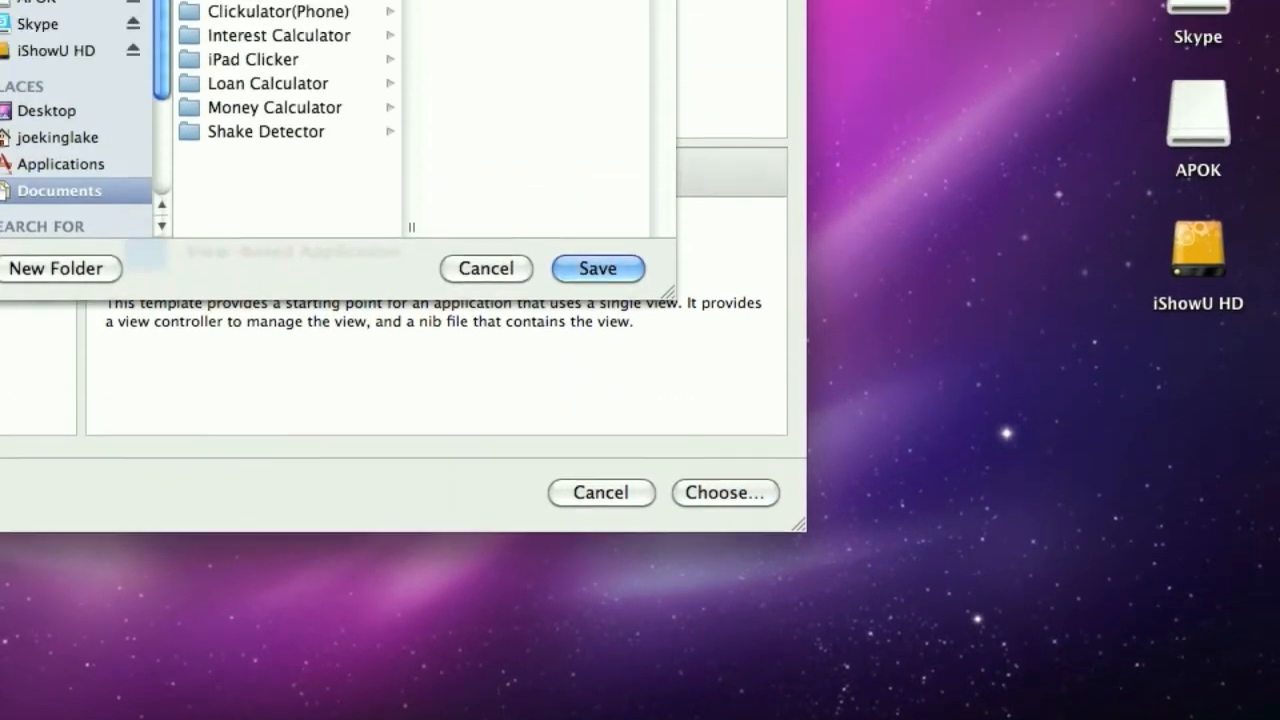
type("Ad")
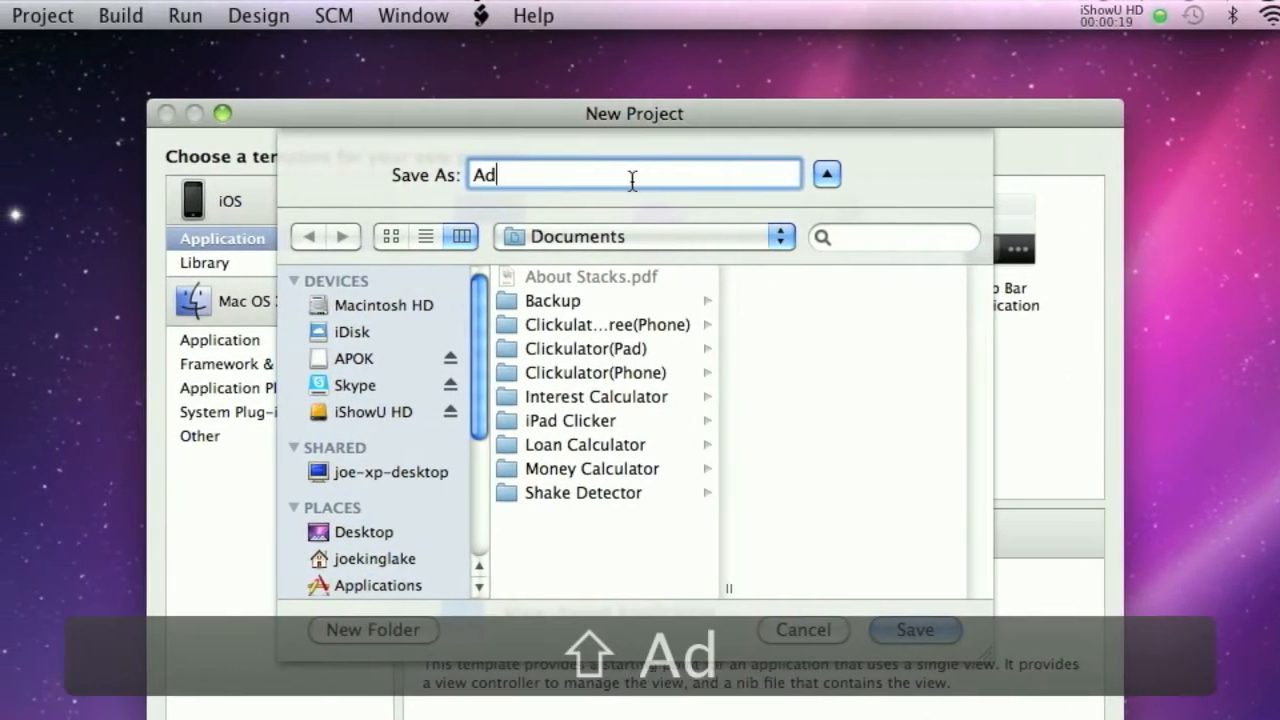
type("dition")
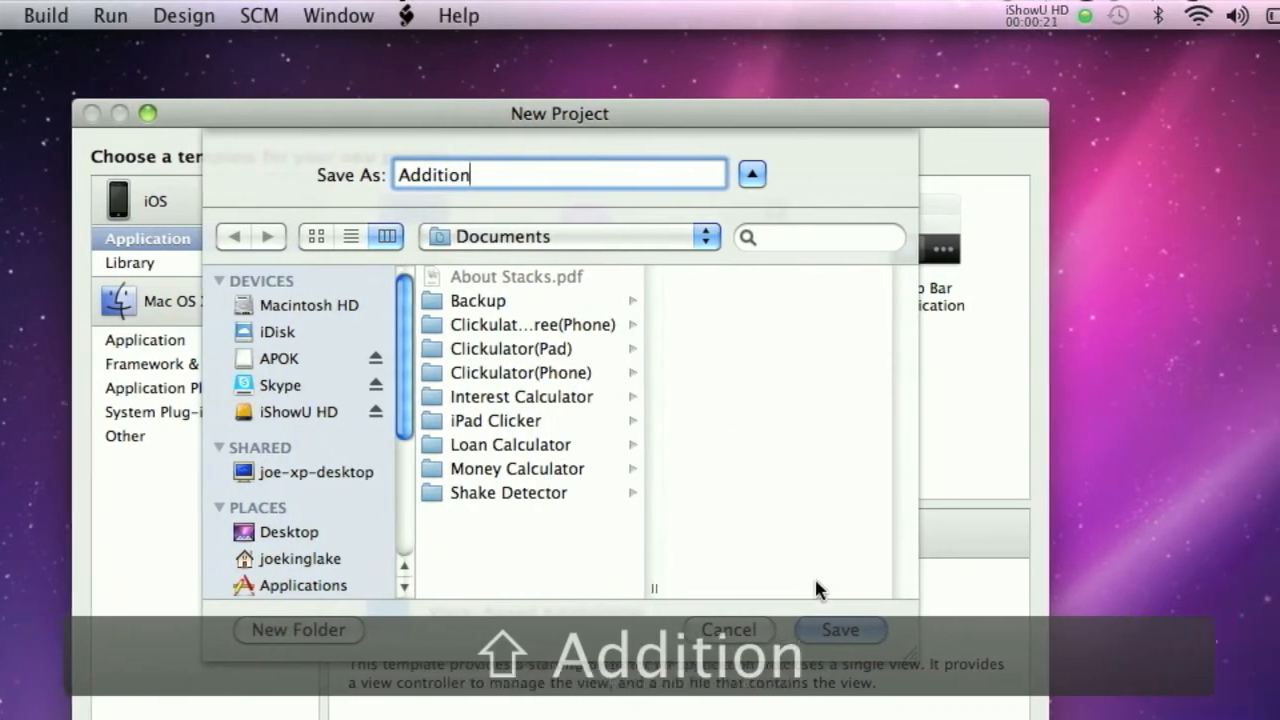
left_click(840, 630)
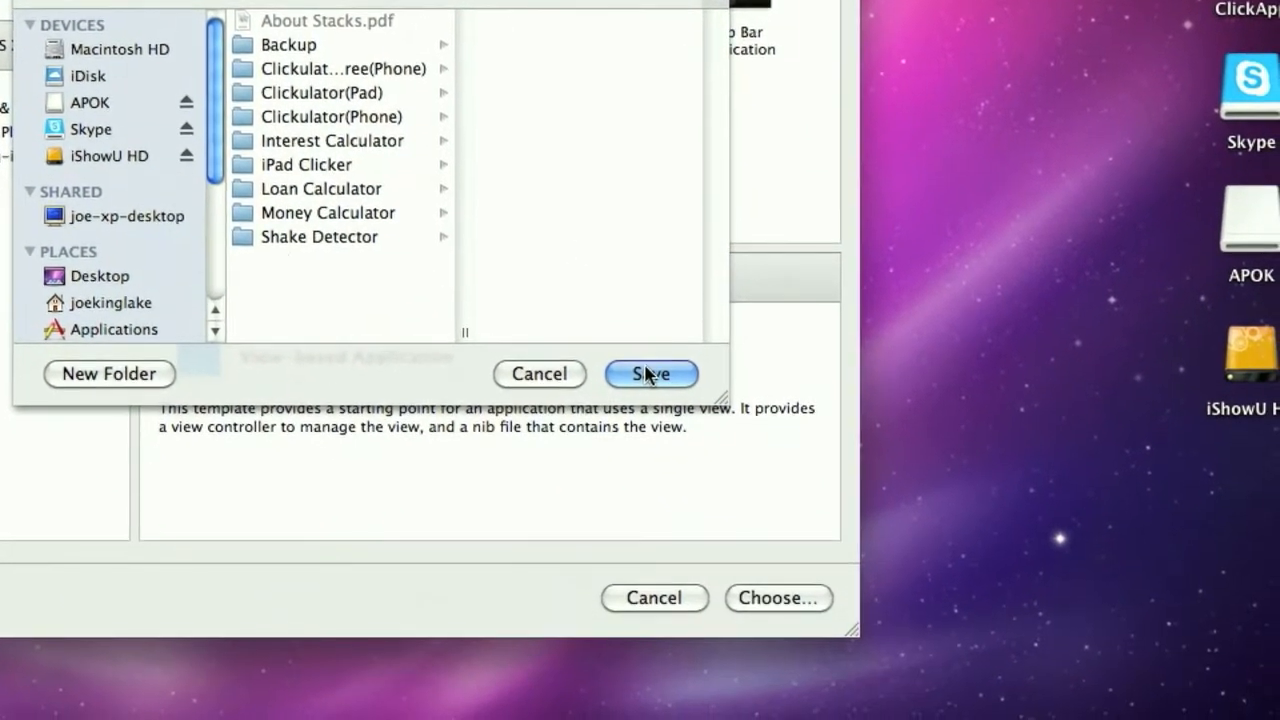
left_click(652, 374)
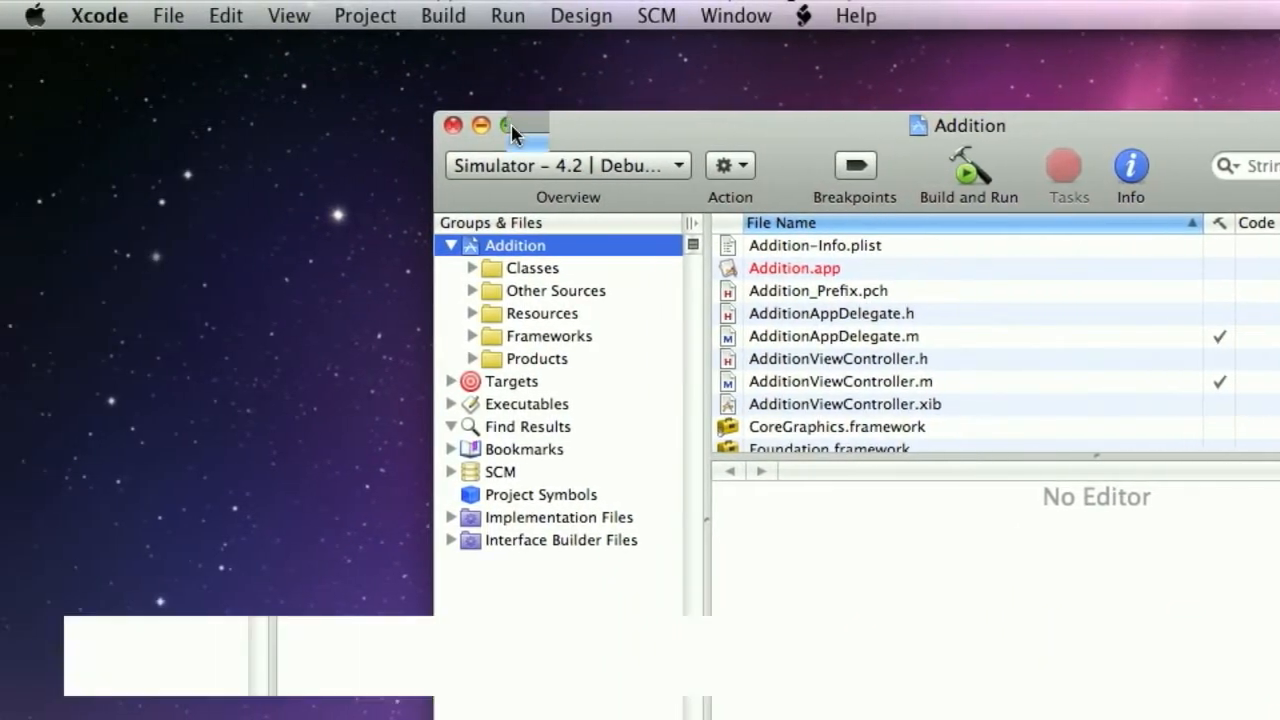
Declare IBOutlet UITextField *number1 and *number2 in AdditionViewController.h.
left_click(510, 124)
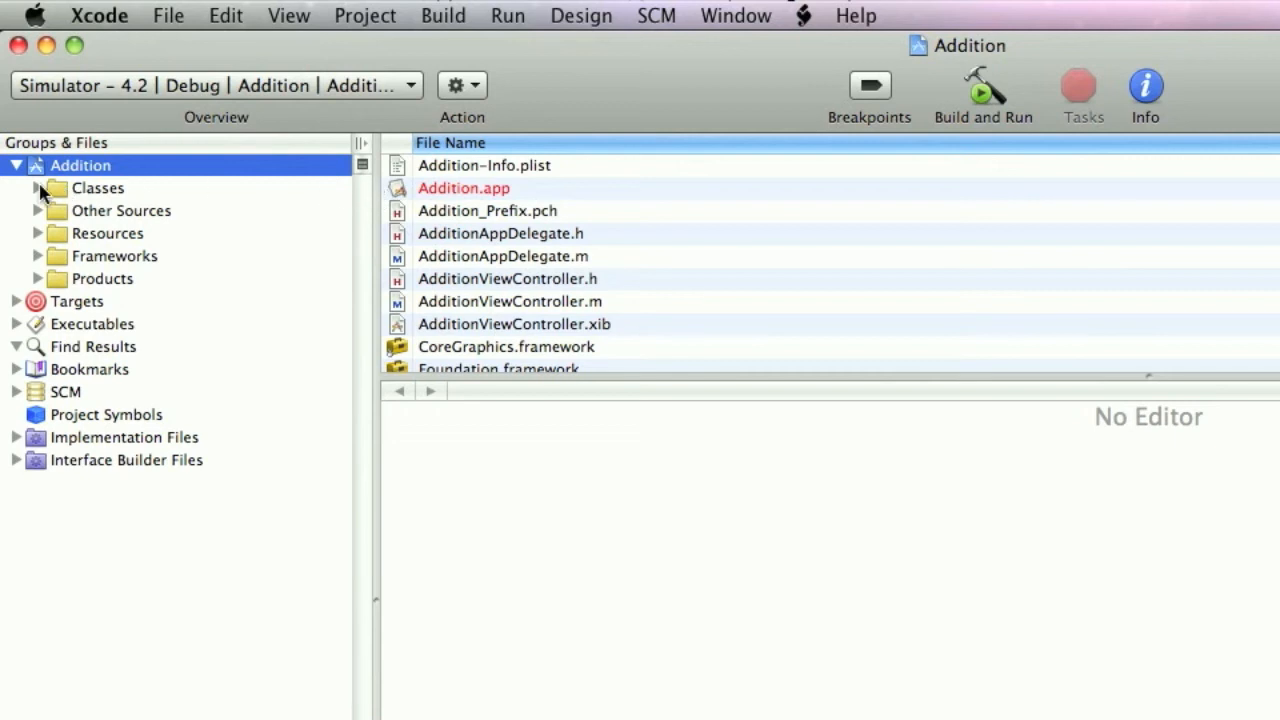
left_click(180, 256)
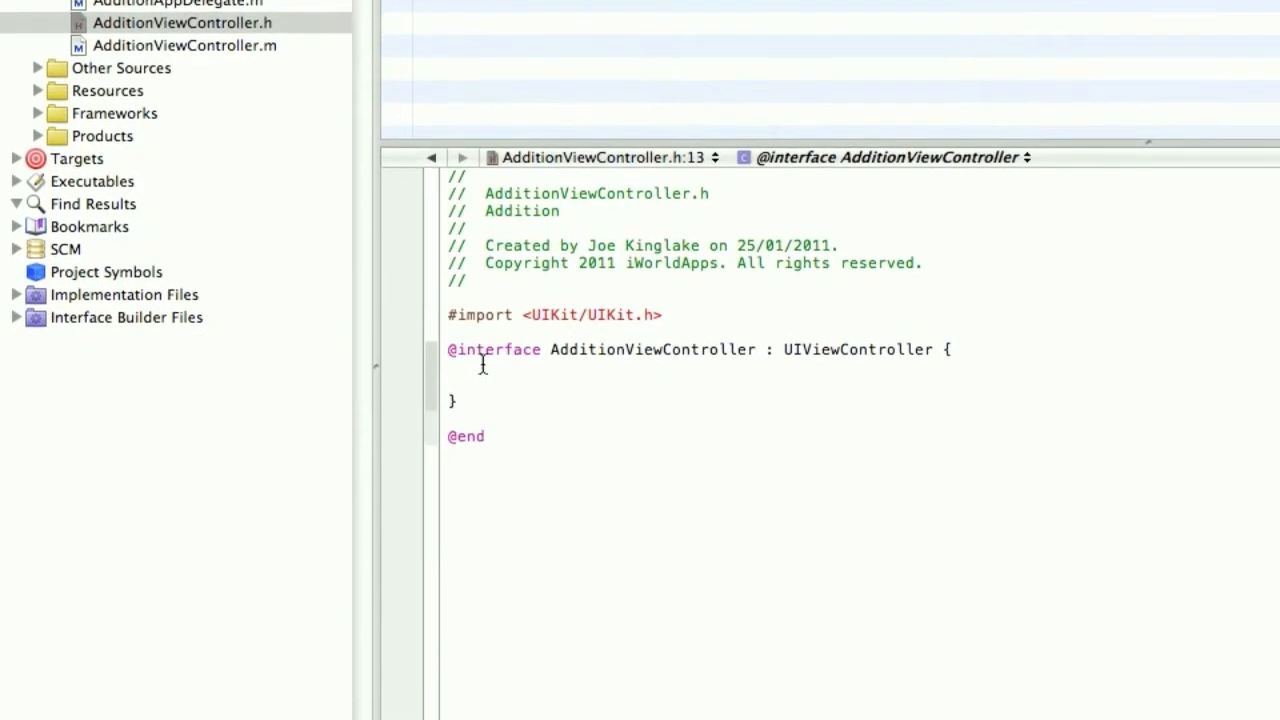
type("IBAction")
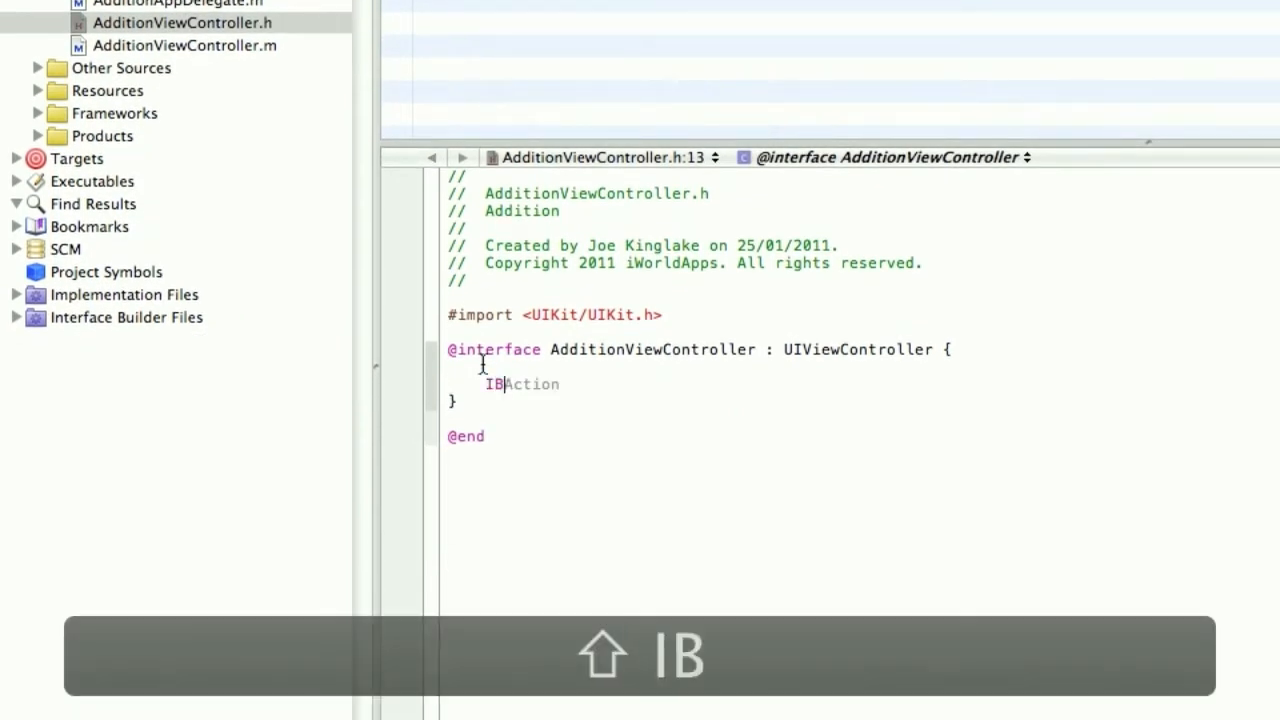
type("Outlet")
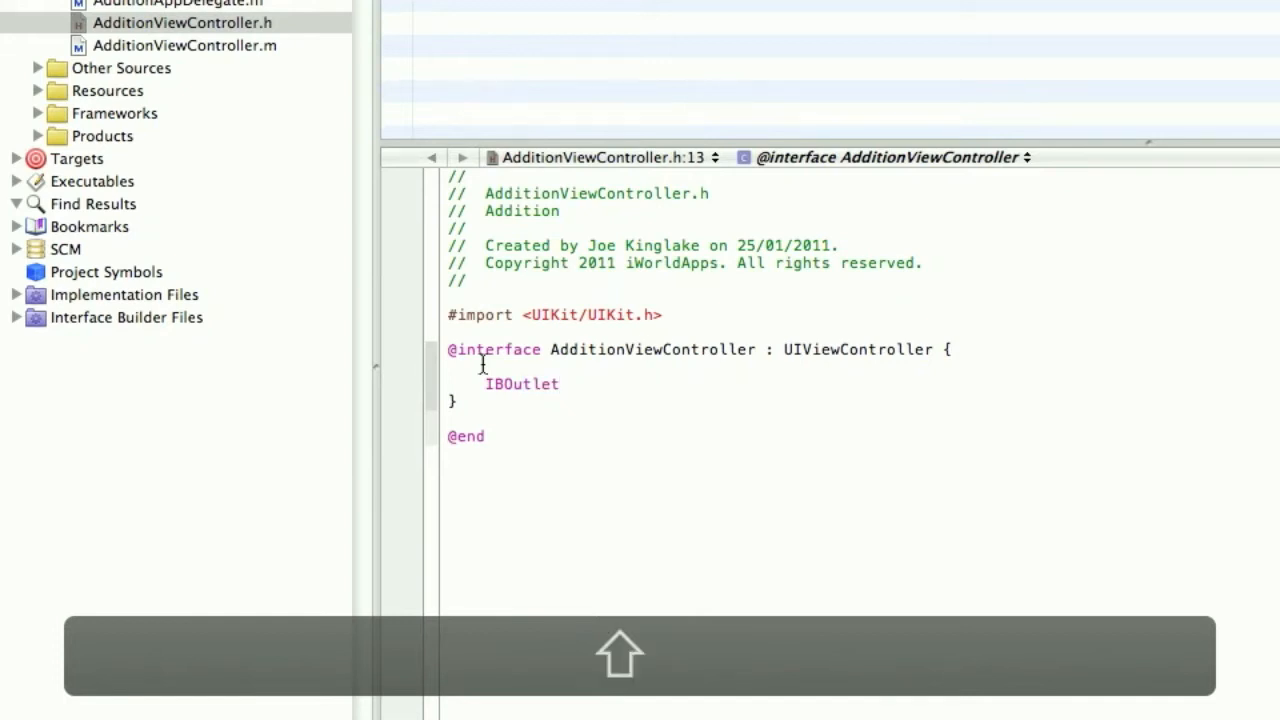
type("UITextView")
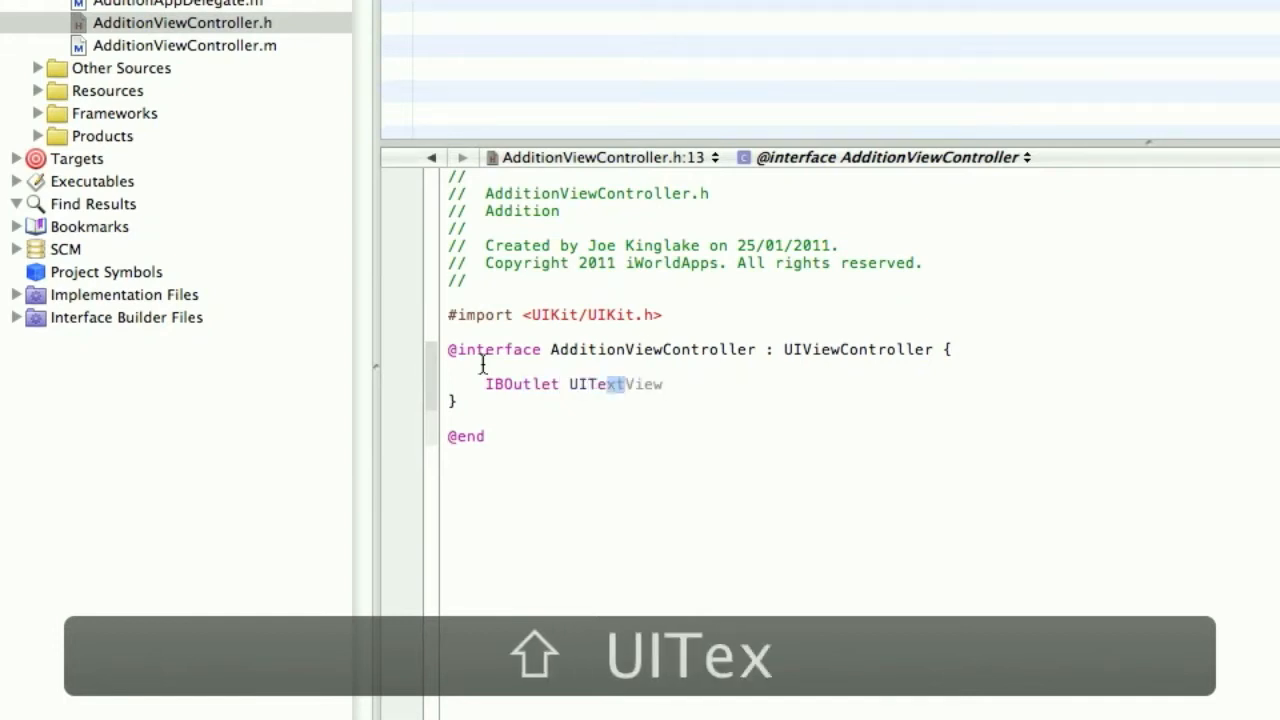
type("Field")
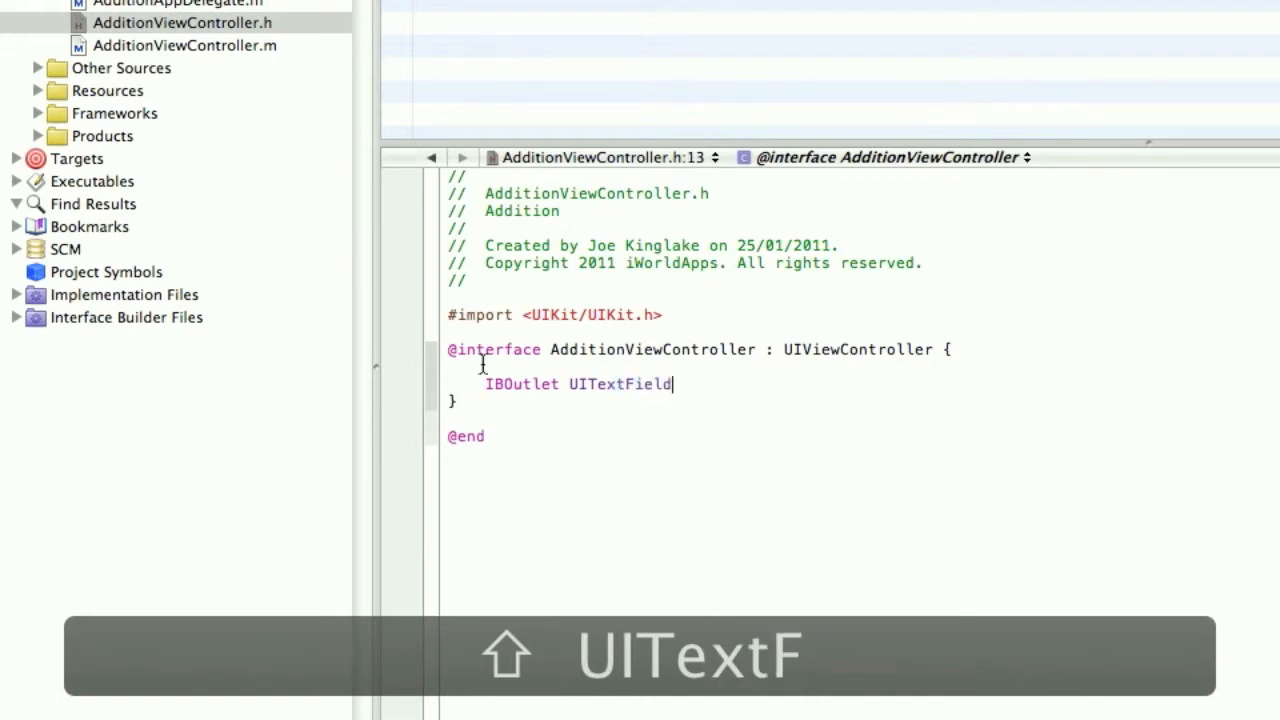
type("*")
type("IB")
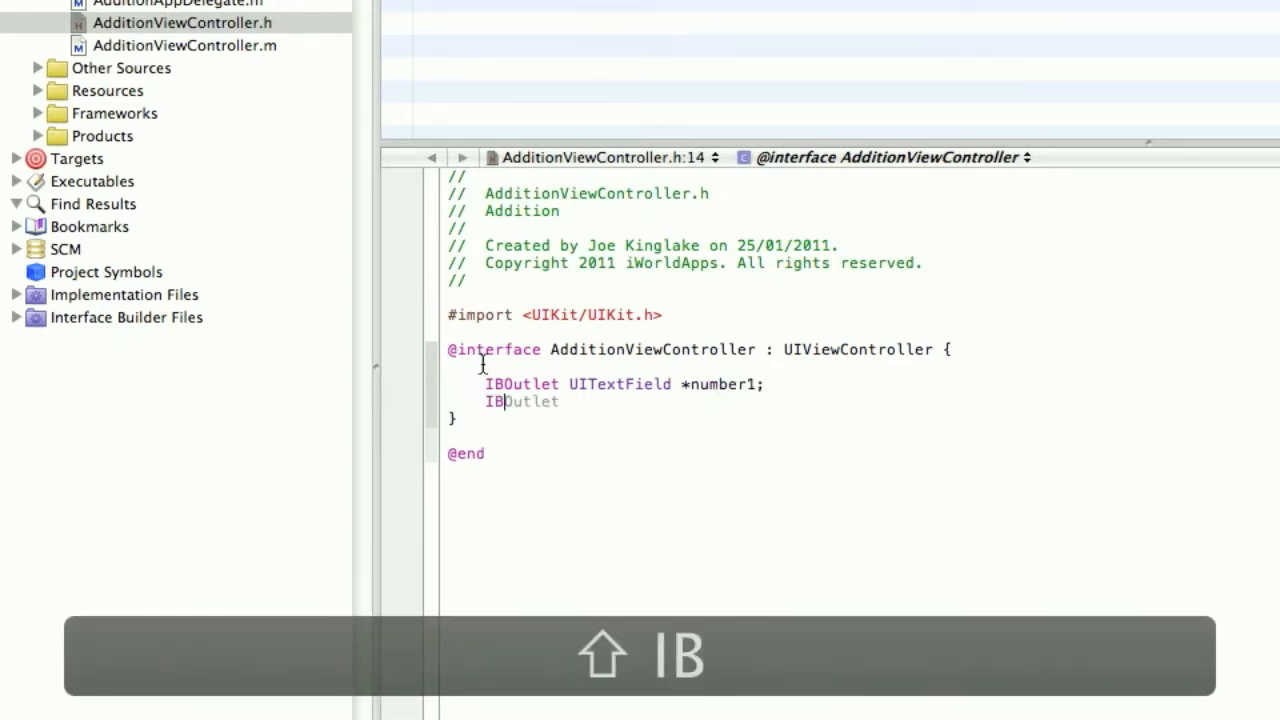
type("UITextField *u")
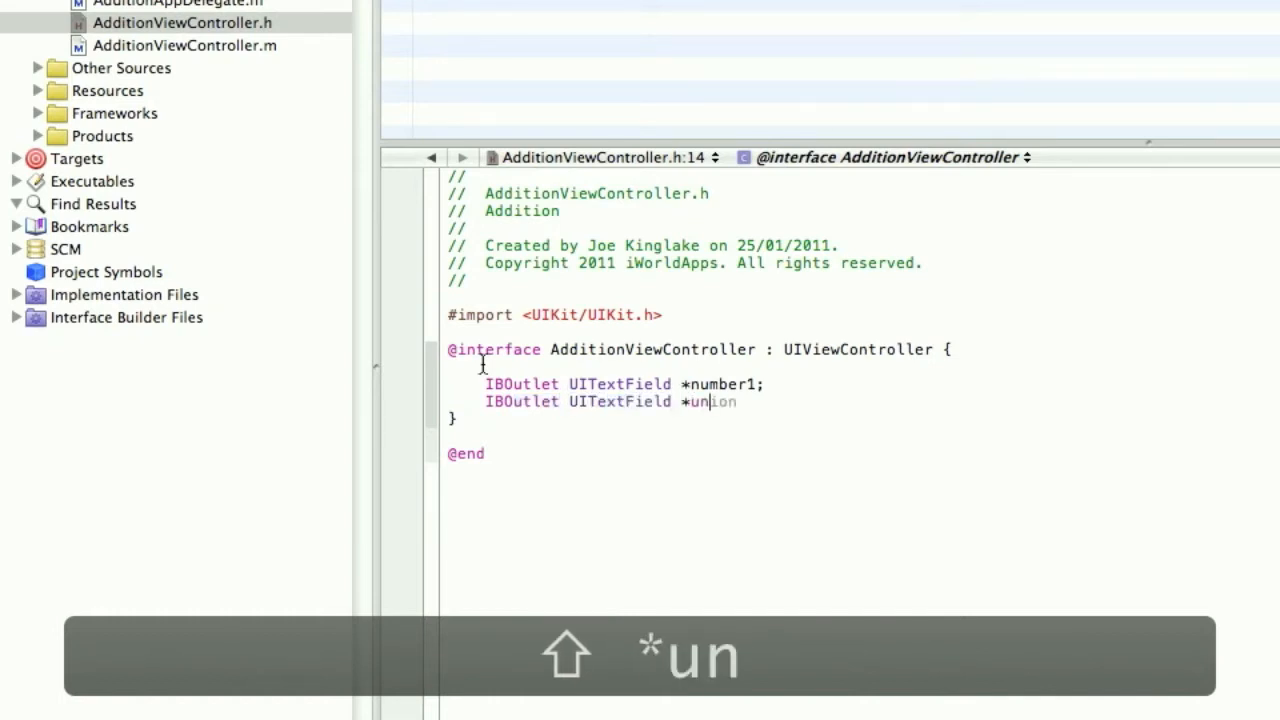
type("number2;")
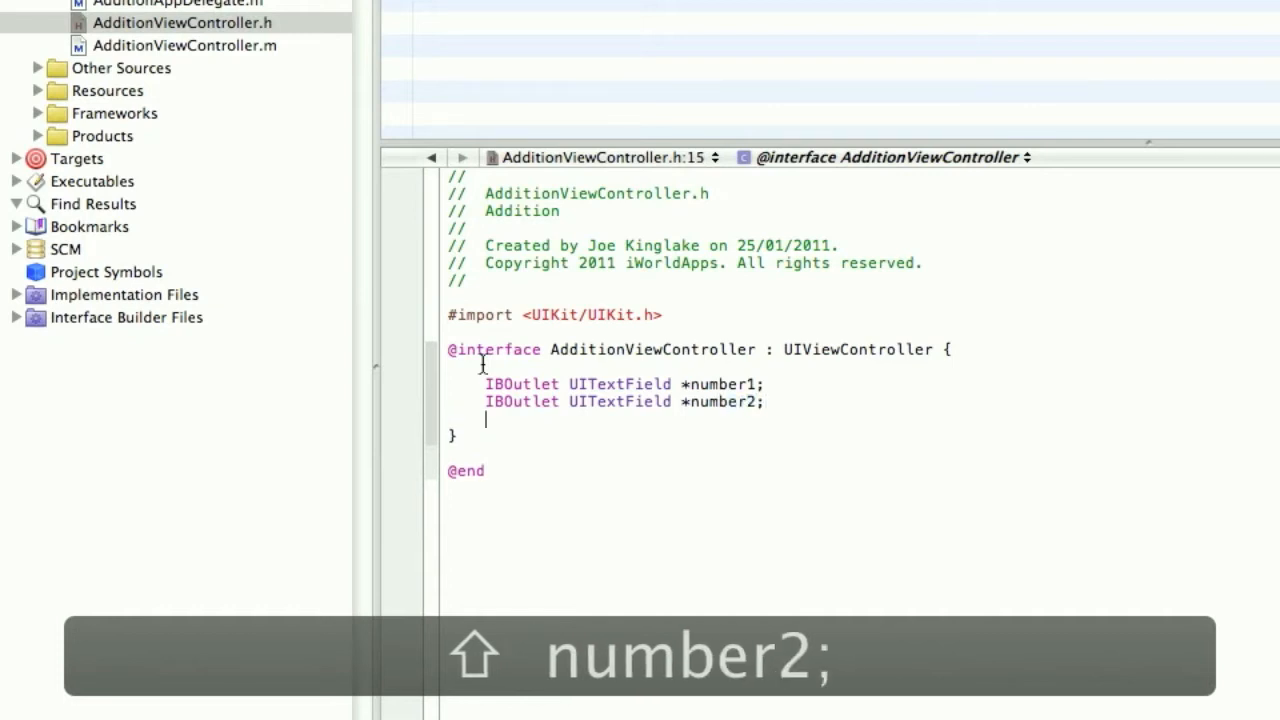
Add an IBOutlet UILabel *answer declaration and save the header.
type("IBOutlet")
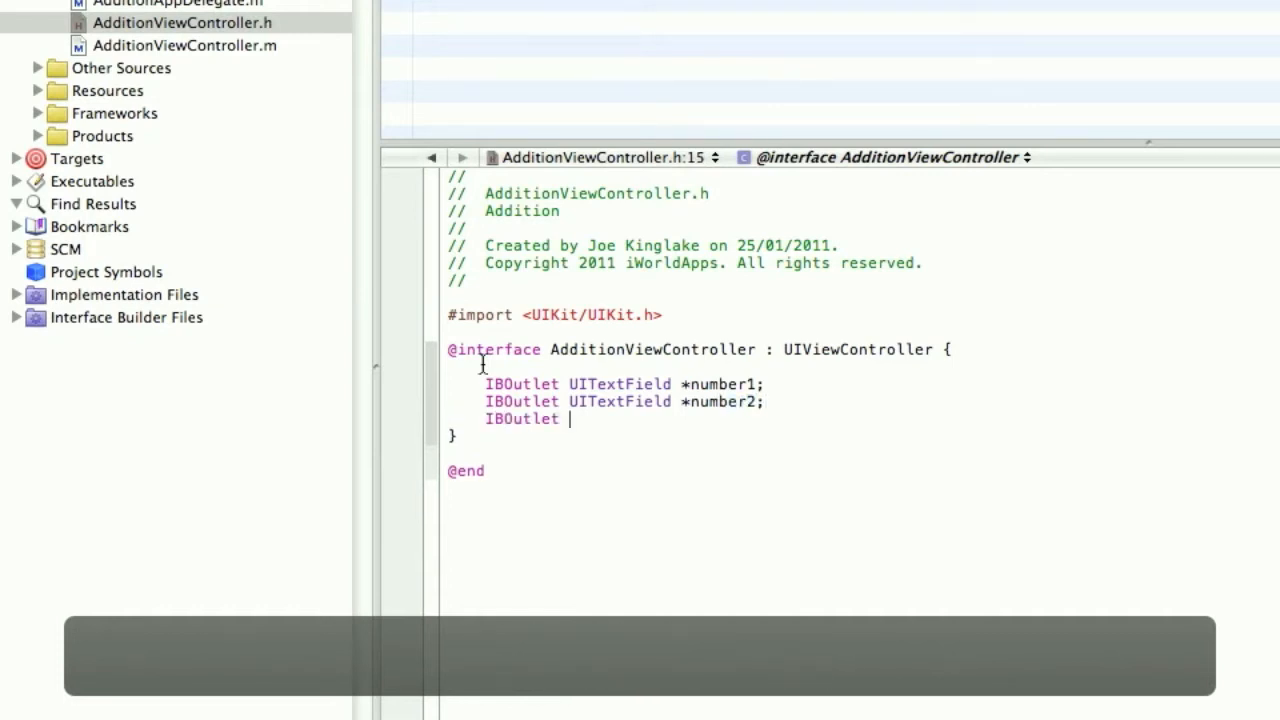
type("UILabel")
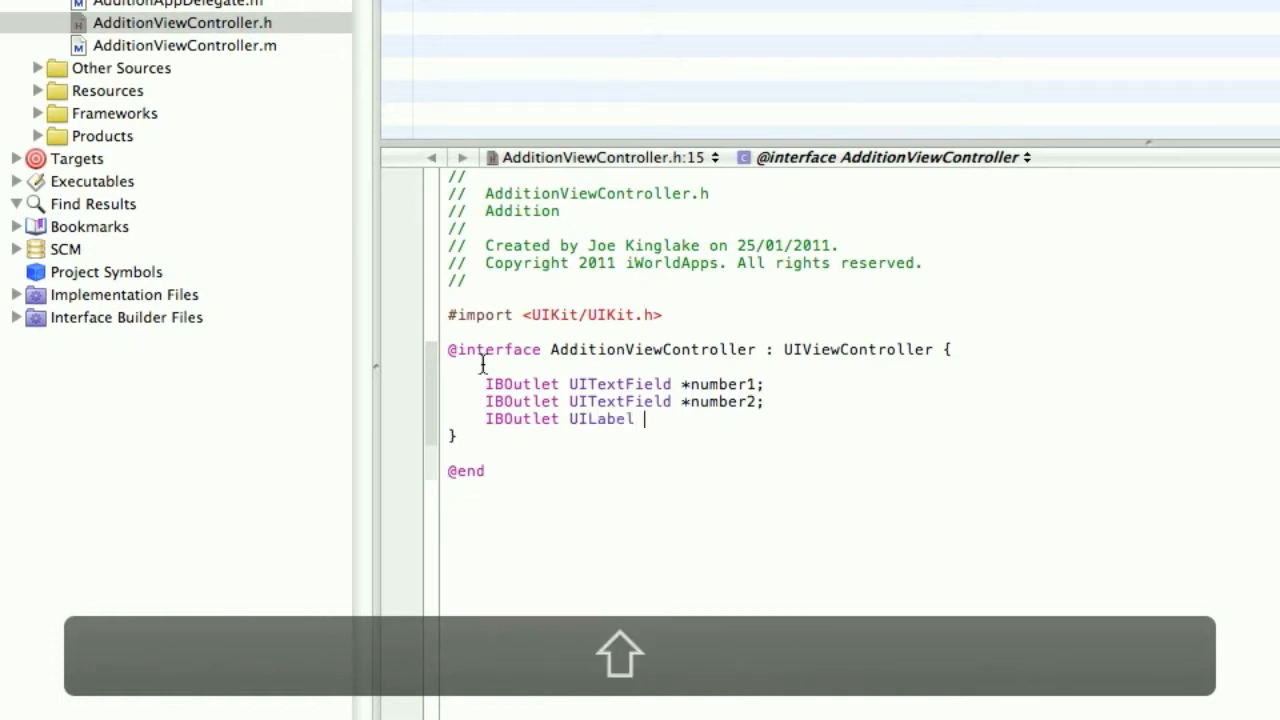
type("*")
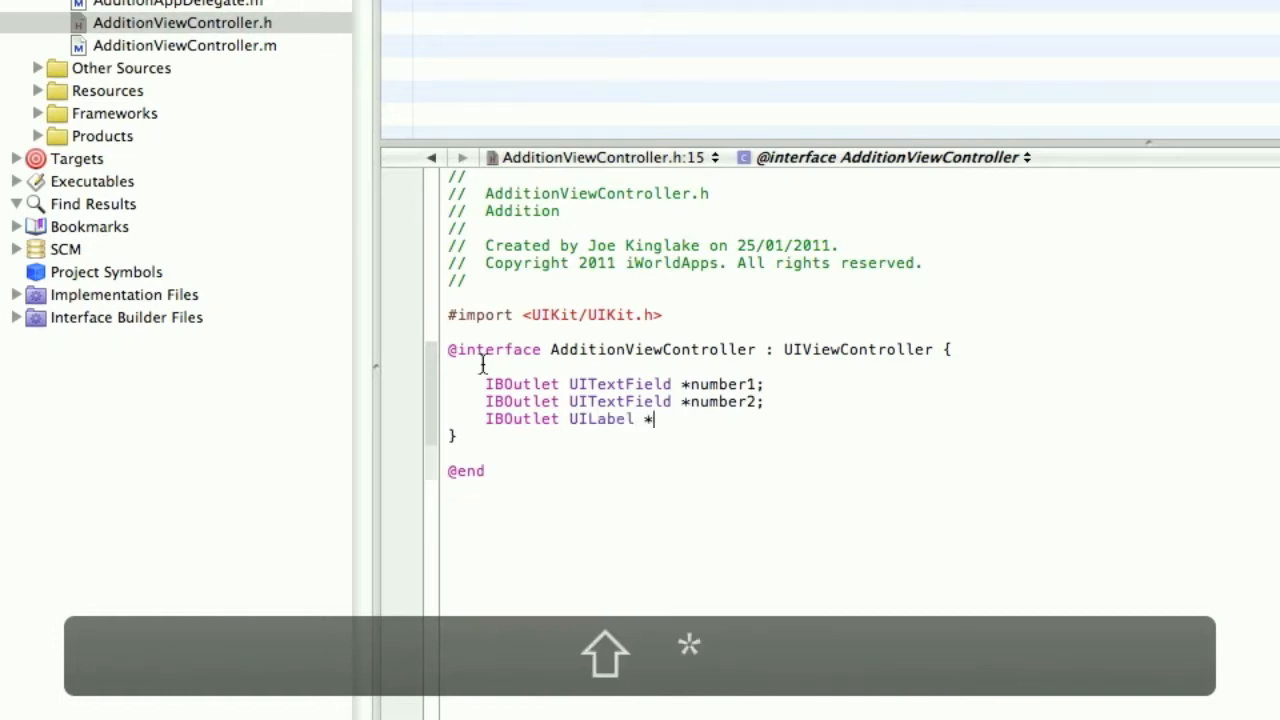
type("answer")
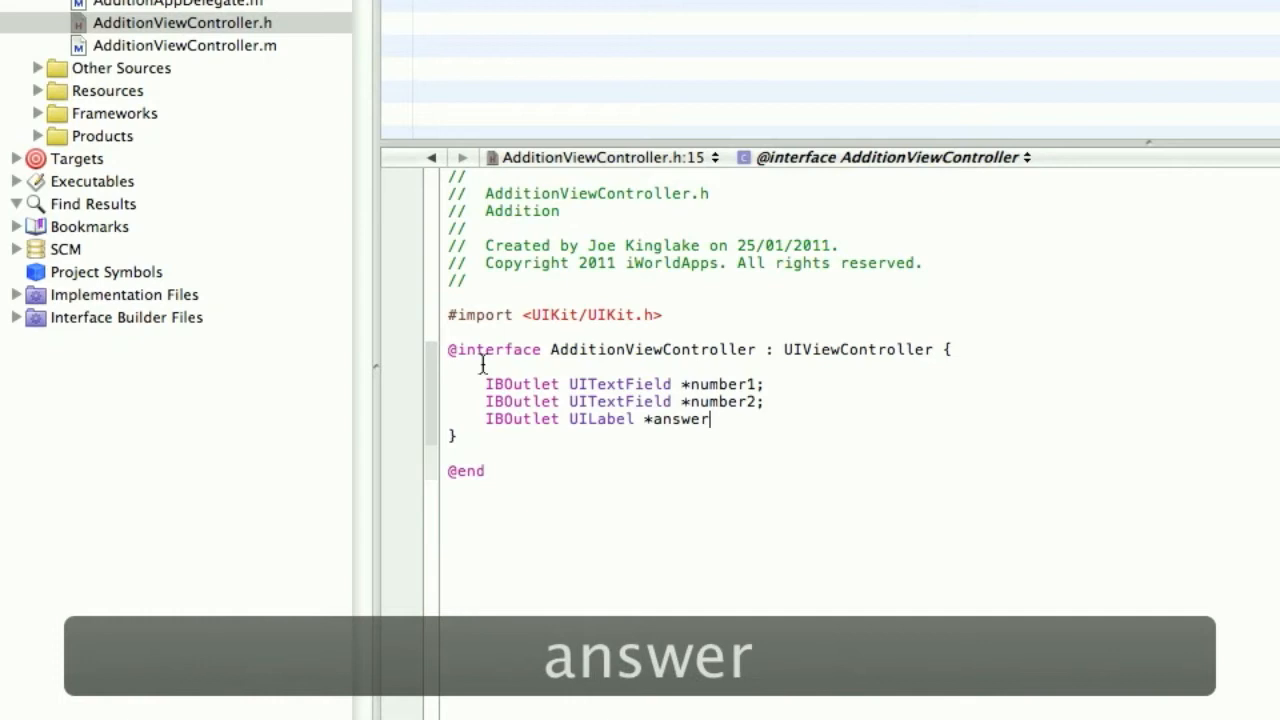
type(";")
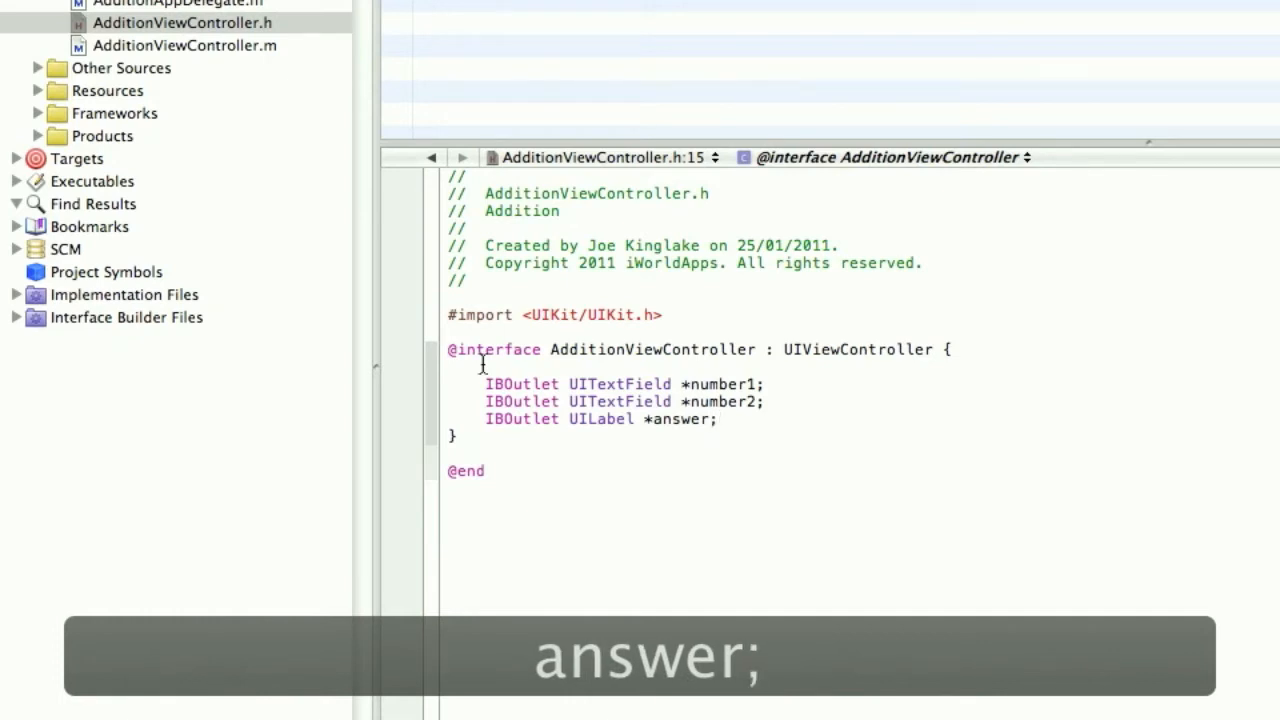
key("cmd+s")
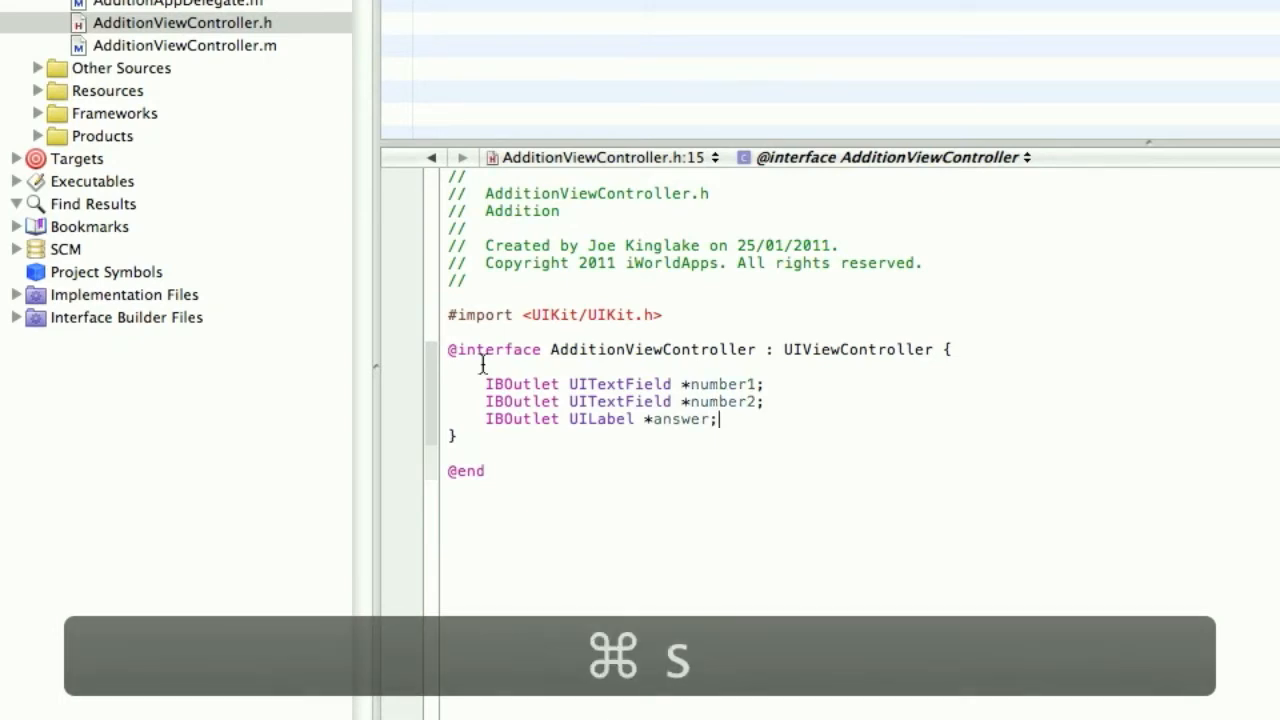
key("return")
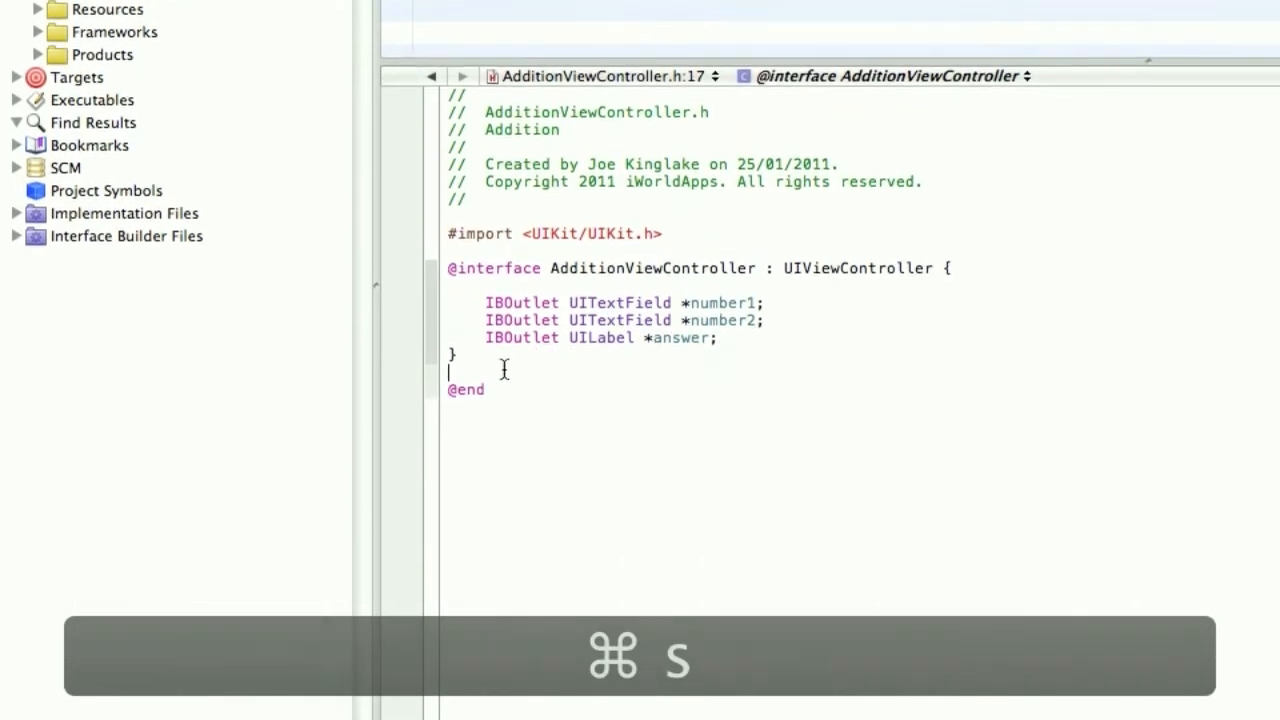
Declare a -(IBAction)Button; method in the header and open AdditionViewController.xib in Interface Builder.
key("return")
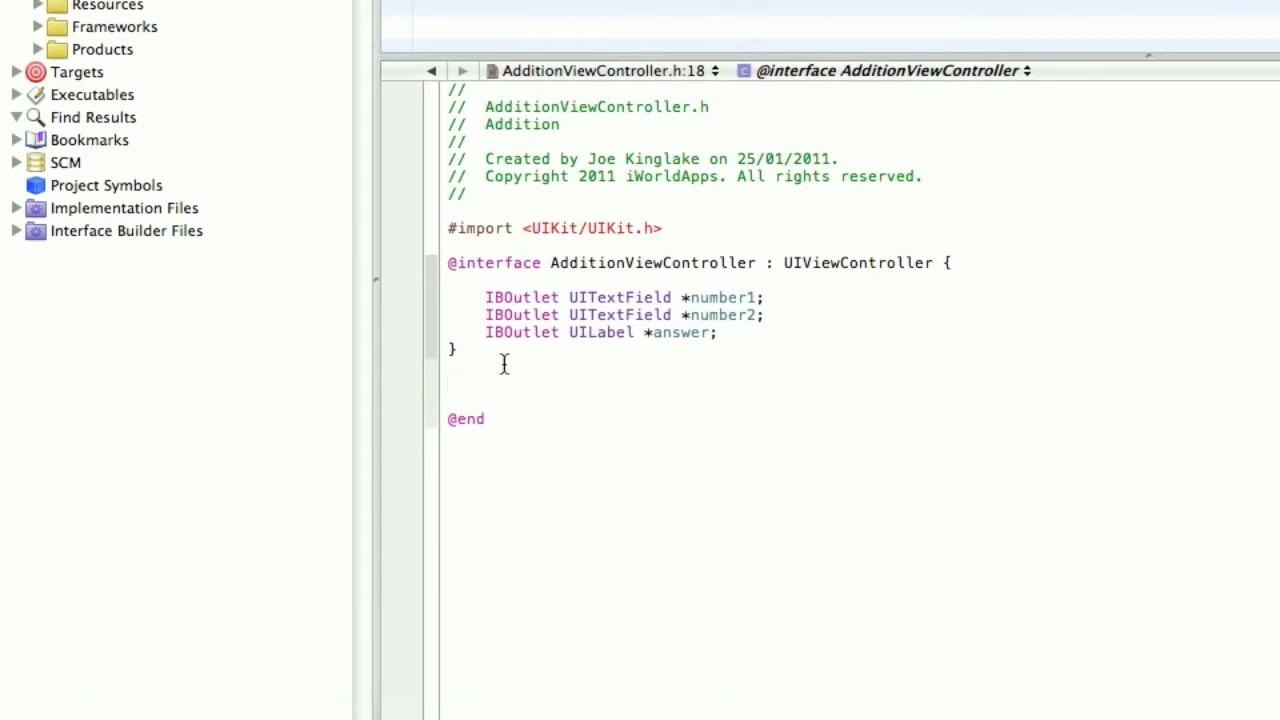
type("-(IBAction")
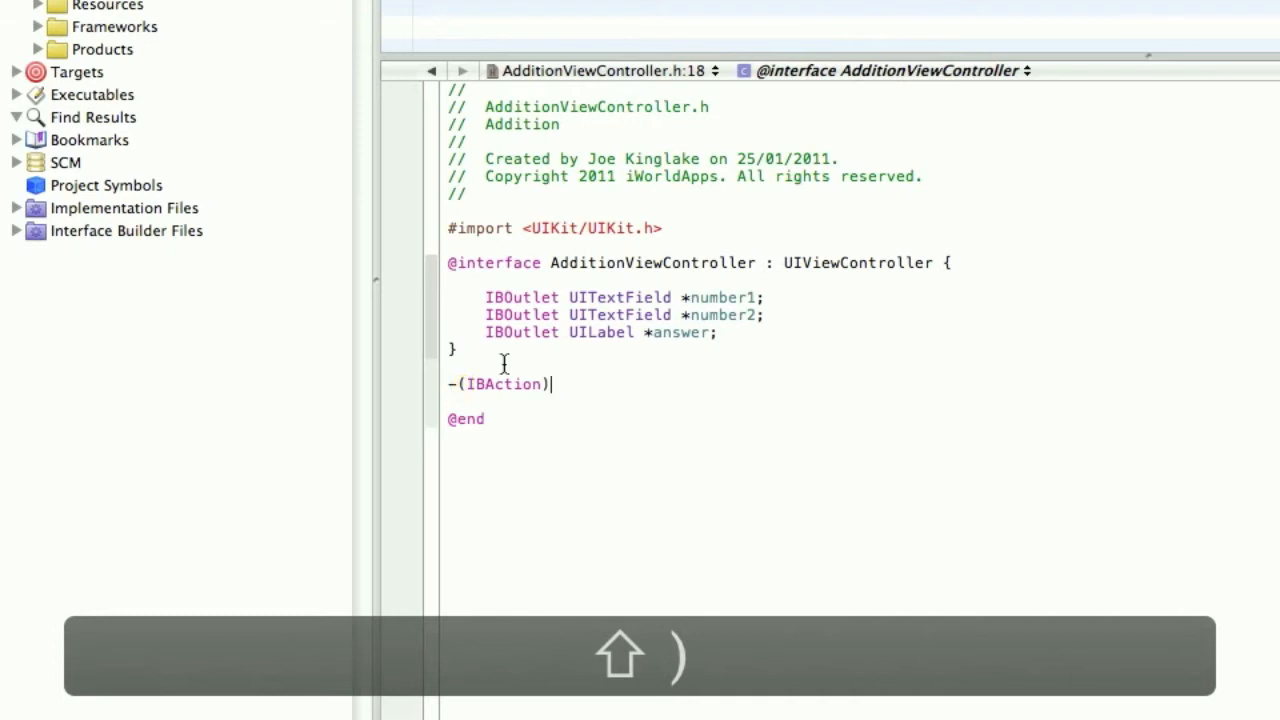
type("B")
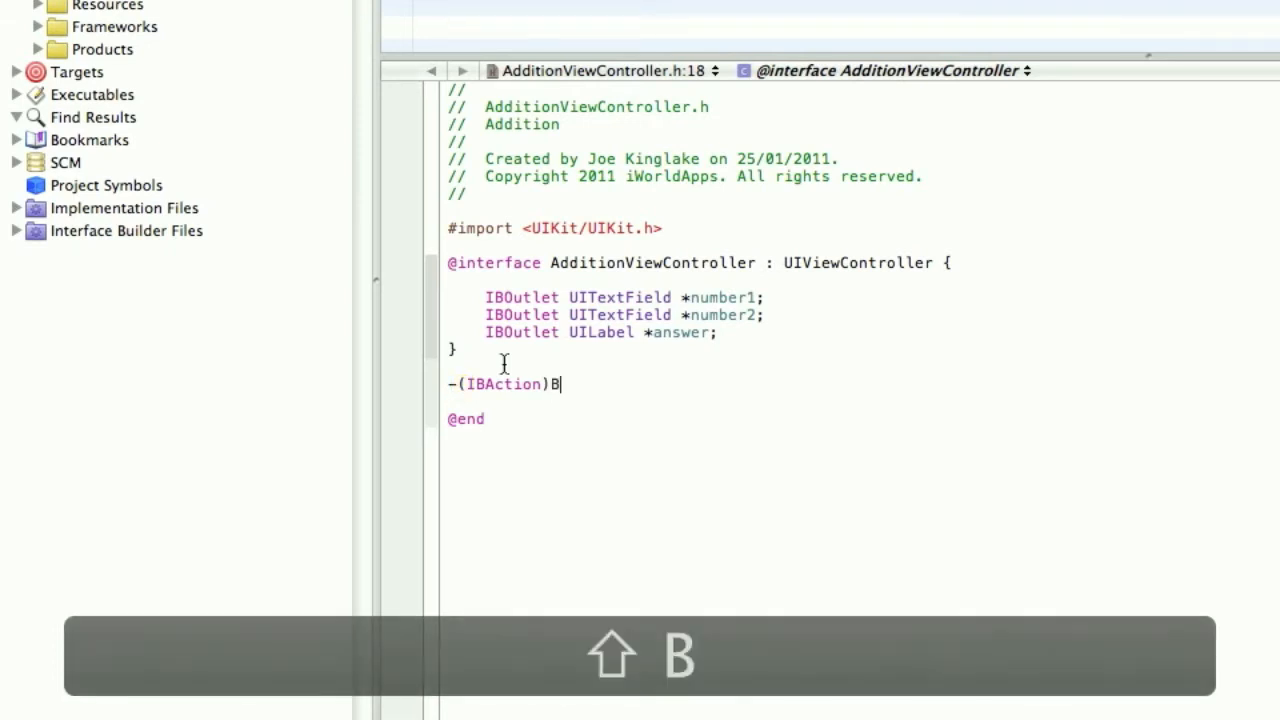
type("utton;")
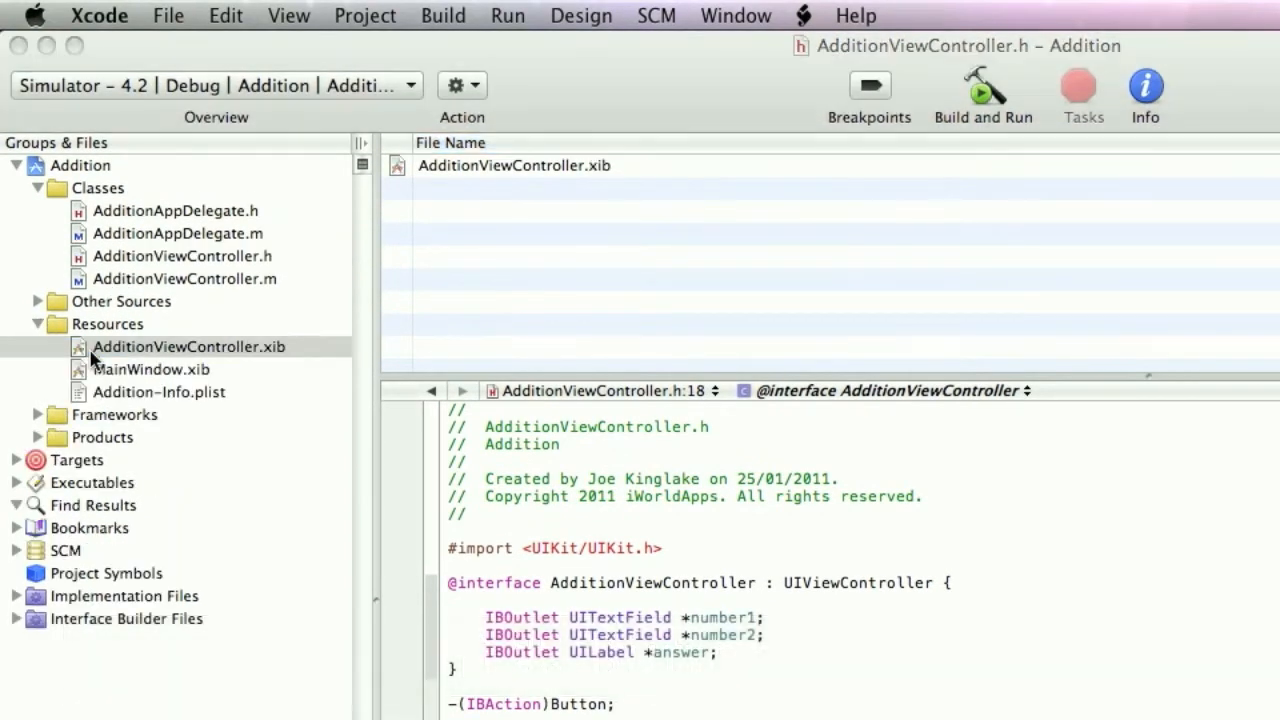
double_click(188, 346)
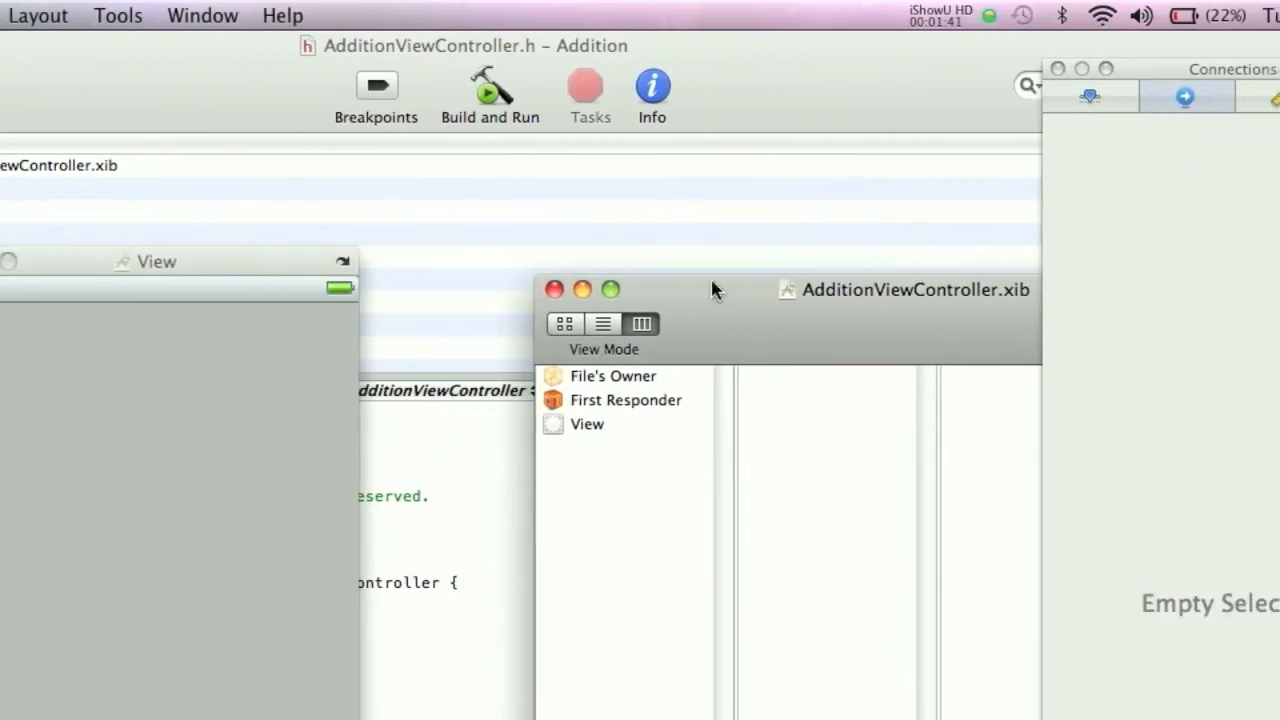
Show the Library and place a '+' label between the two text fields.
left_click(606, 16)
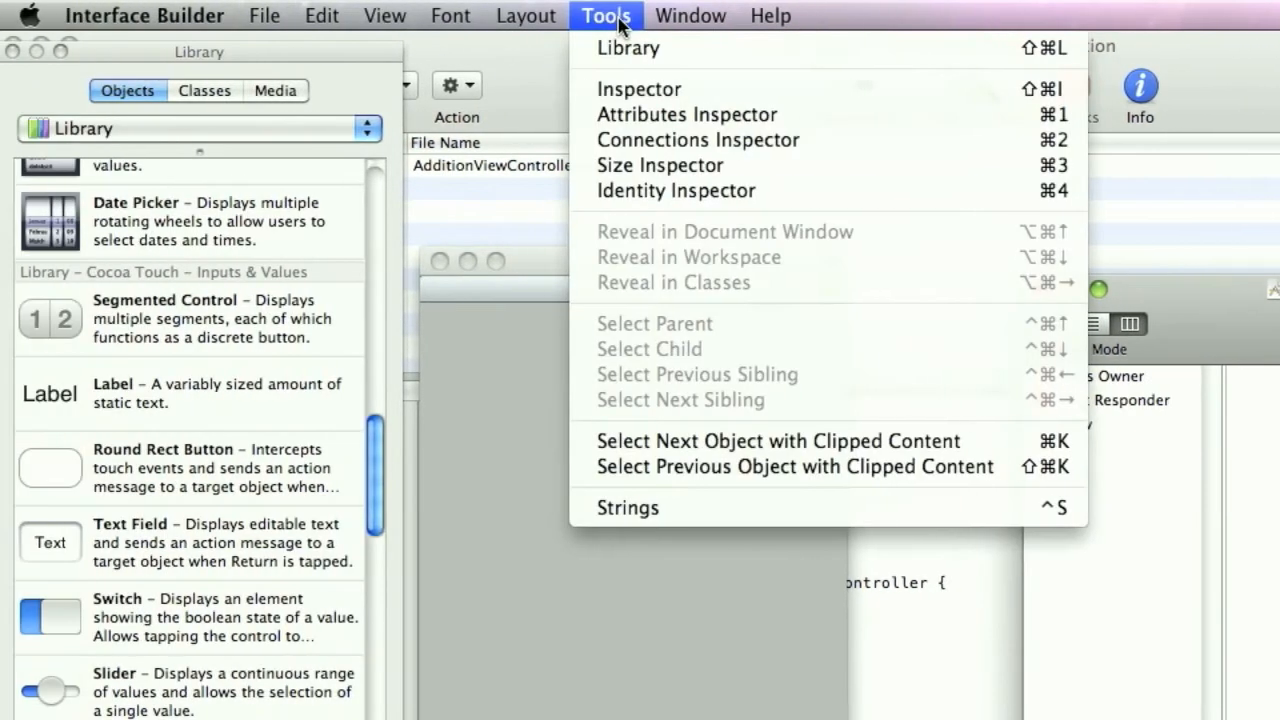
mouse_move(644, 88)
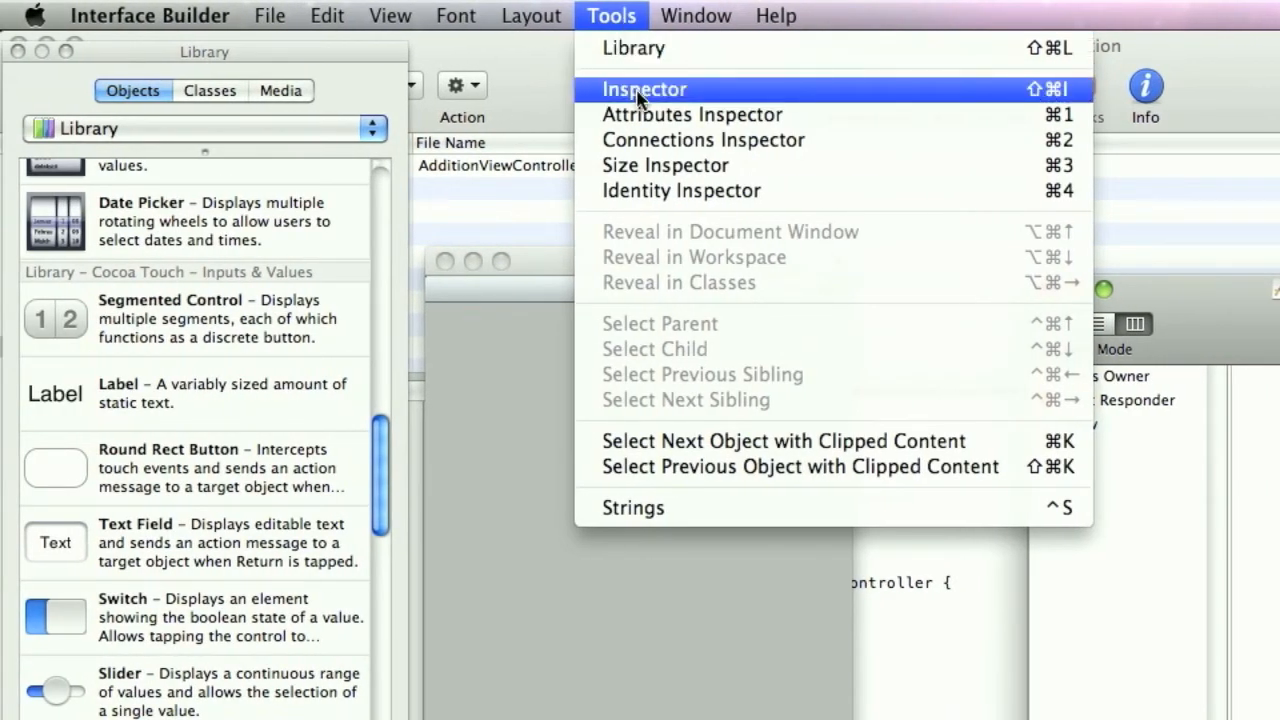
left_click(644, 88)
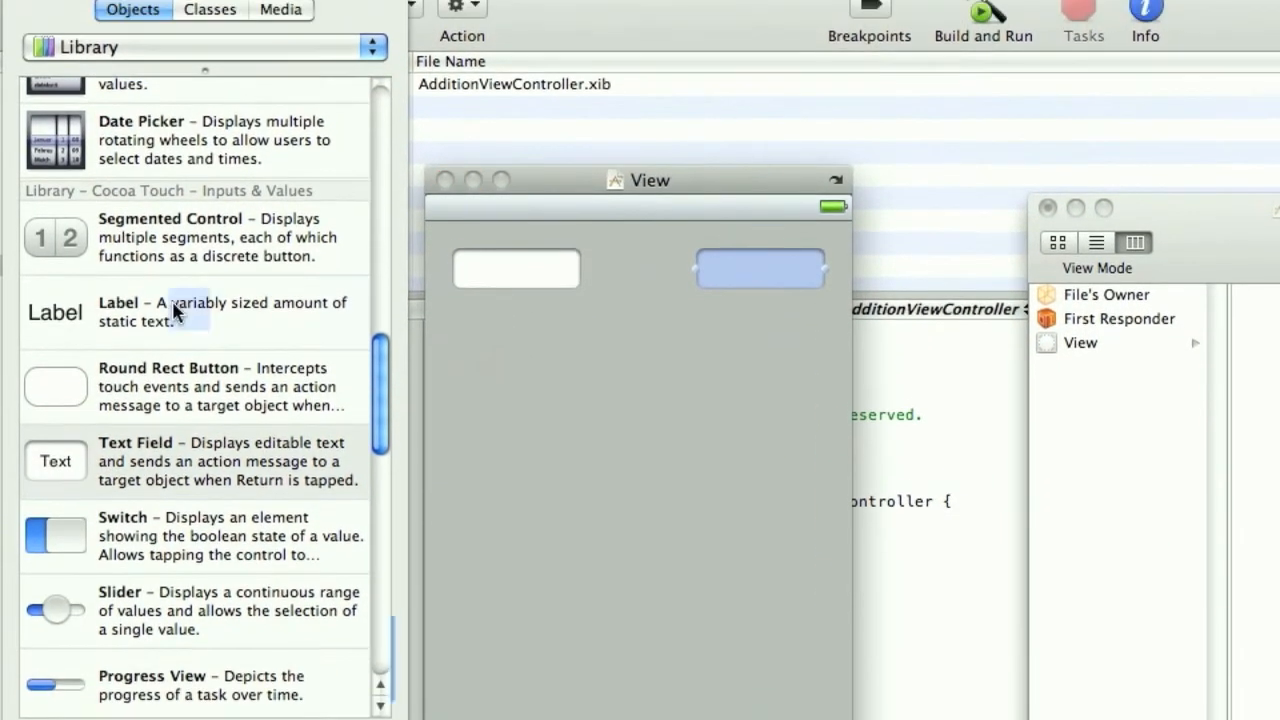
left_click_drag(56, 312, 636, 352)
type("+")
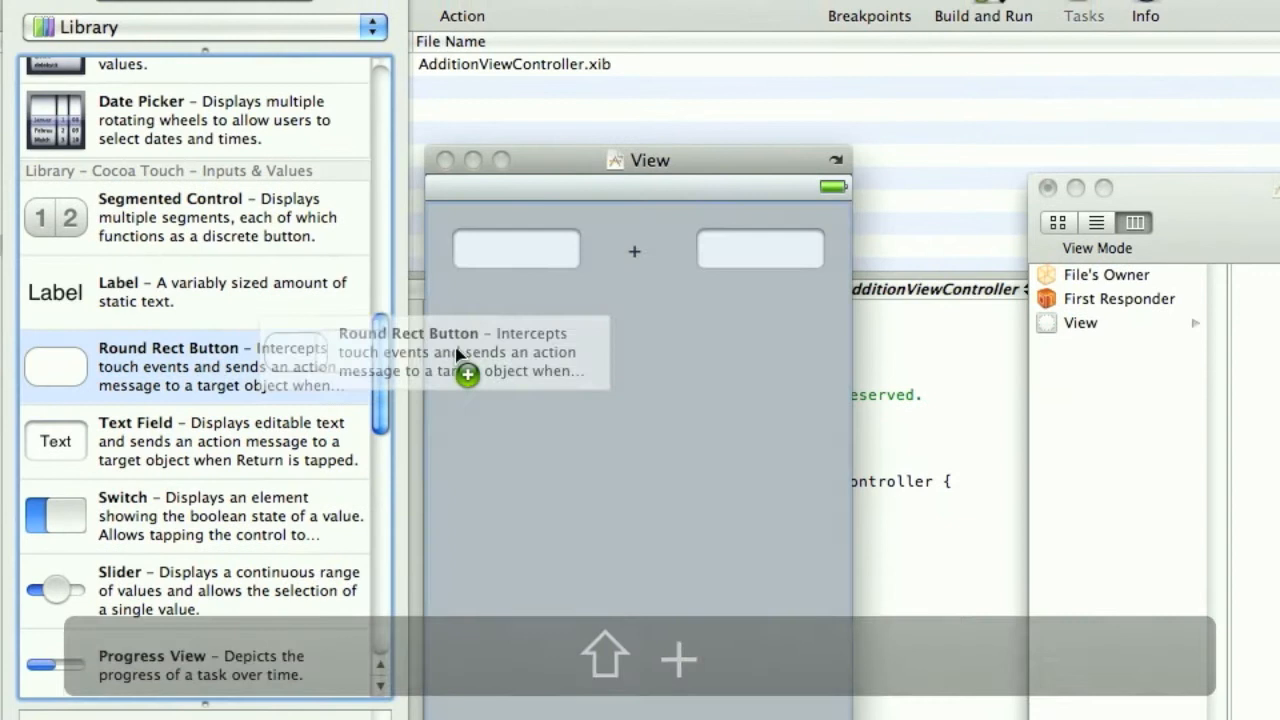
Add a Round Rect Button titled GO beneath the text fields.
left_click_drag(56, 364, 500, 352)
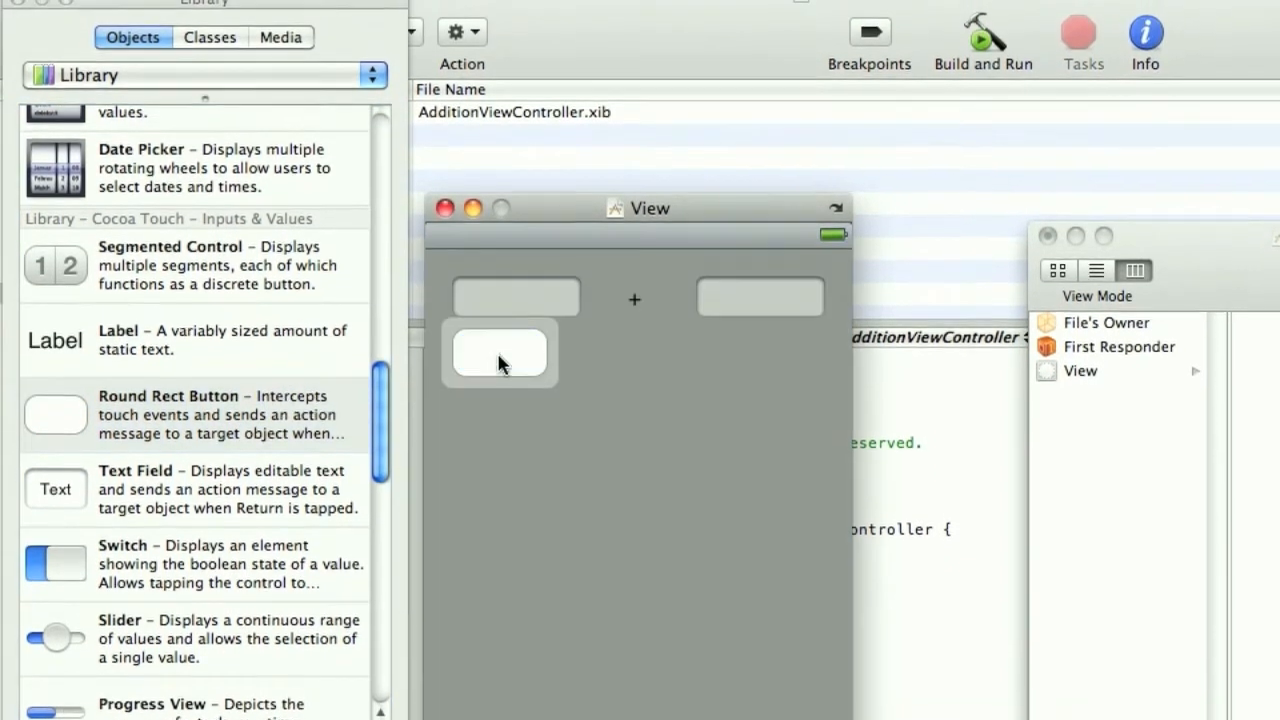
type("GO")
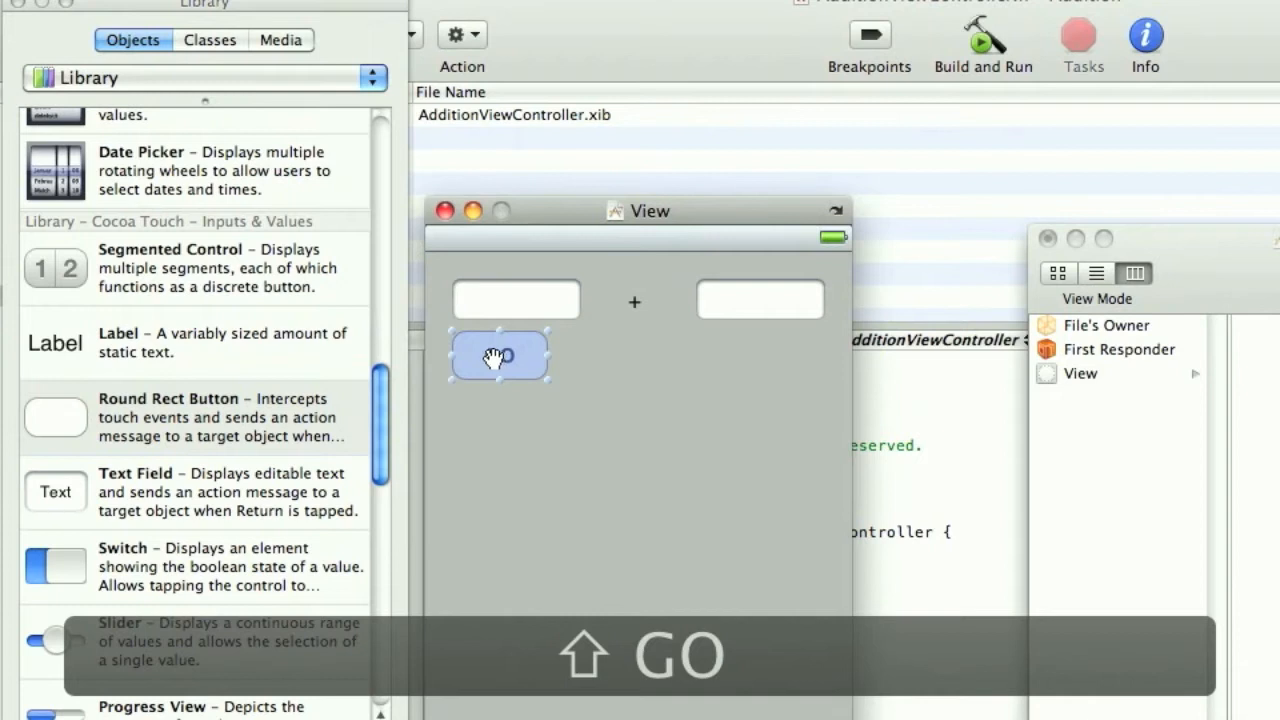
left_click_drag(56, 344, 760, 380)
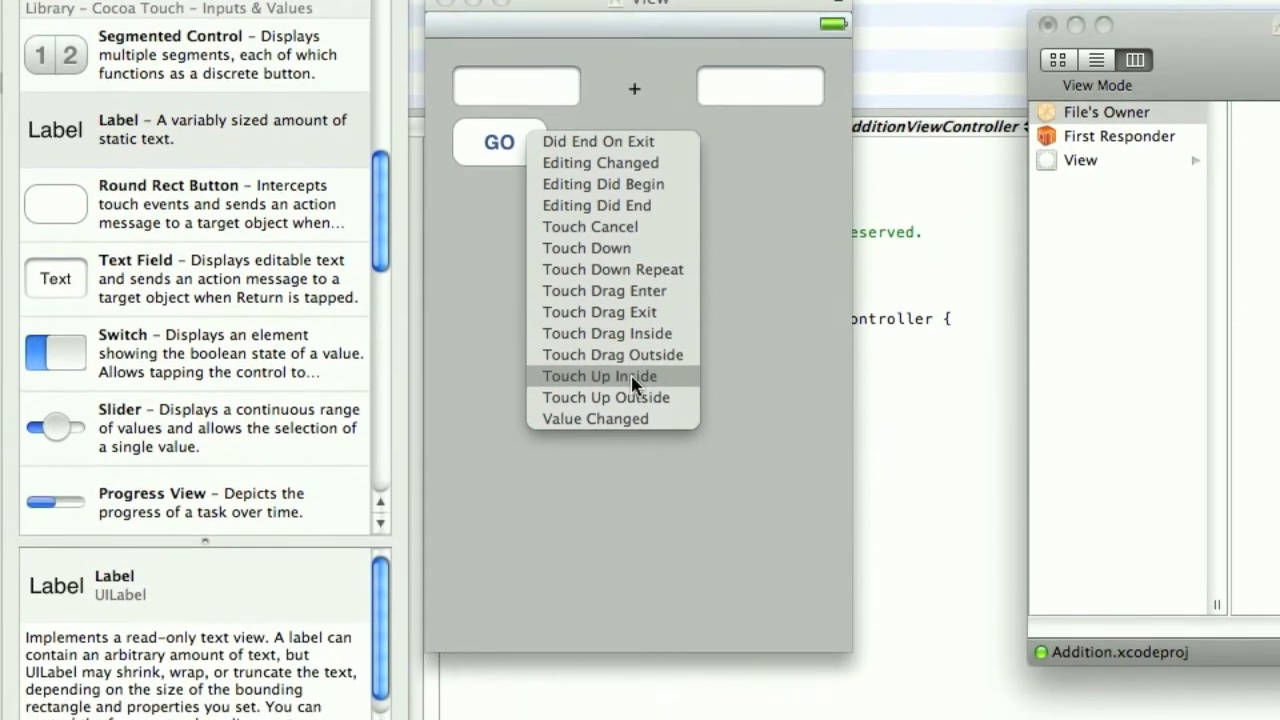
Connect the GO button's Touch Up Inside event to the Button action.
left_click(600, 376)
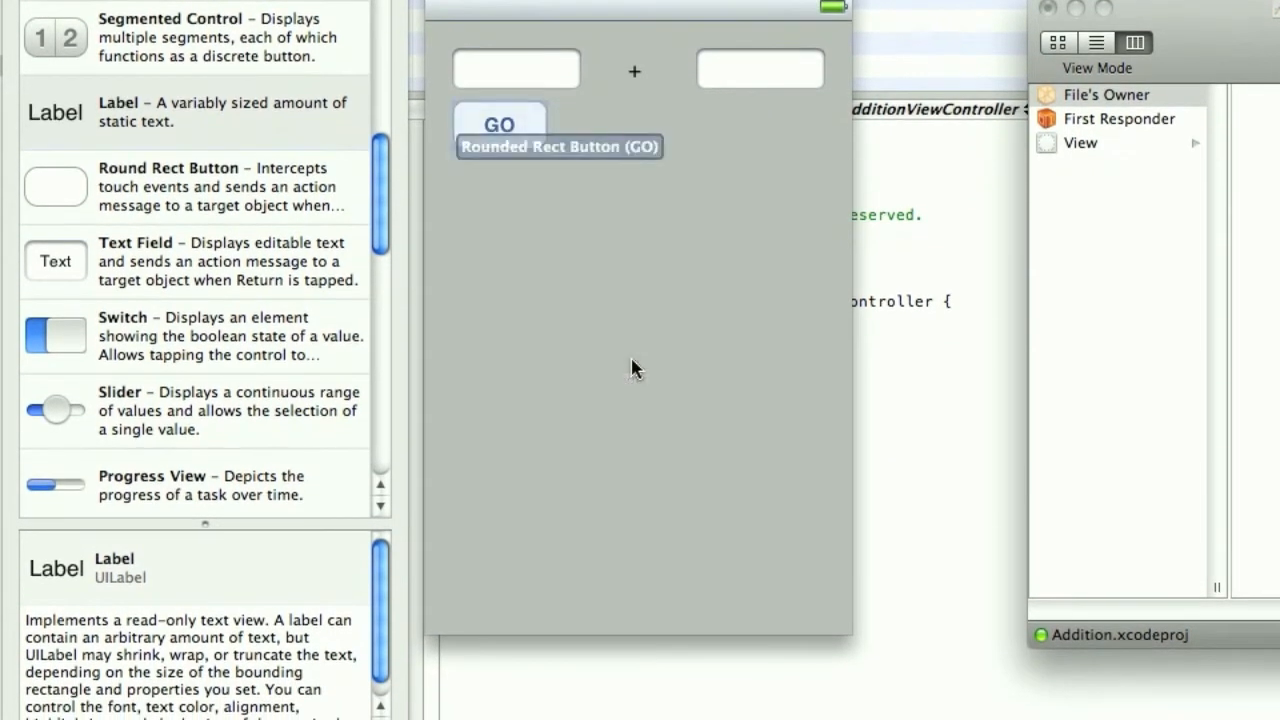
key("cmd+s")
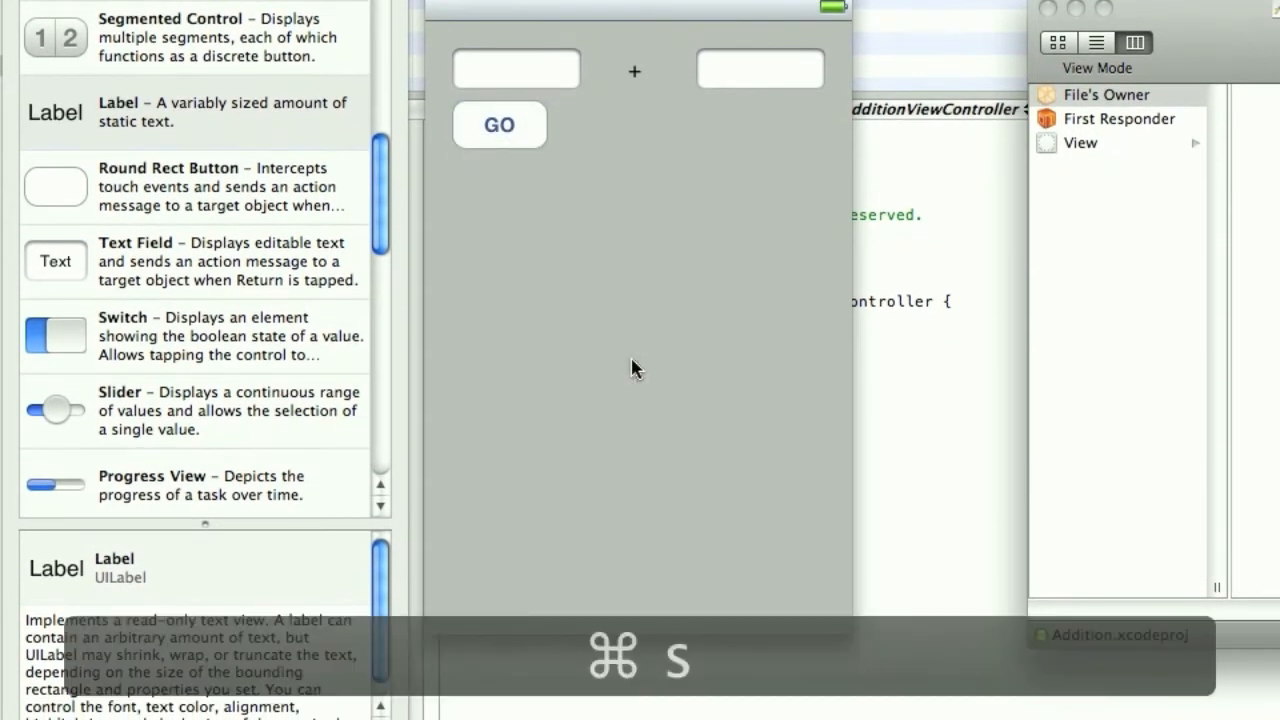
key("cmd+s")
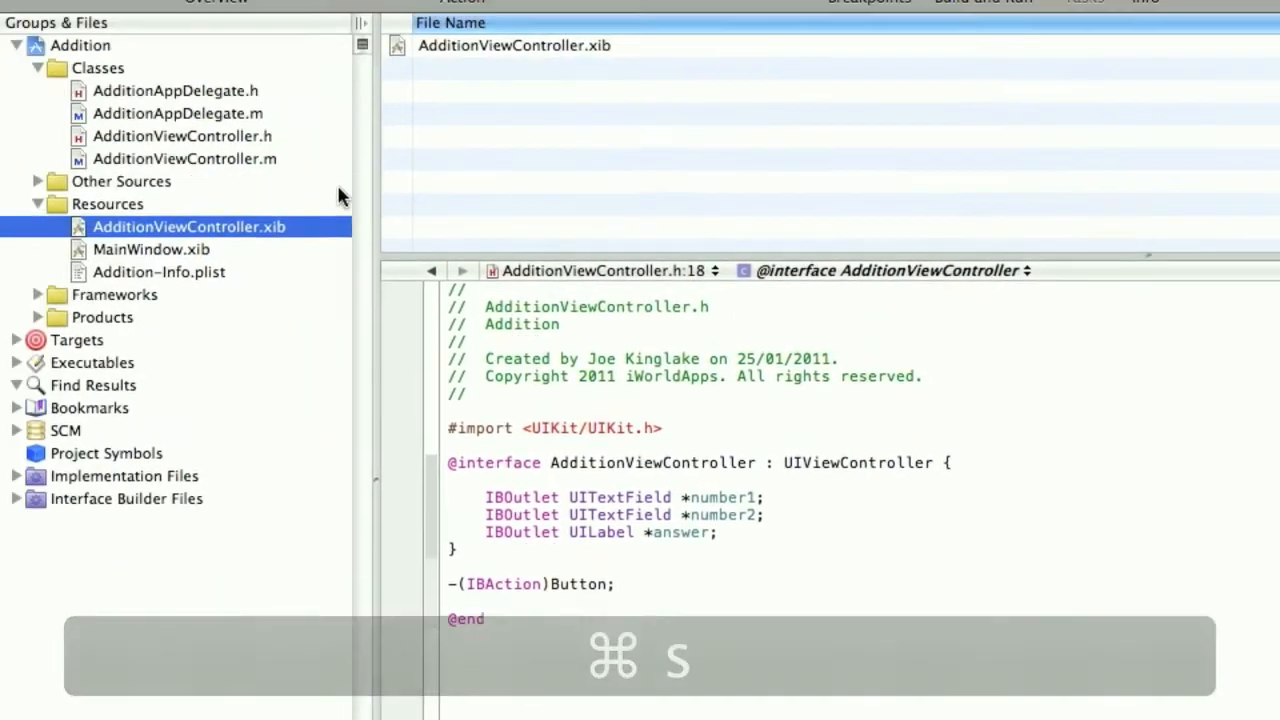
left_click(184, 158)
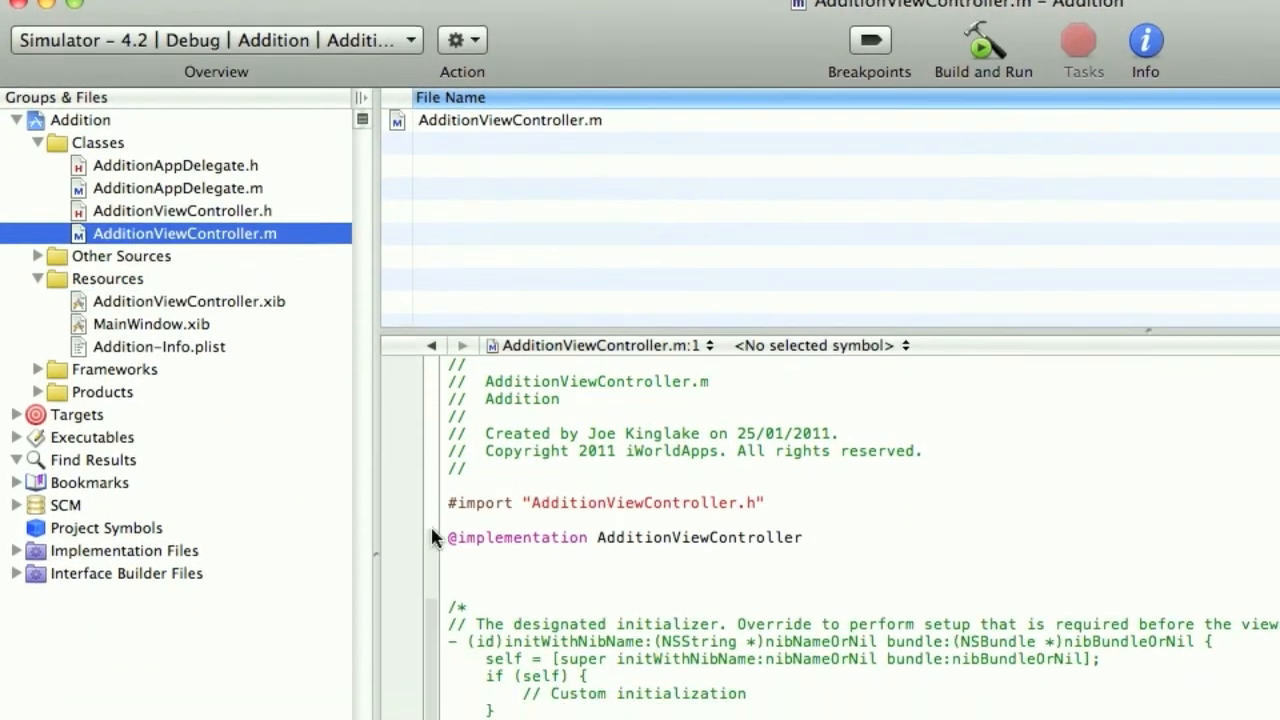
scroll("down", 3)
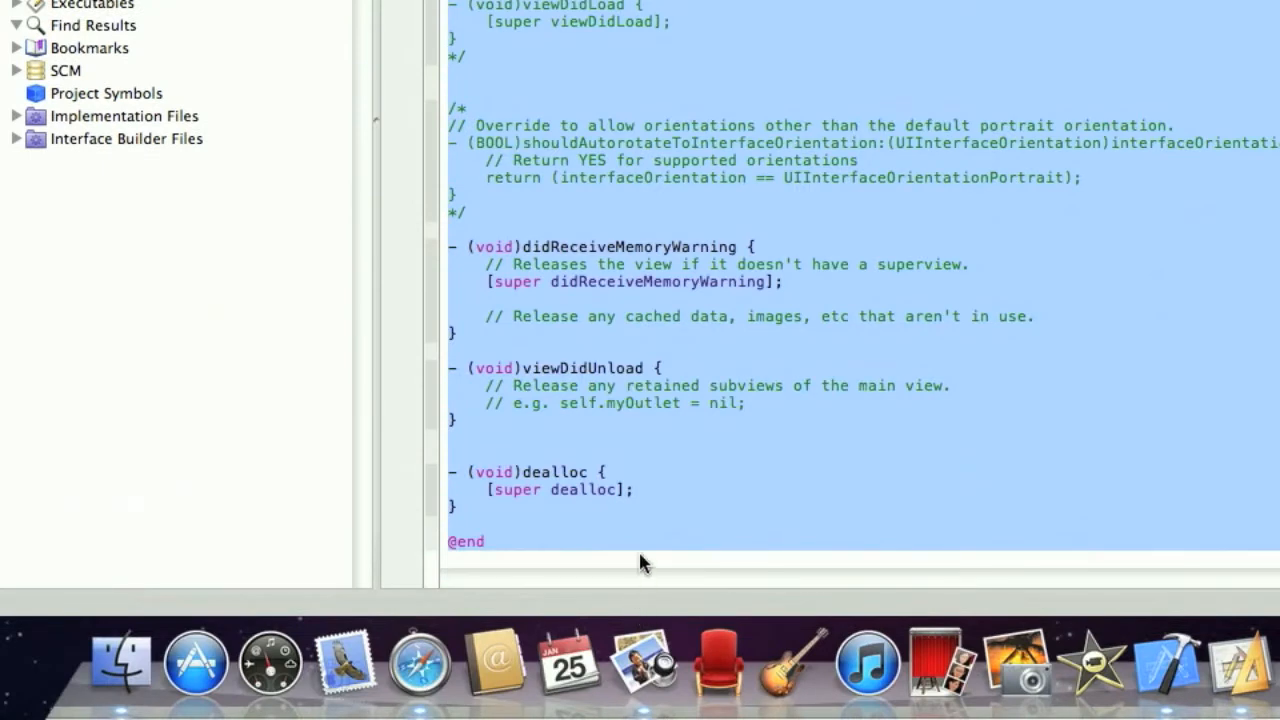
scroll("up", 3)
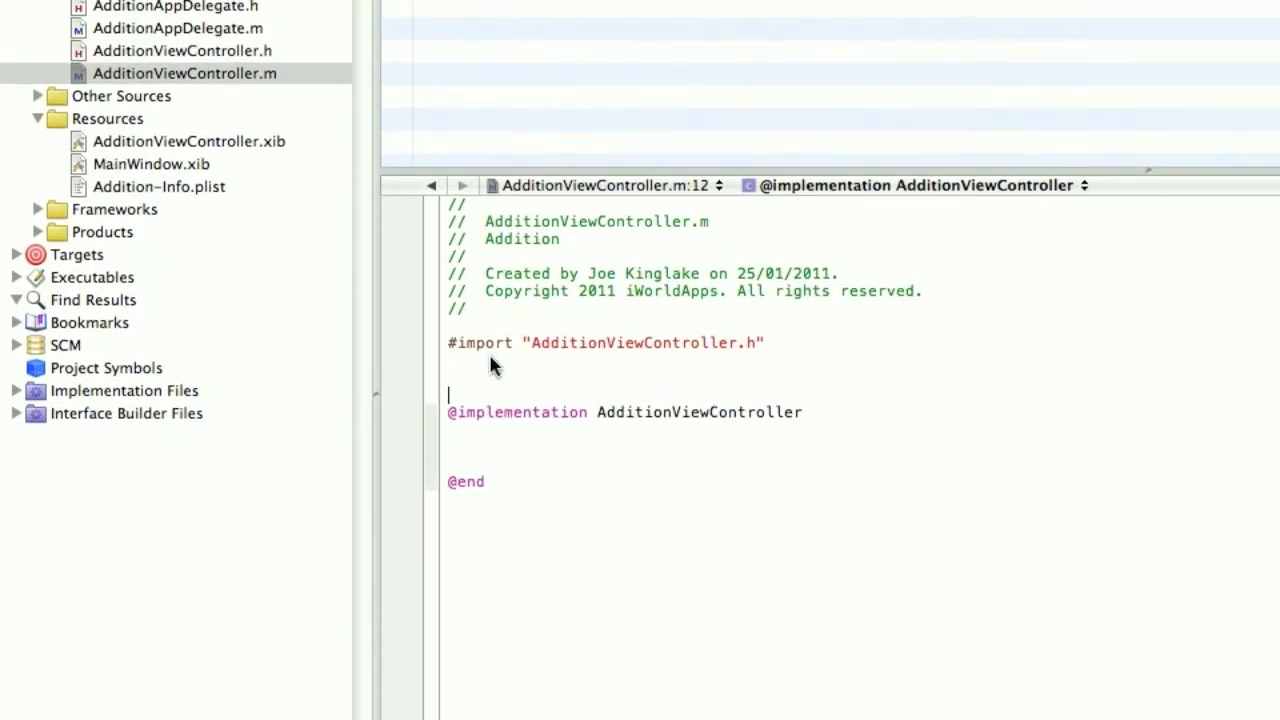
type("int")
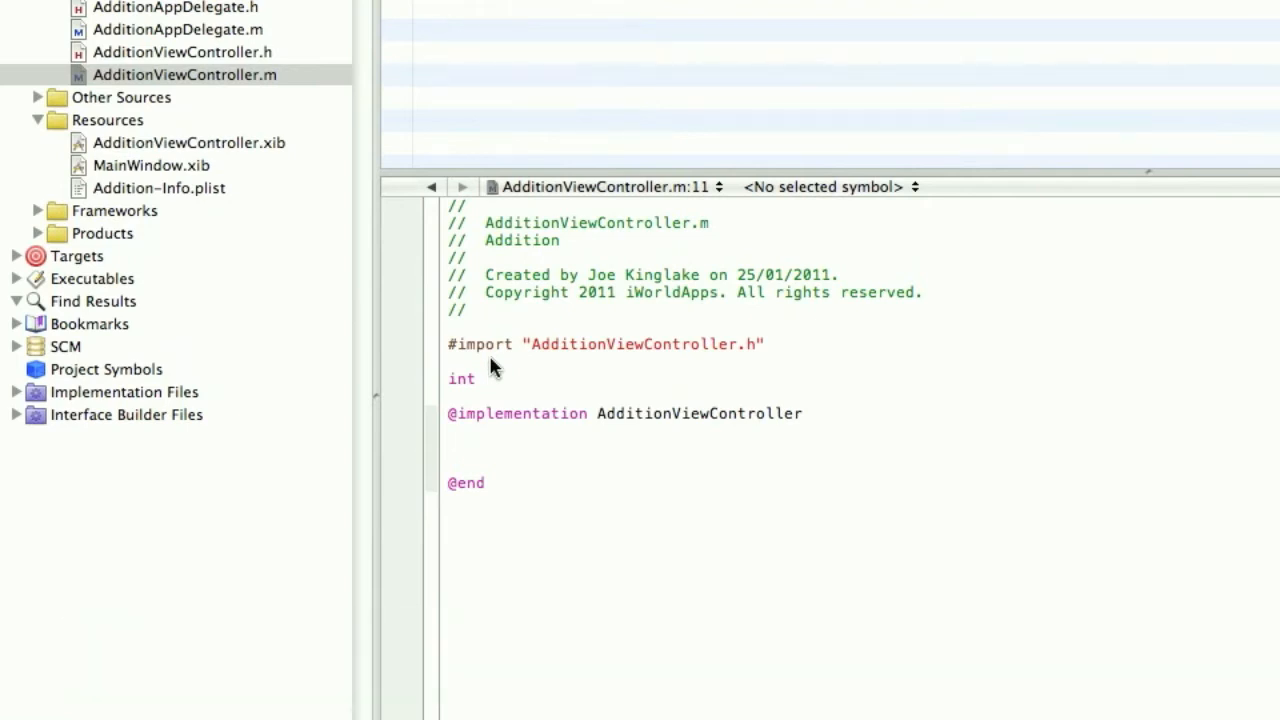
type("VarOne")
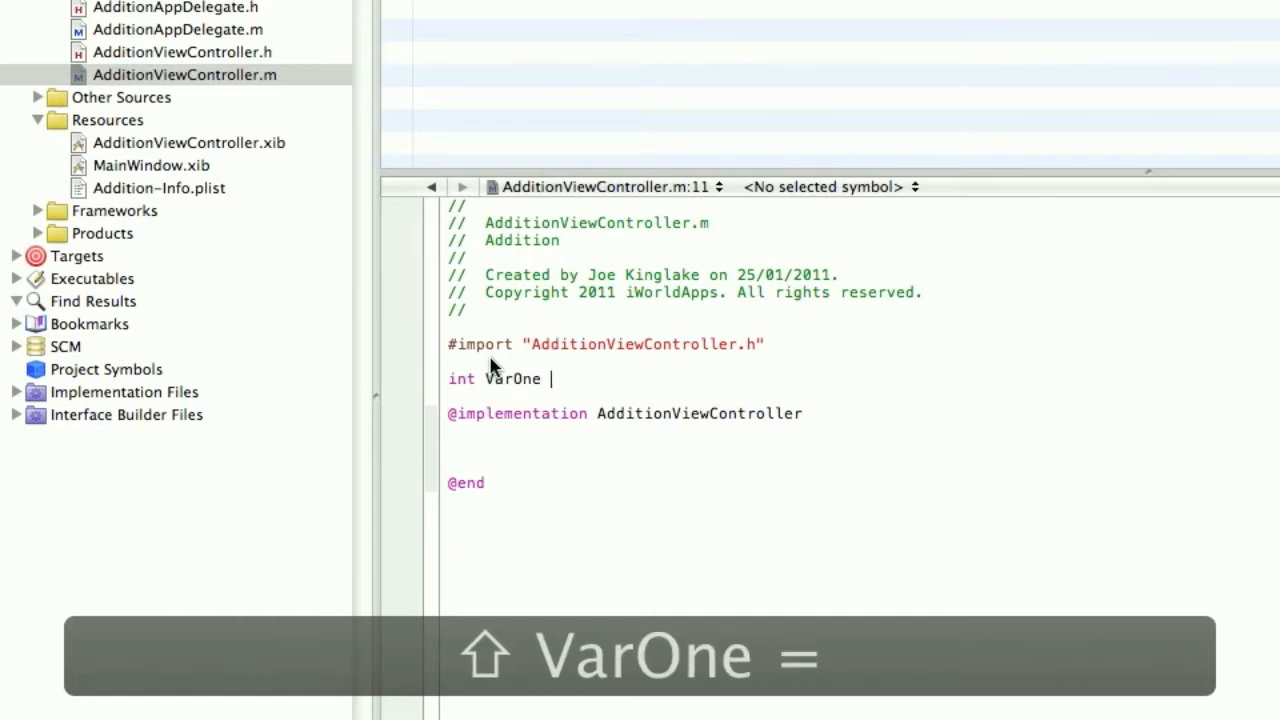
type("= 0;")
type("int VarTwo")
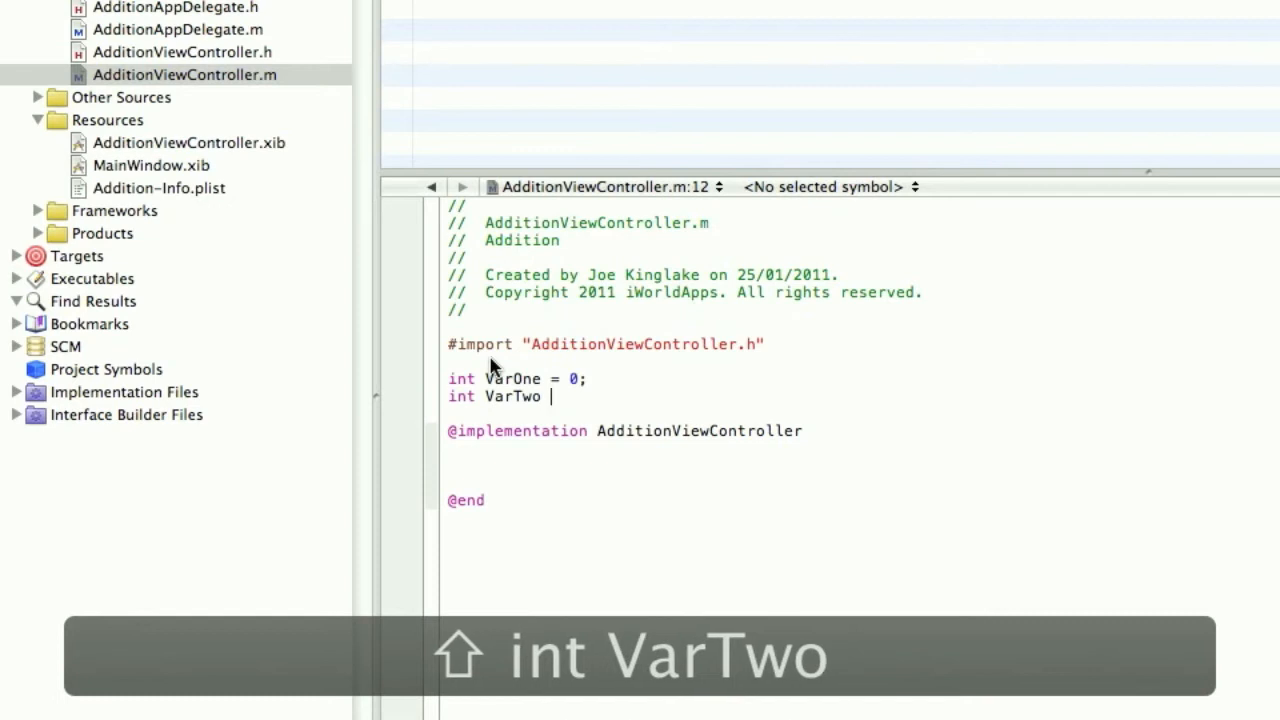
type("= 0;")
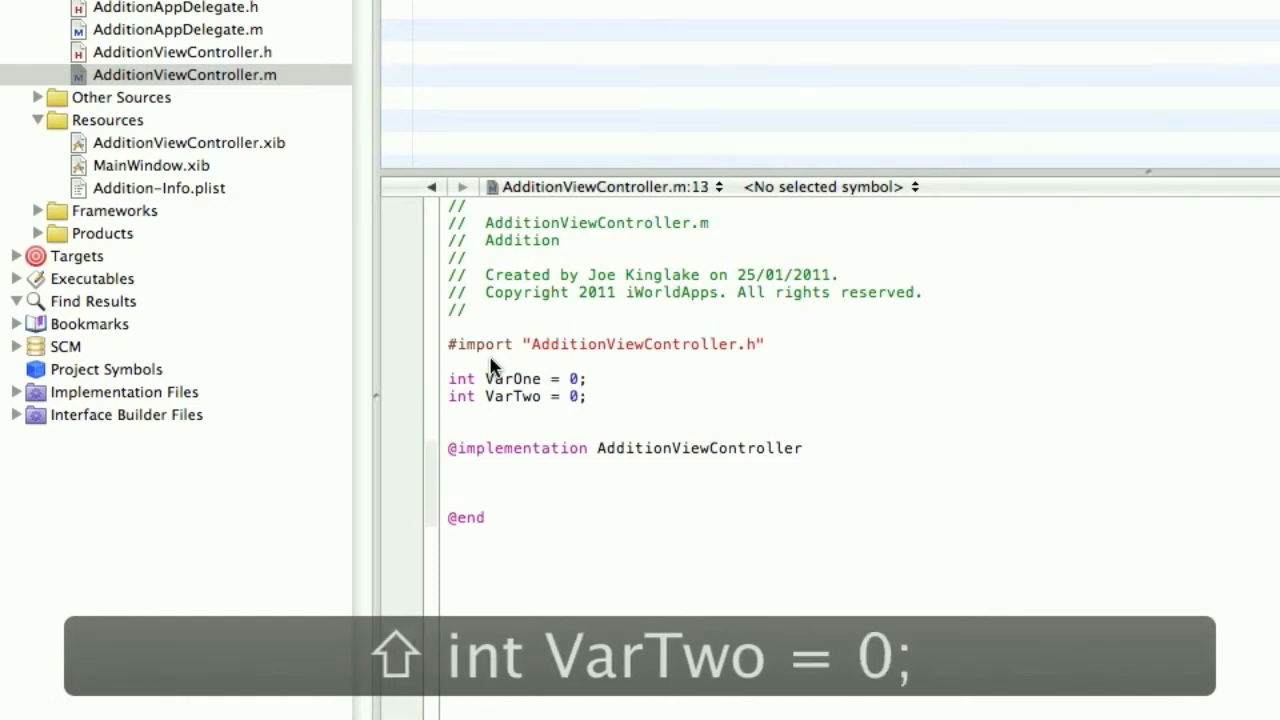
type("int")
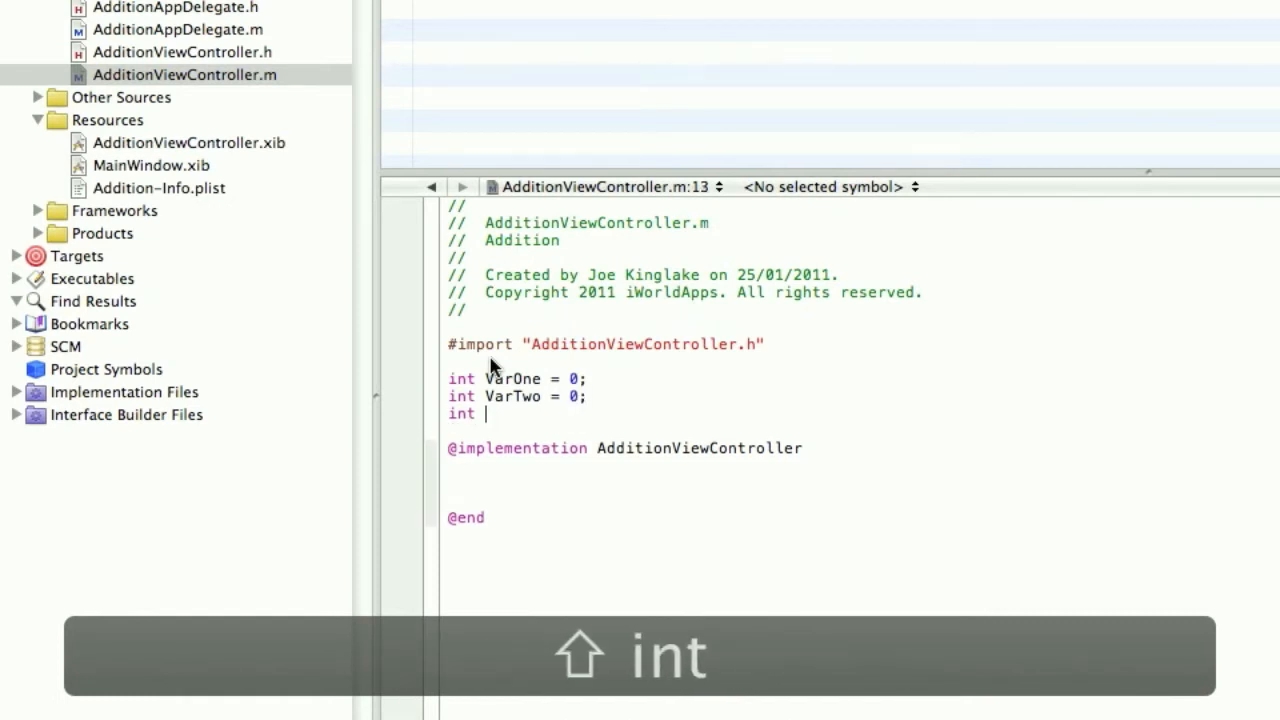
type("VarAnsw")
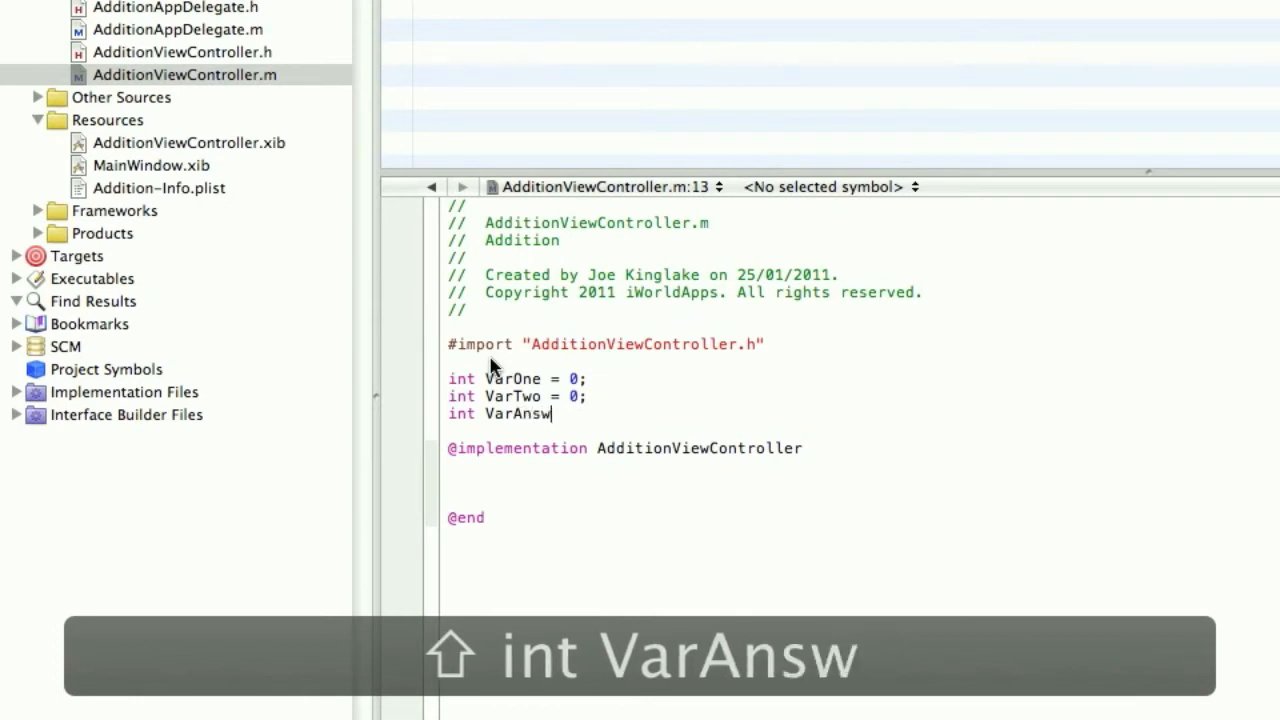
type("er = 0")
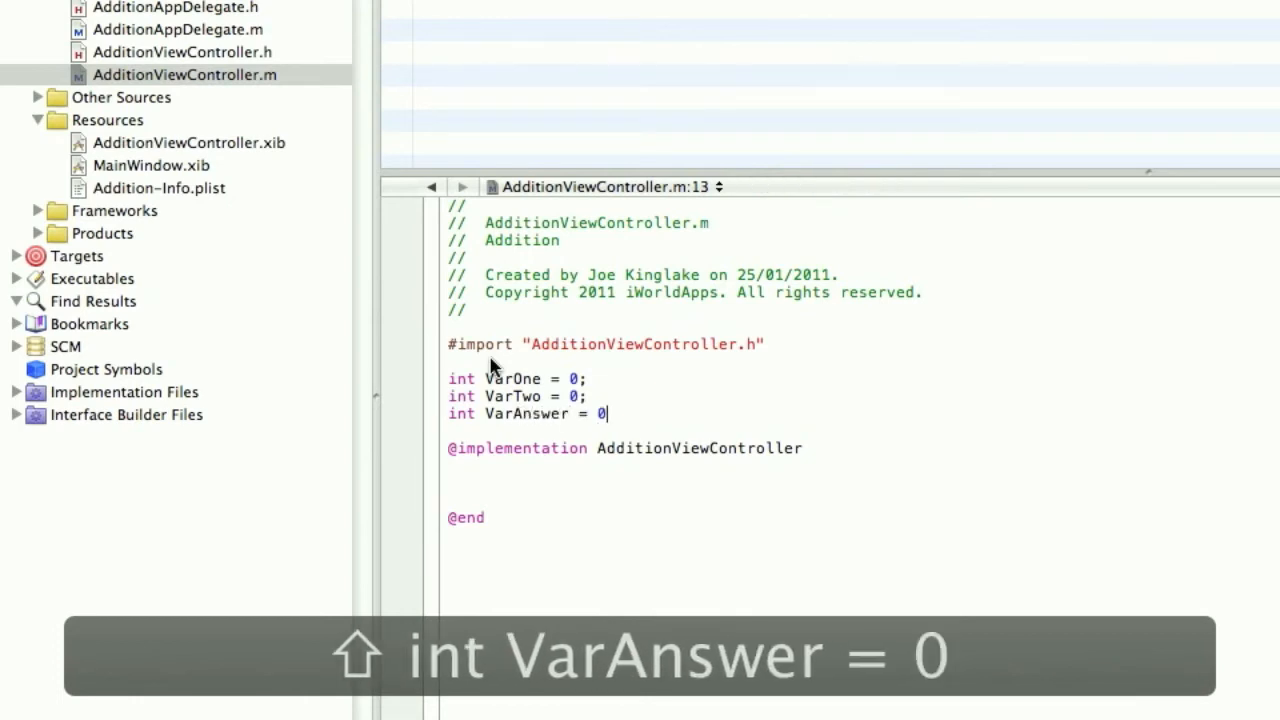
type(";")
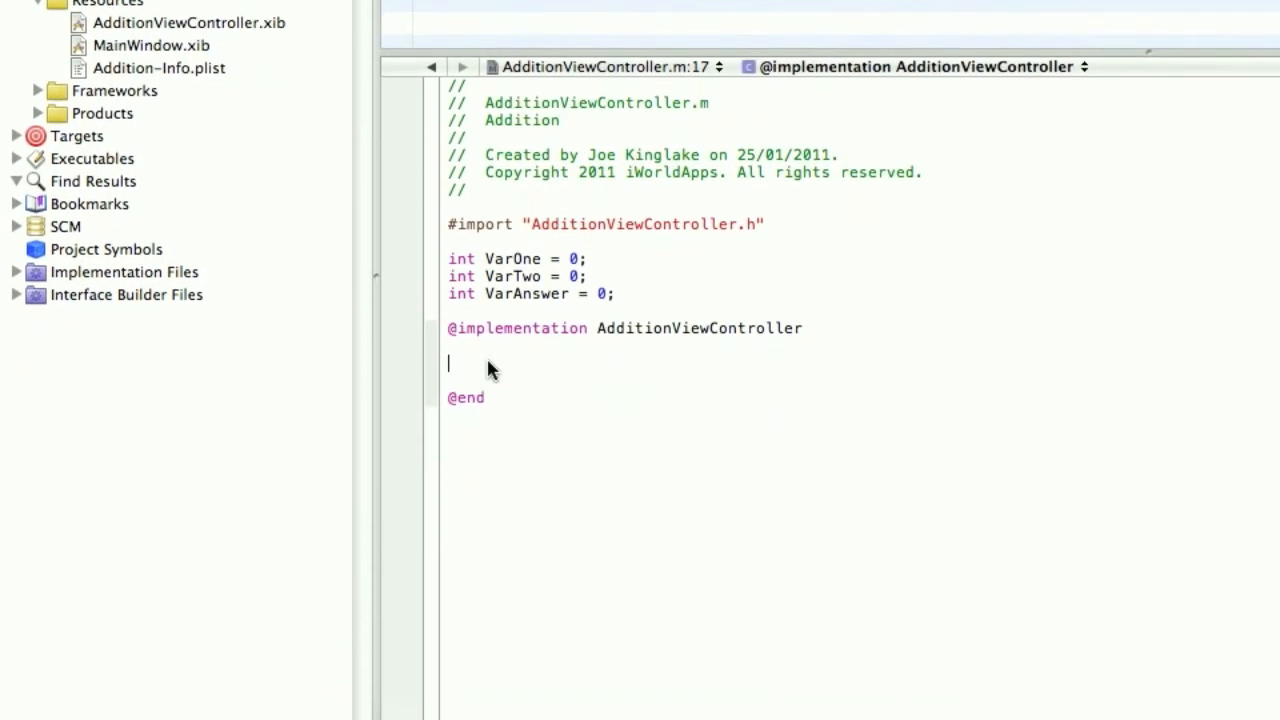
Begin the -(IBAction)Button method with VarOne = ([number1.text intValue]);.
type("-(IBAction")
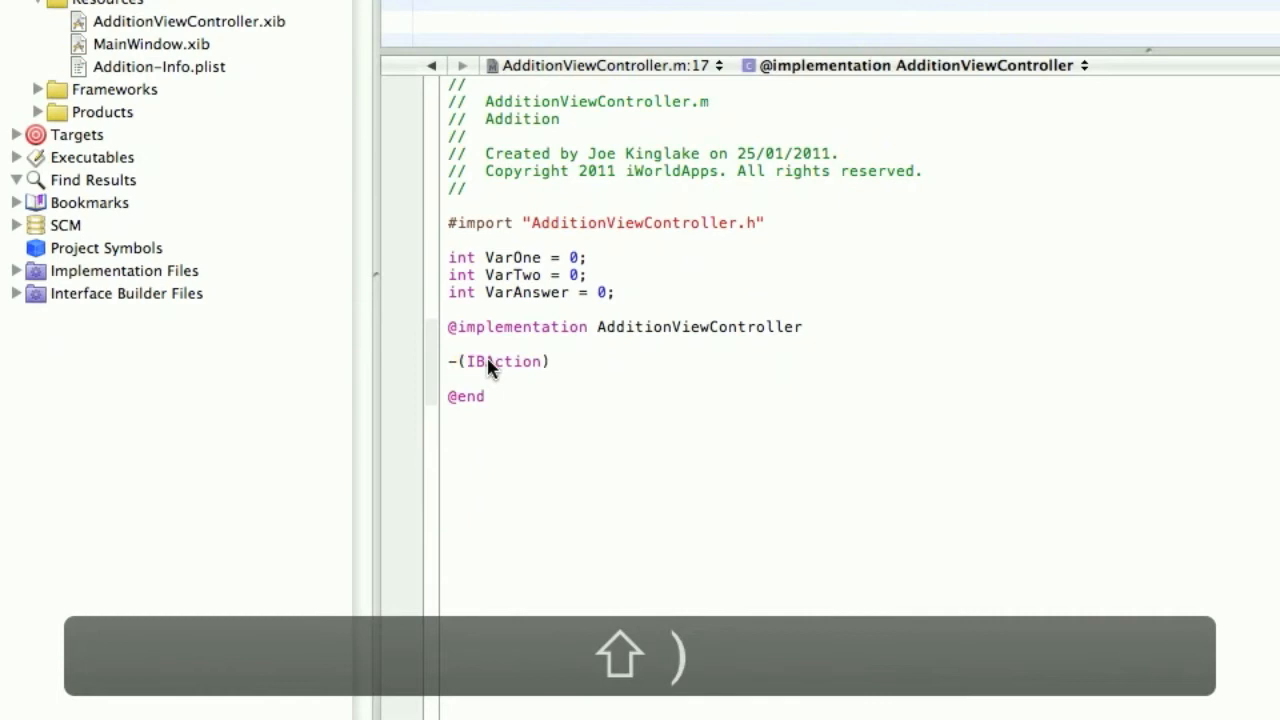
type("Button")
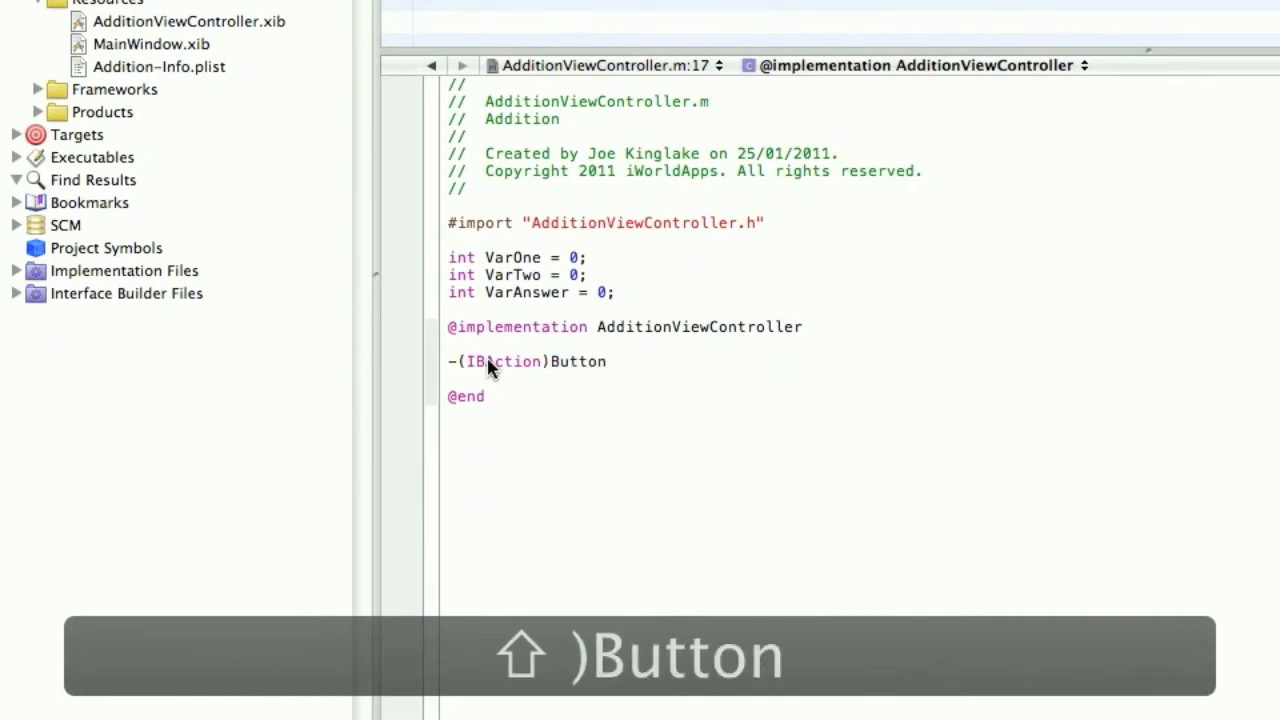
type("{")
type("}")
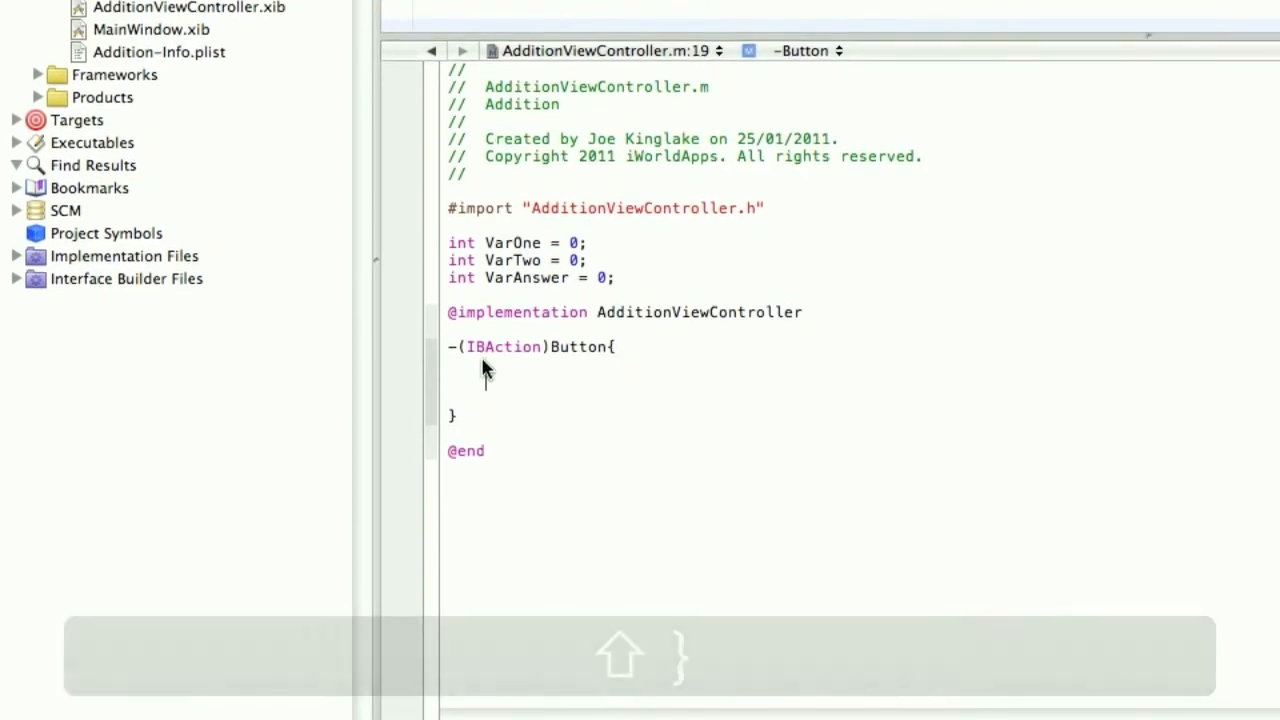
type("VarOne =")
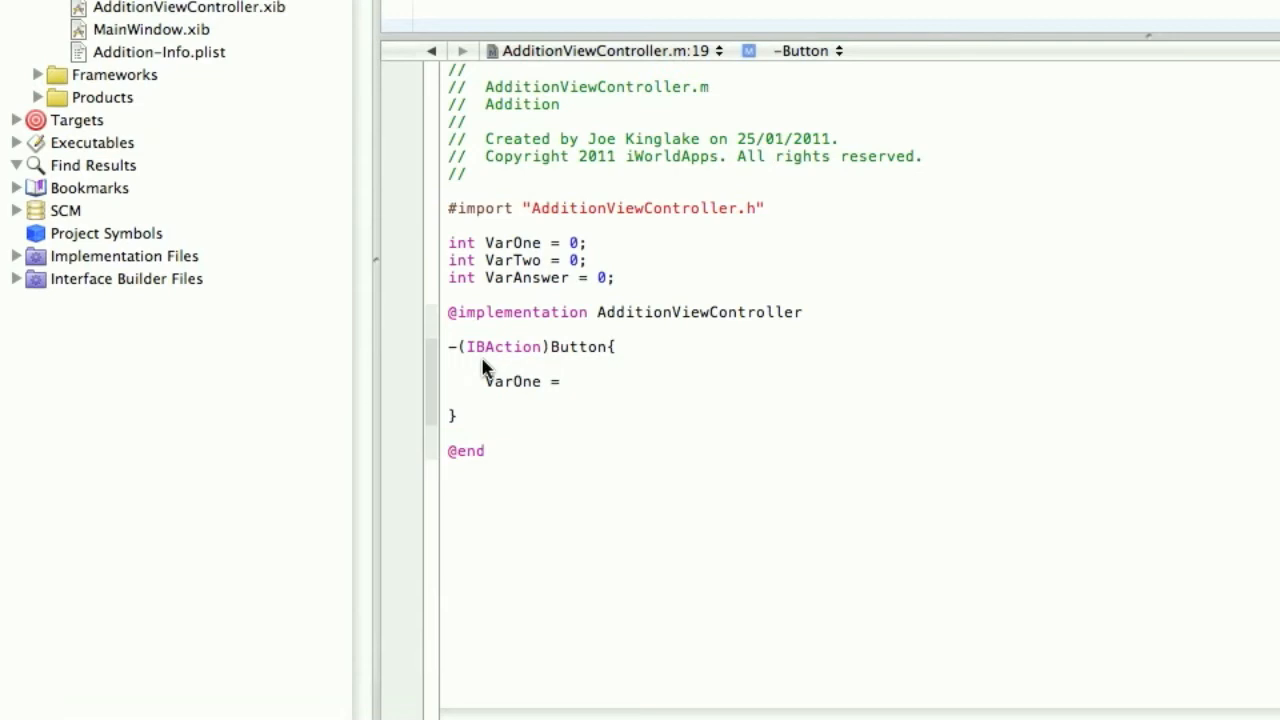
type("([")
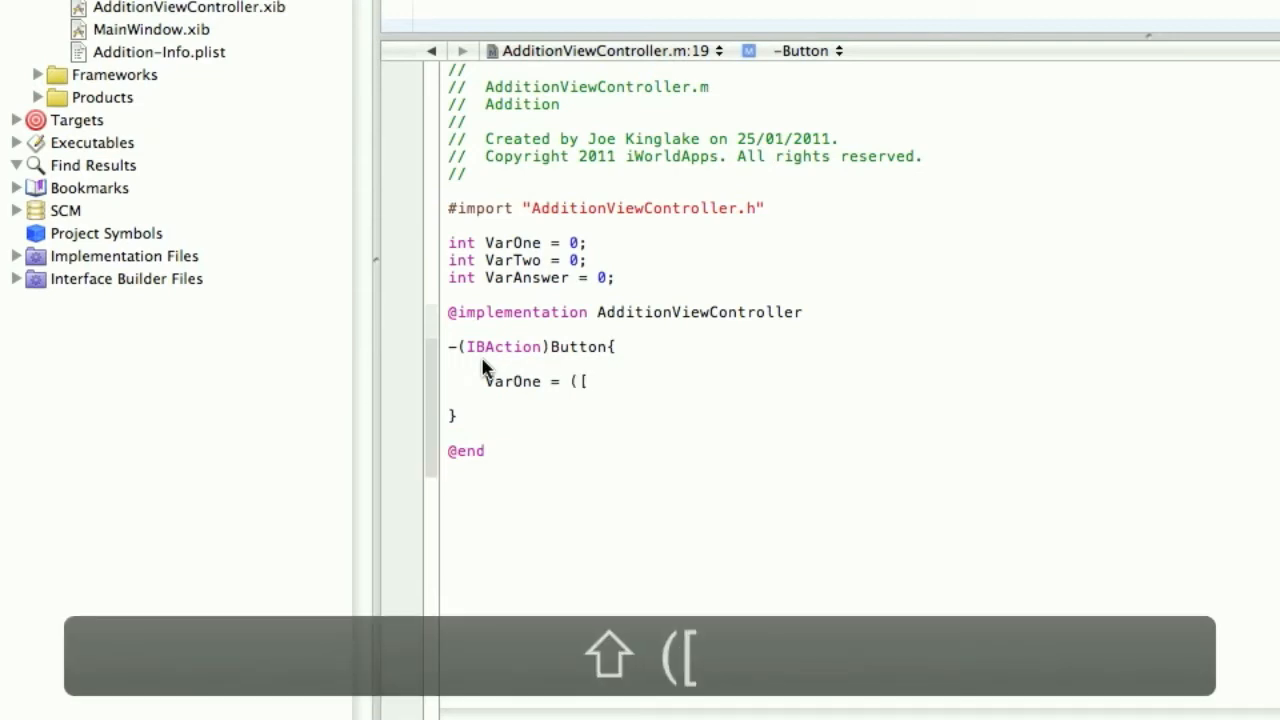
type("textI")
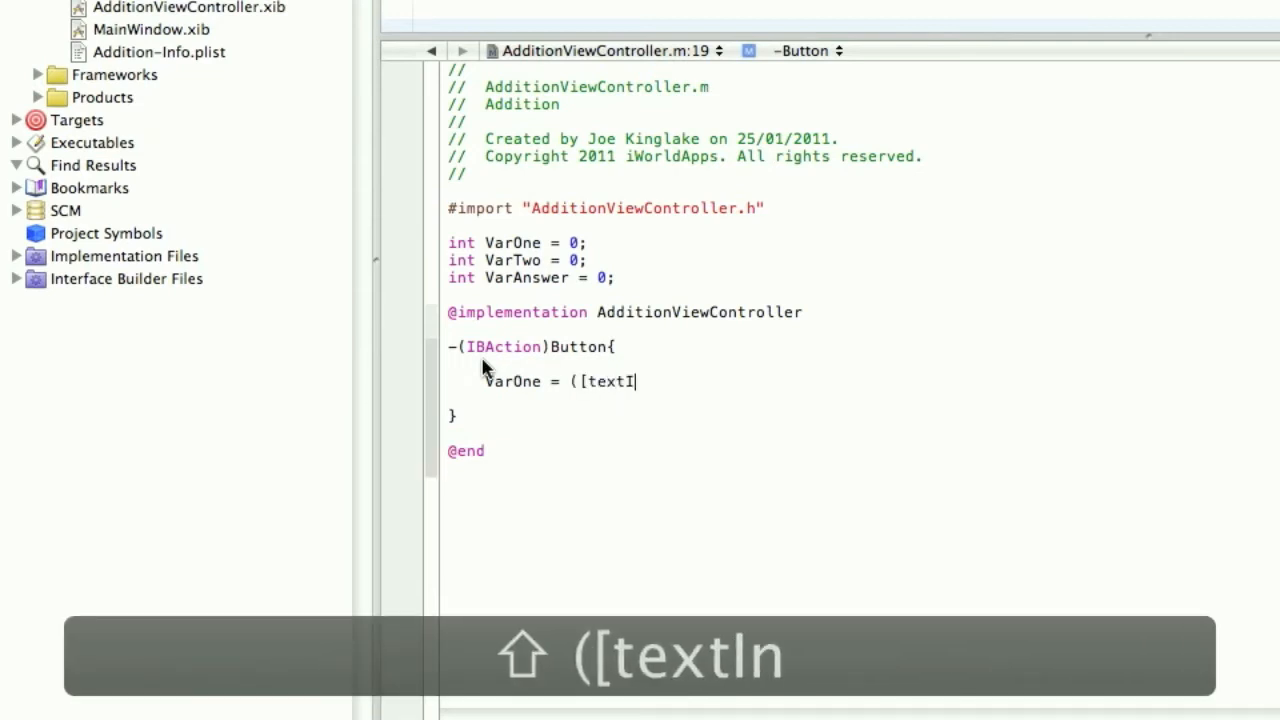
key("backspace")
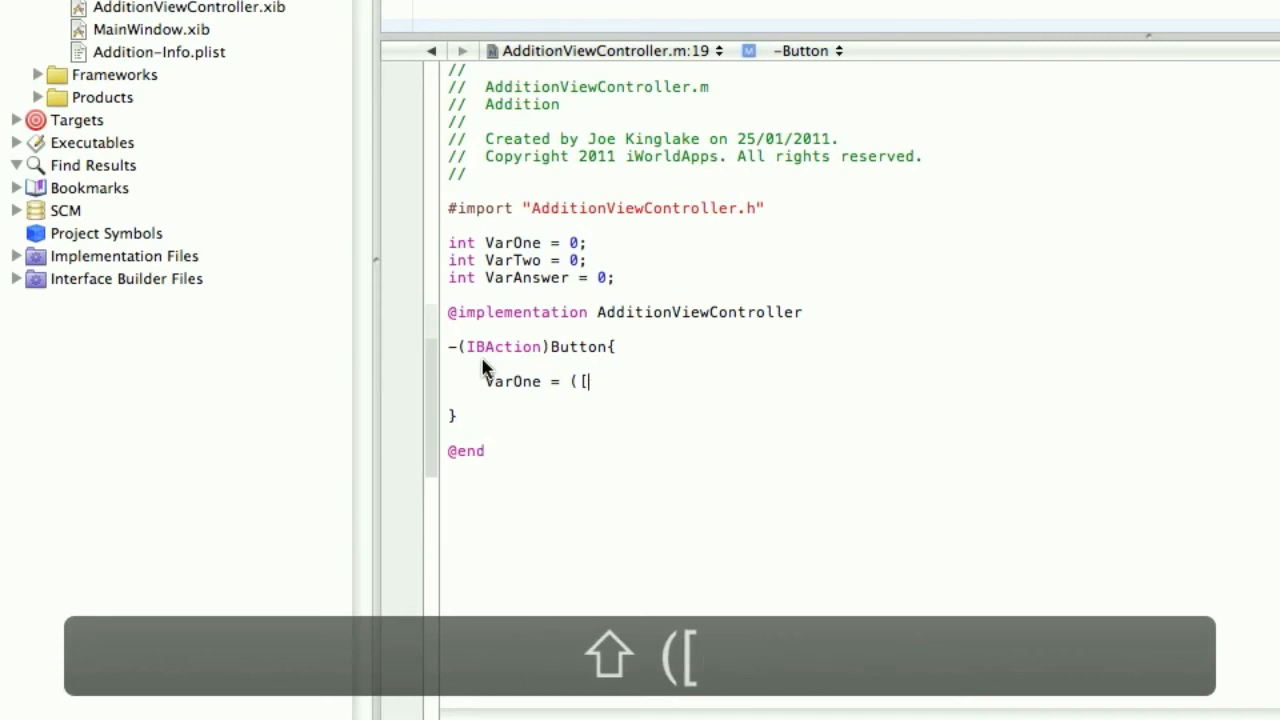
type("number1")
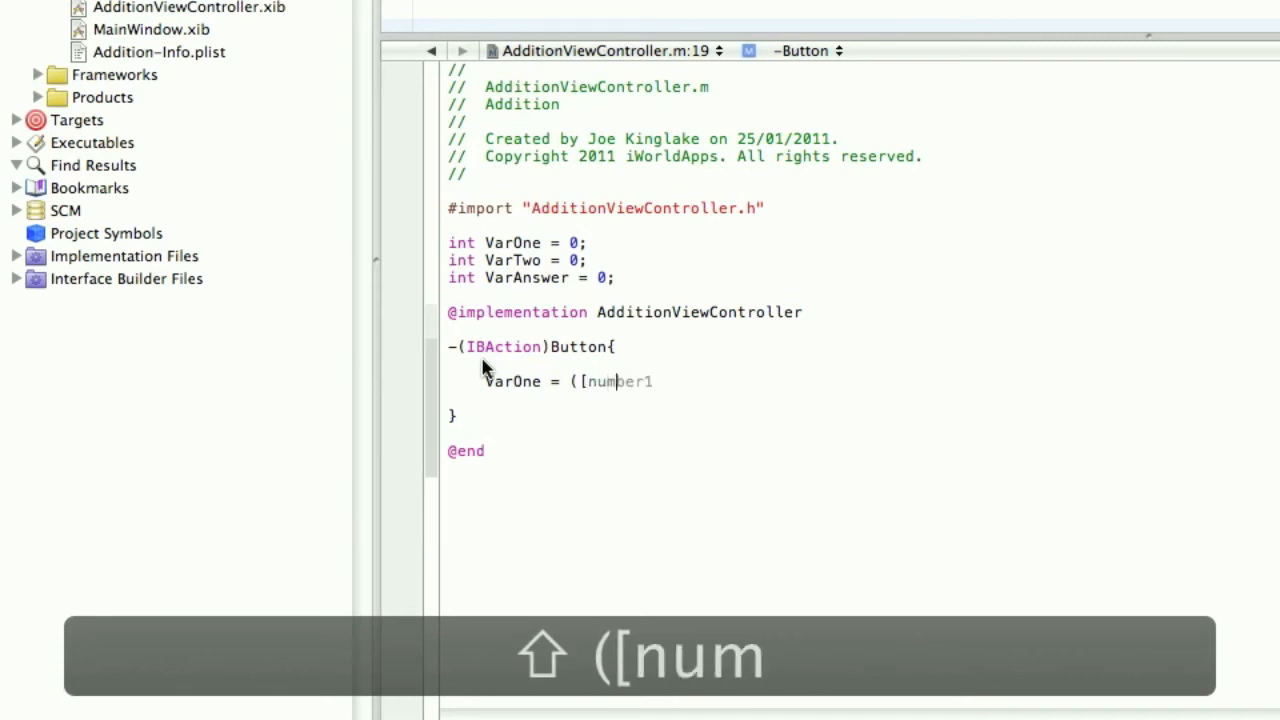
type(".text intValue")
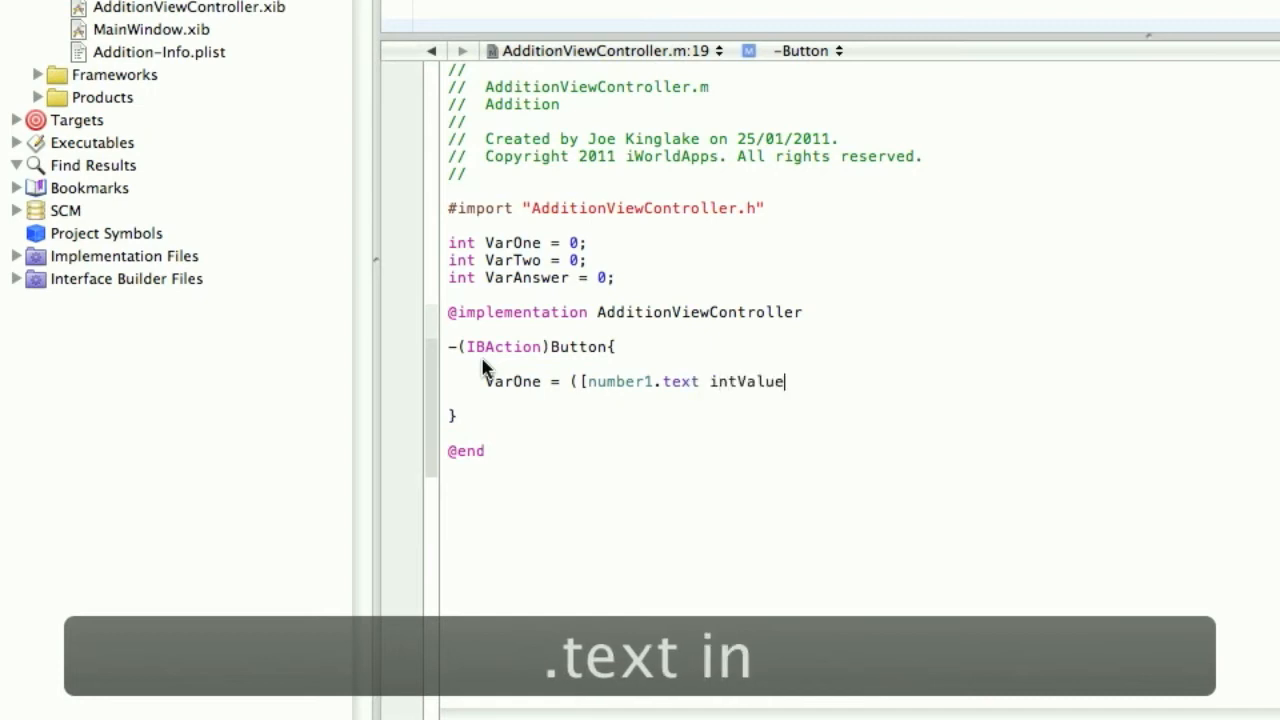
type("]);")
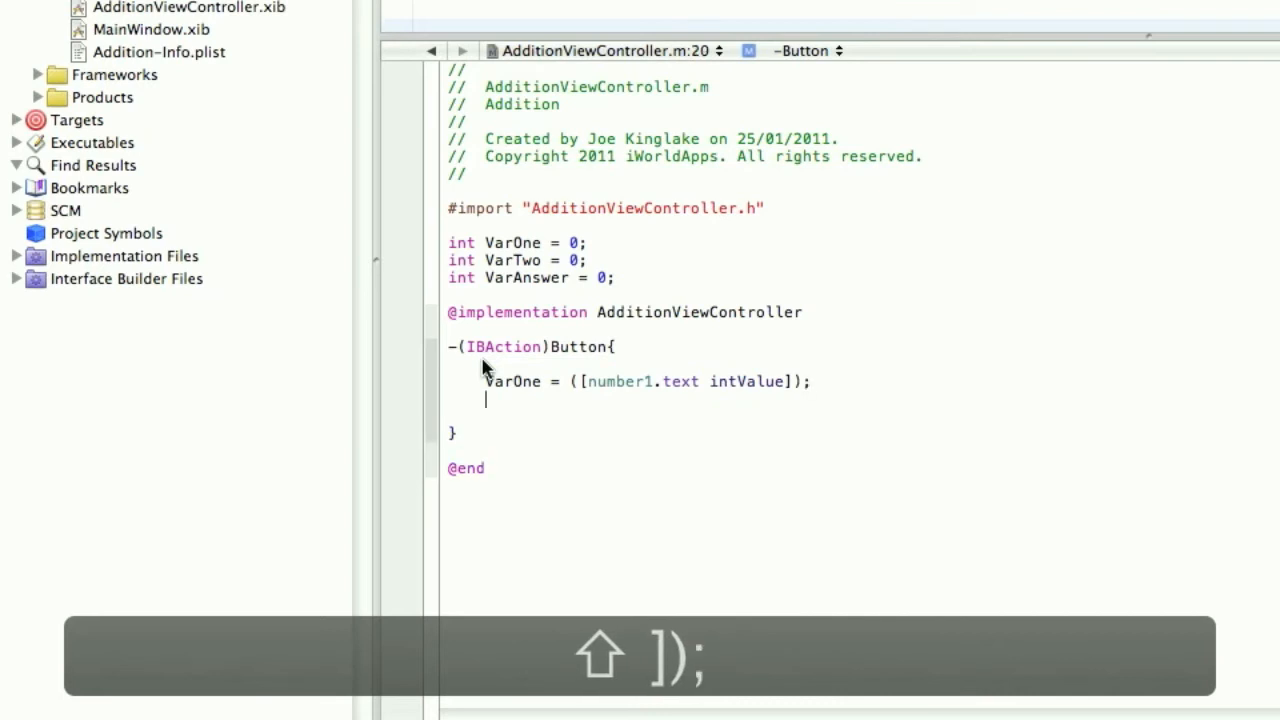
Add VarTwo = ([number2.text intValue]); and VarAnswer = (VarOne + VarTwo);.
type("VarTwo = )")
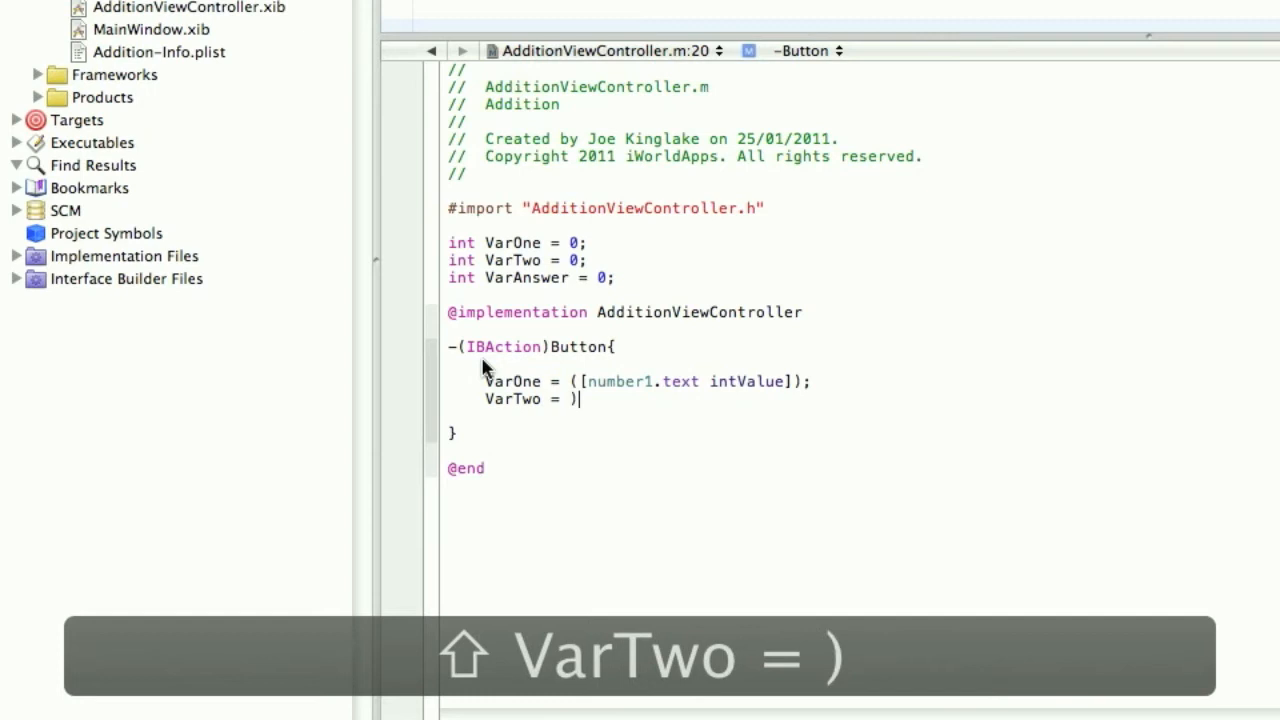
type("([number1")
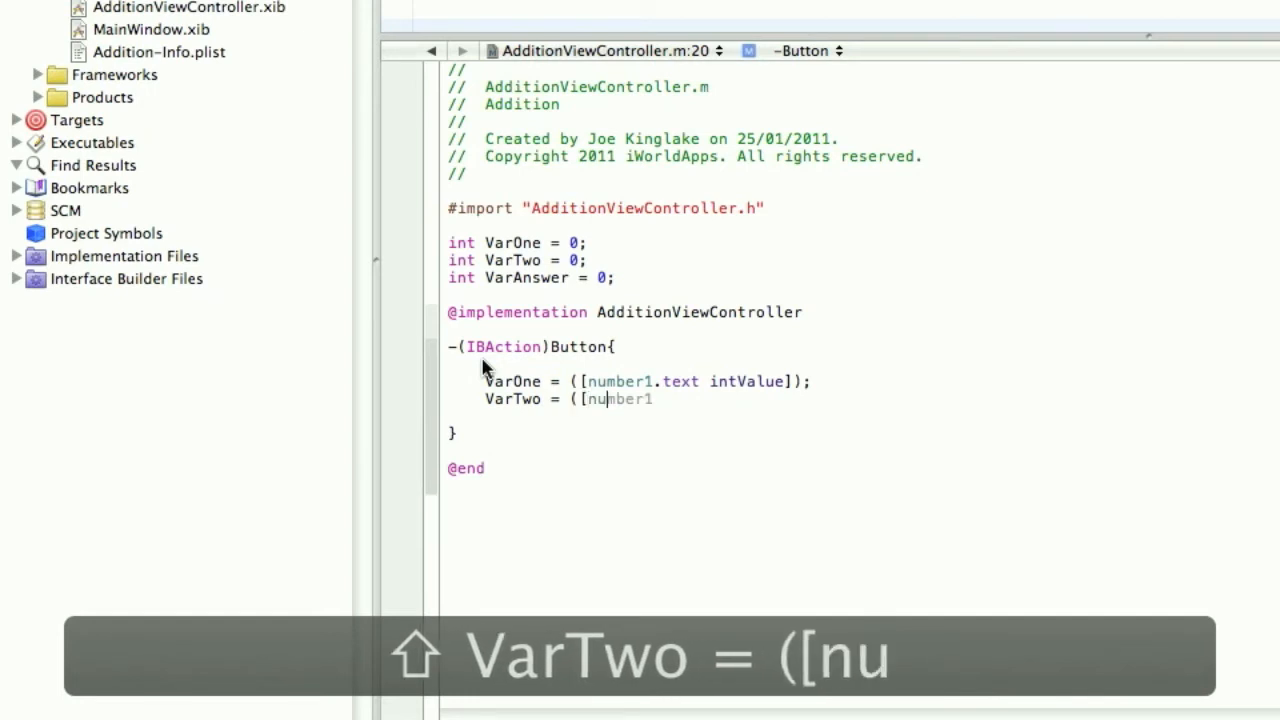
type("2.text in")
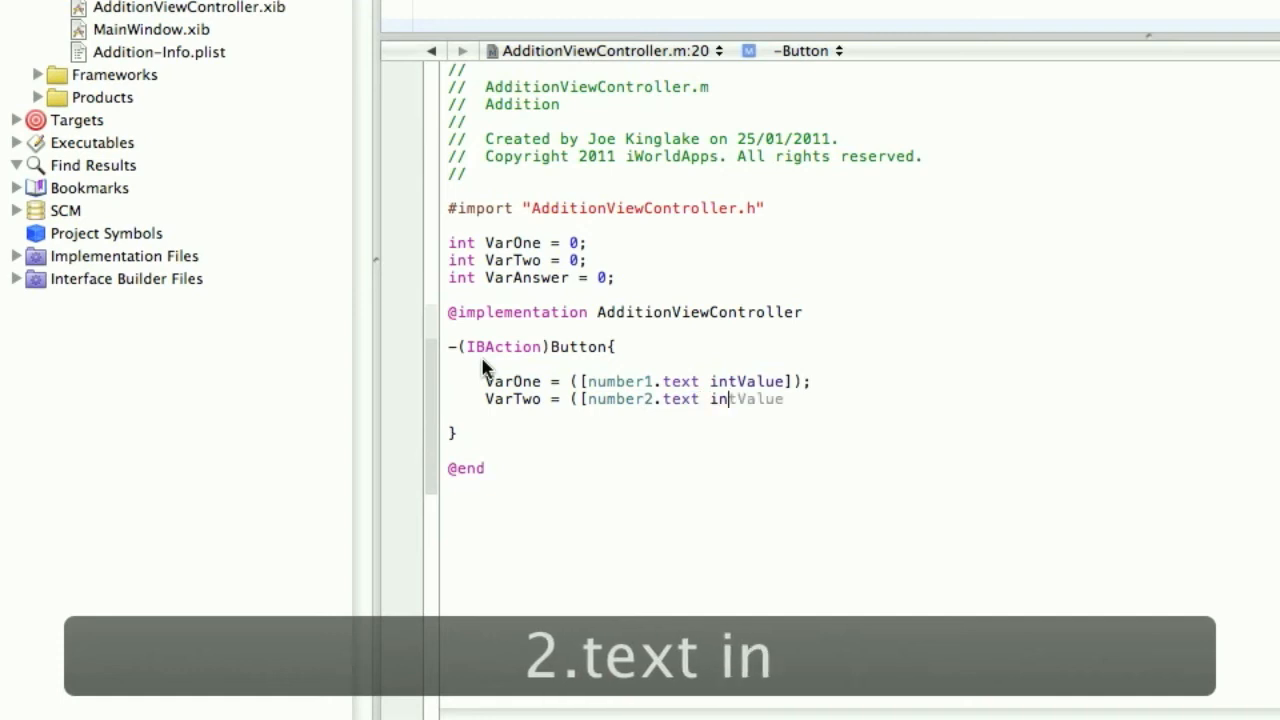
type("tValue]);")
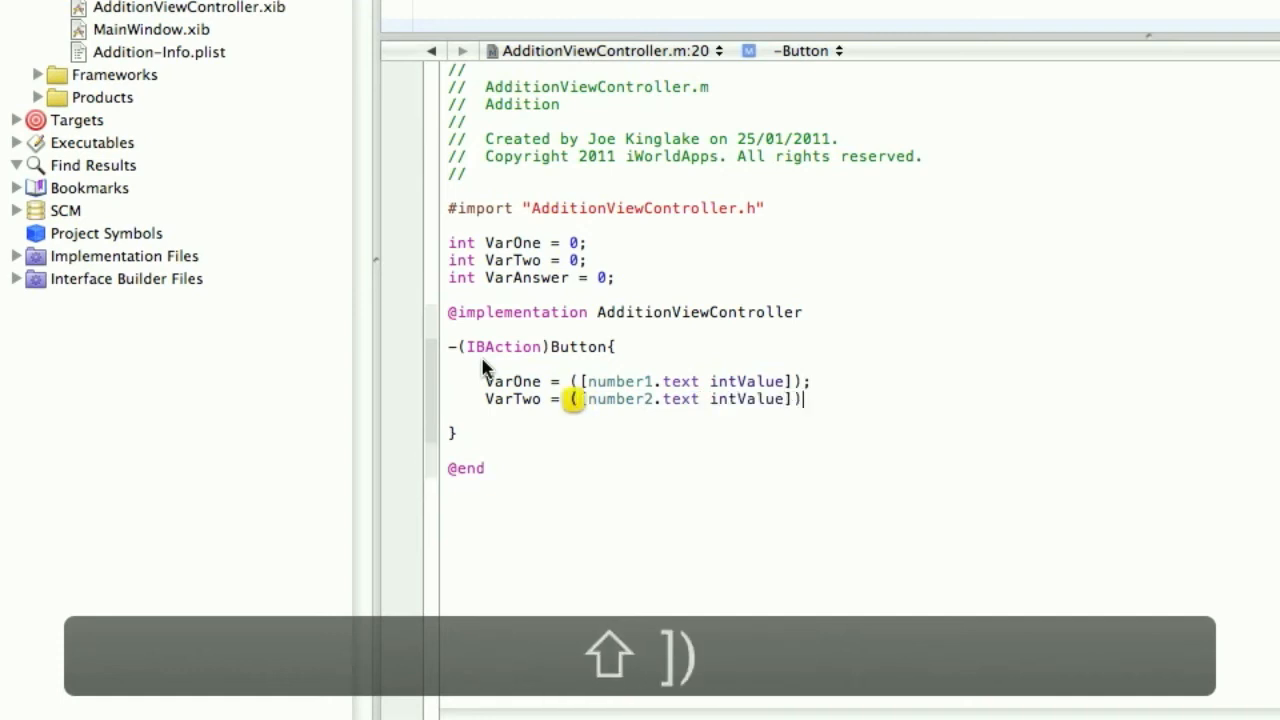
type(";")
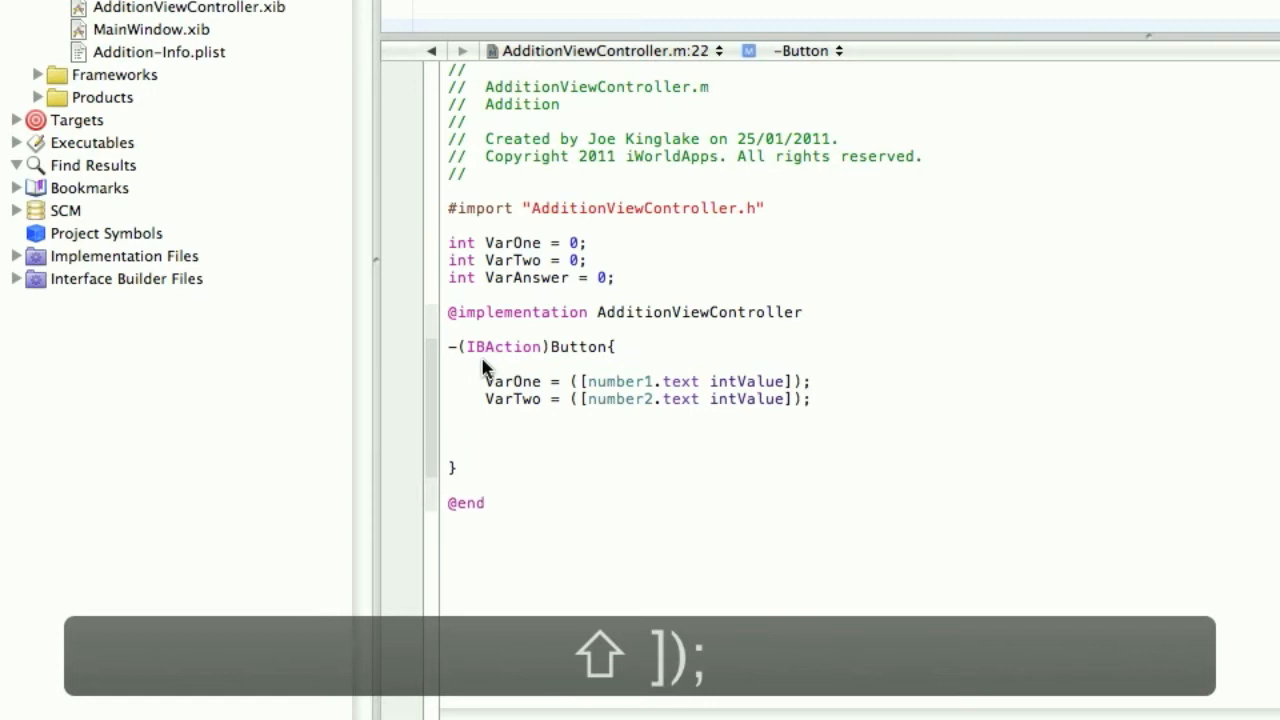
type("VarAnswer")
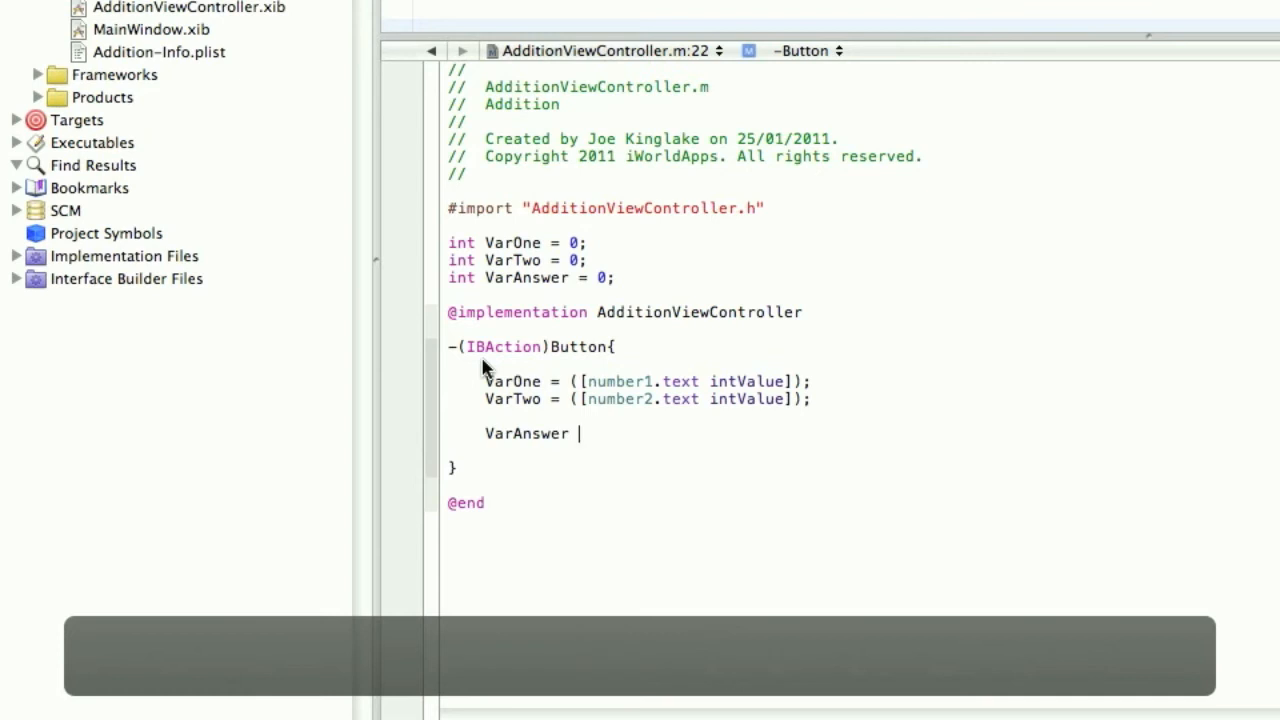
type("= (")
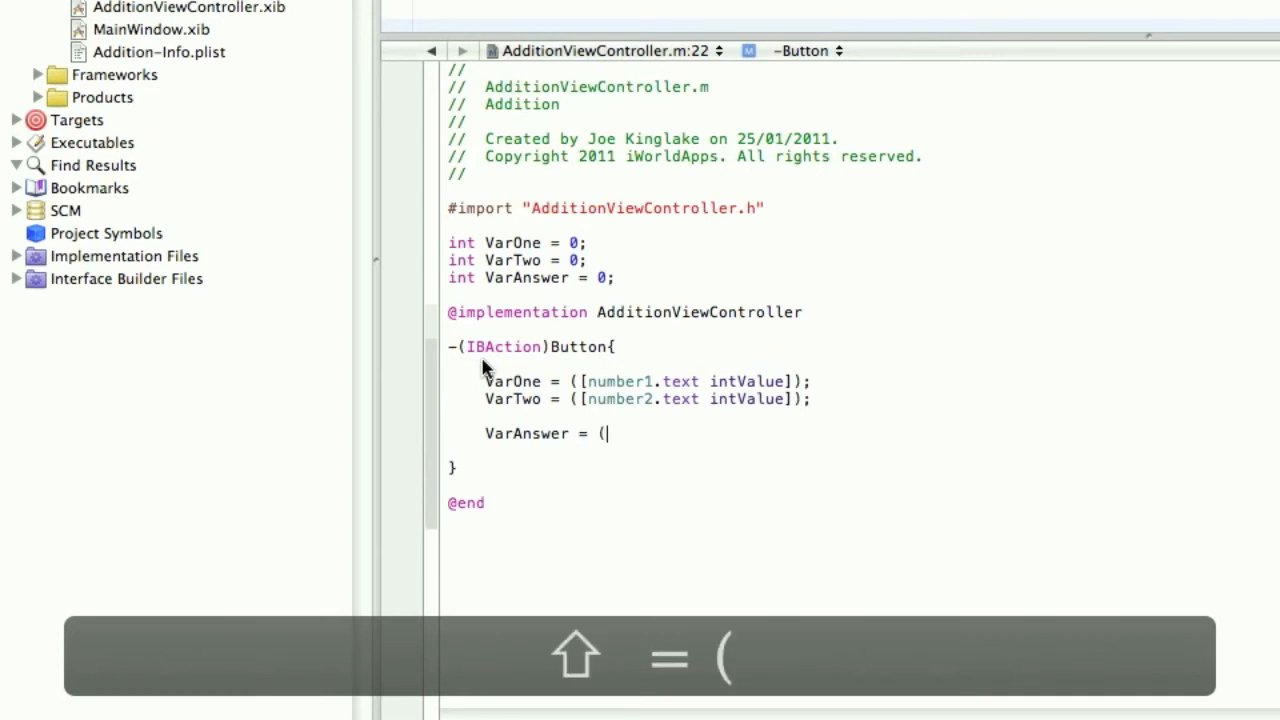
type("Var")
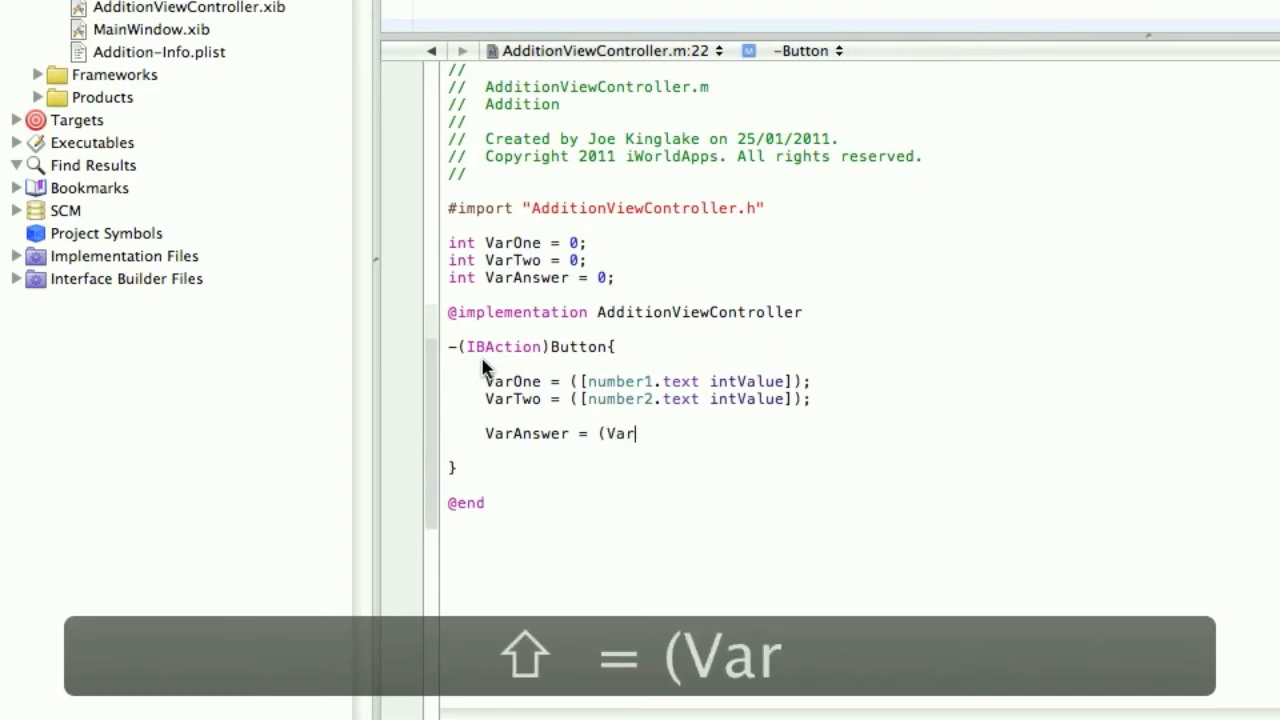
type("One + VarTwo);")
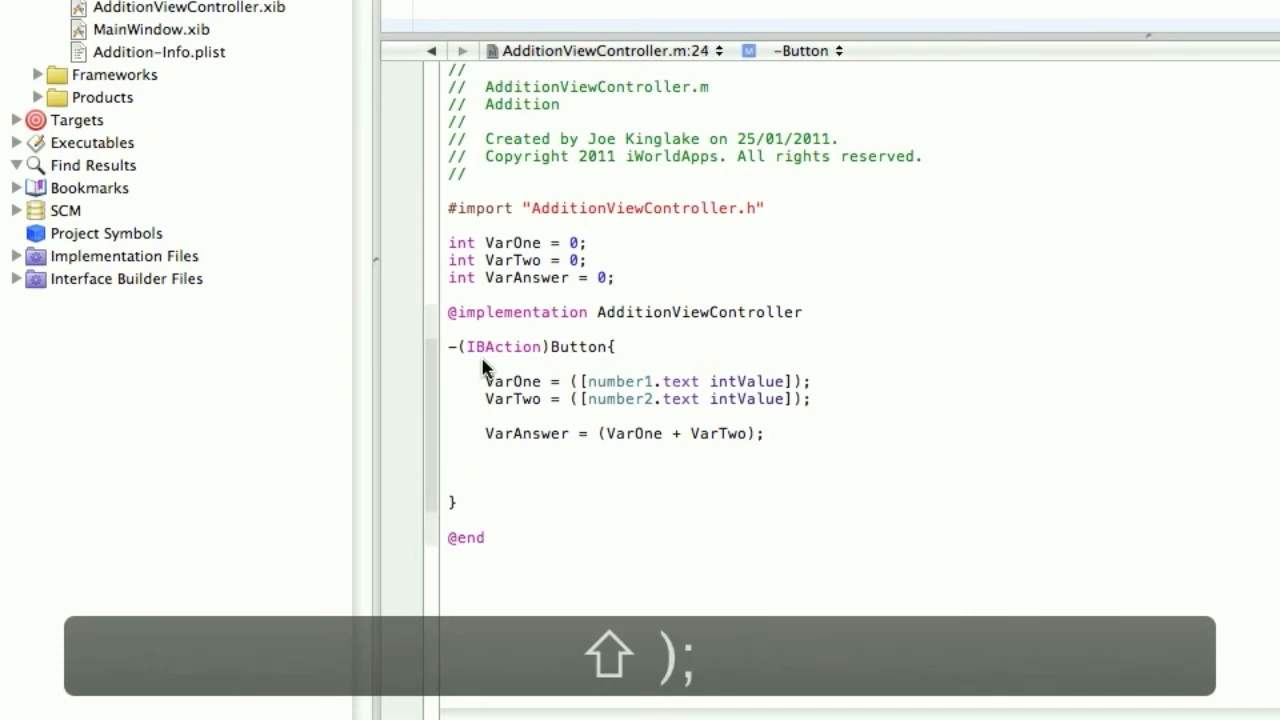
Write answer.text = [[NSNumber numberWithInt:VarAnswer] stringValue]; to display the sum.
left_click(484, 468)
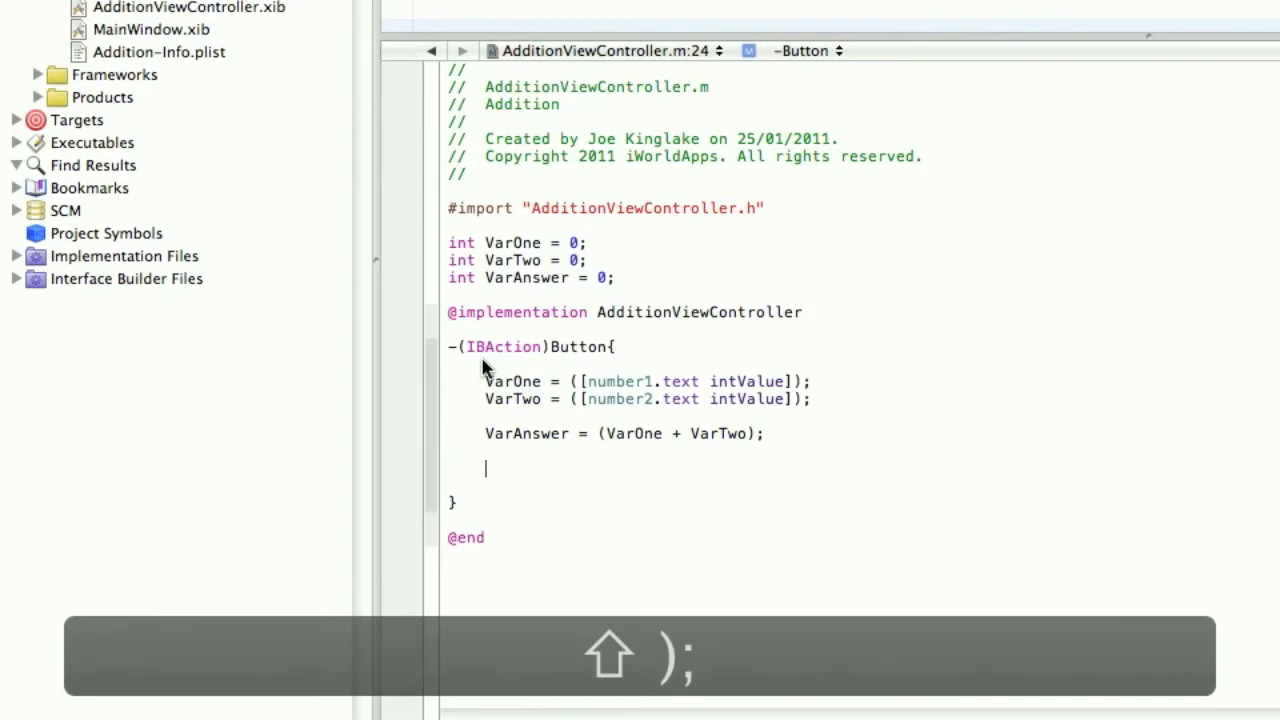
type("answer")
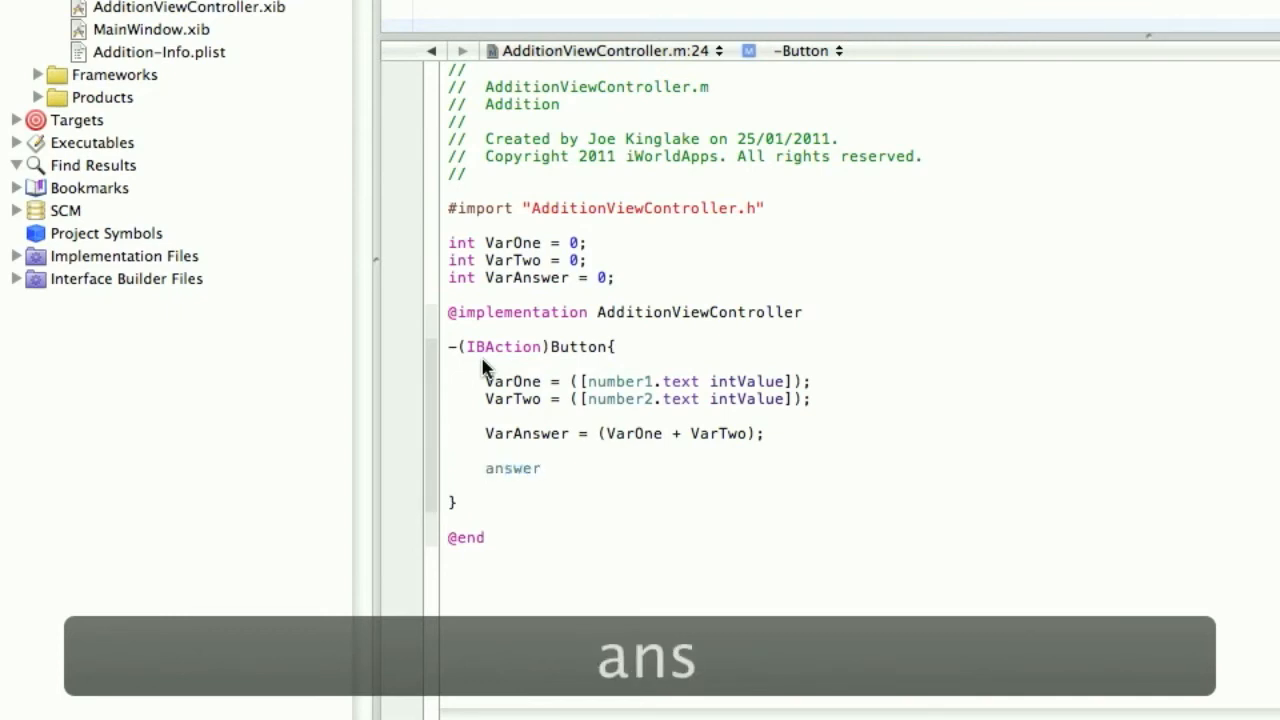
type(".text =")
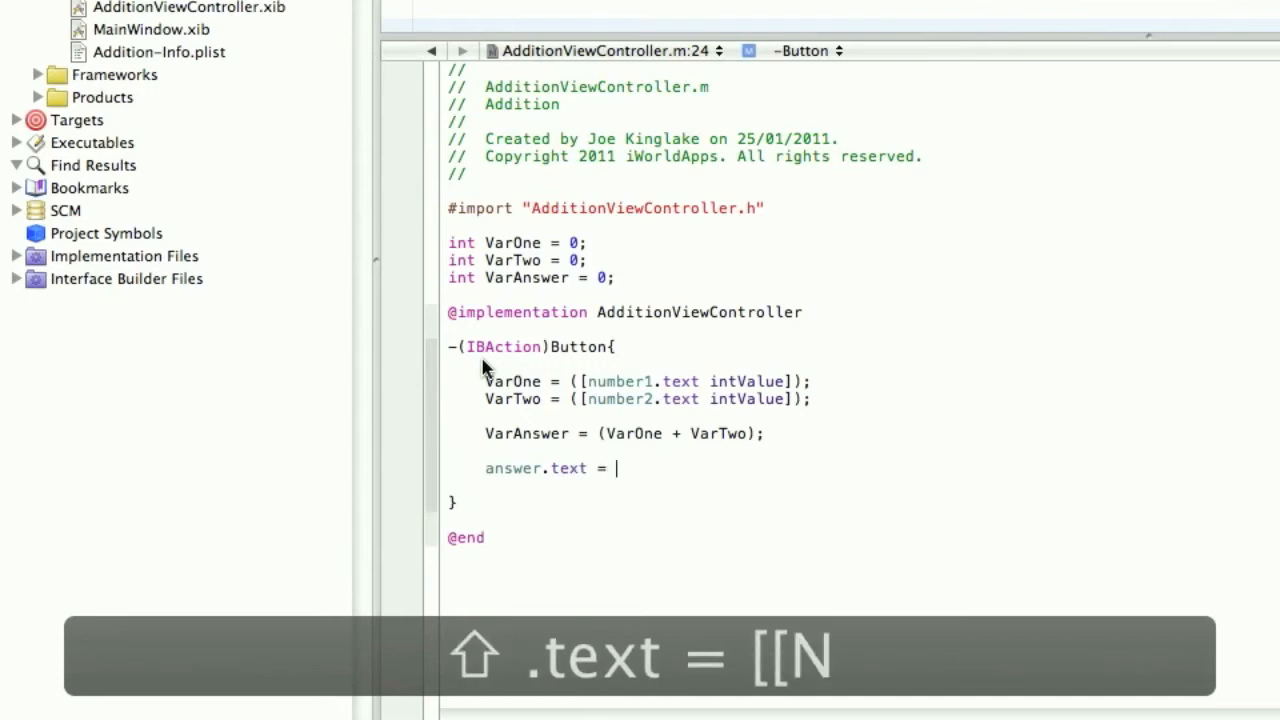
type("[[NSNu")
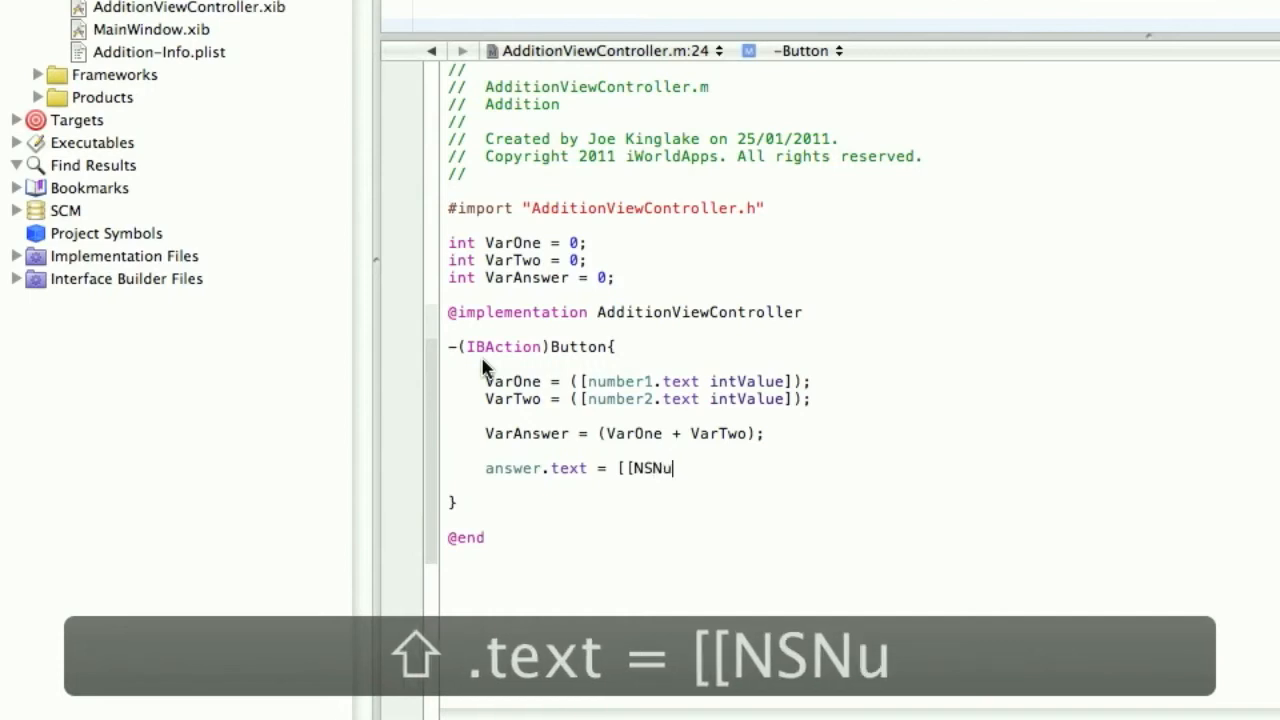
type("mber")
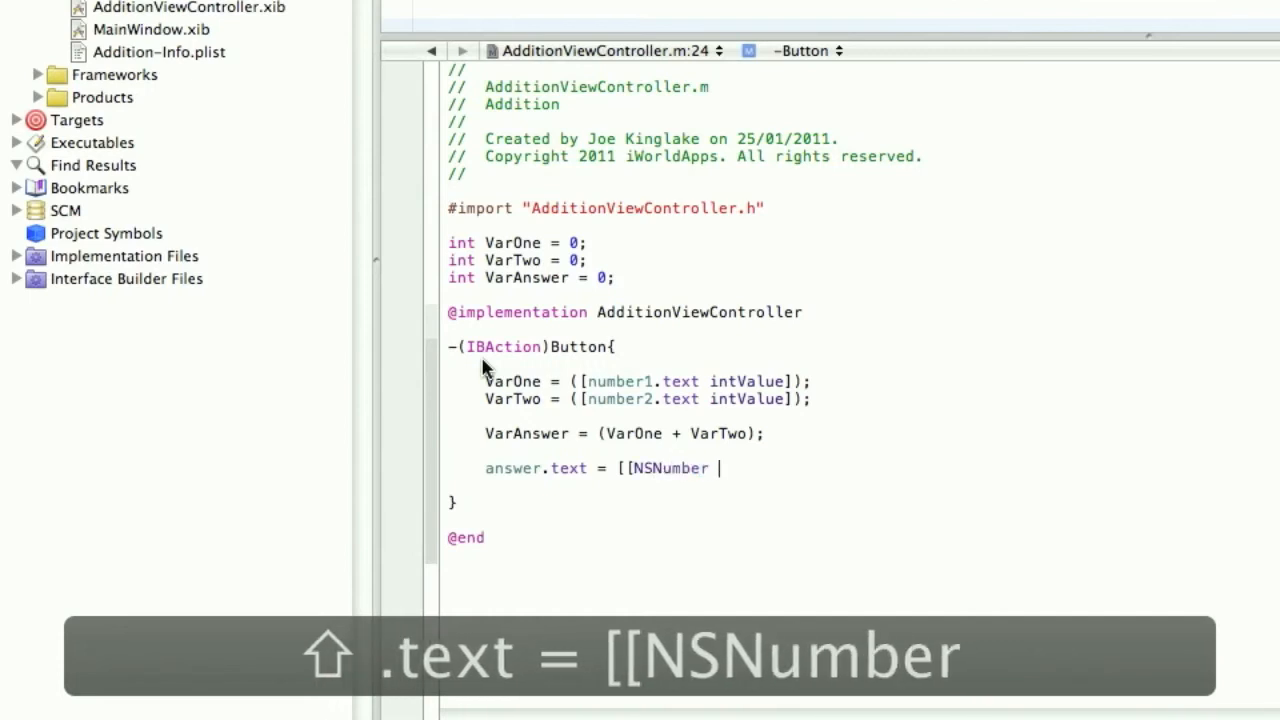
type("numberWithInt:(int)value")
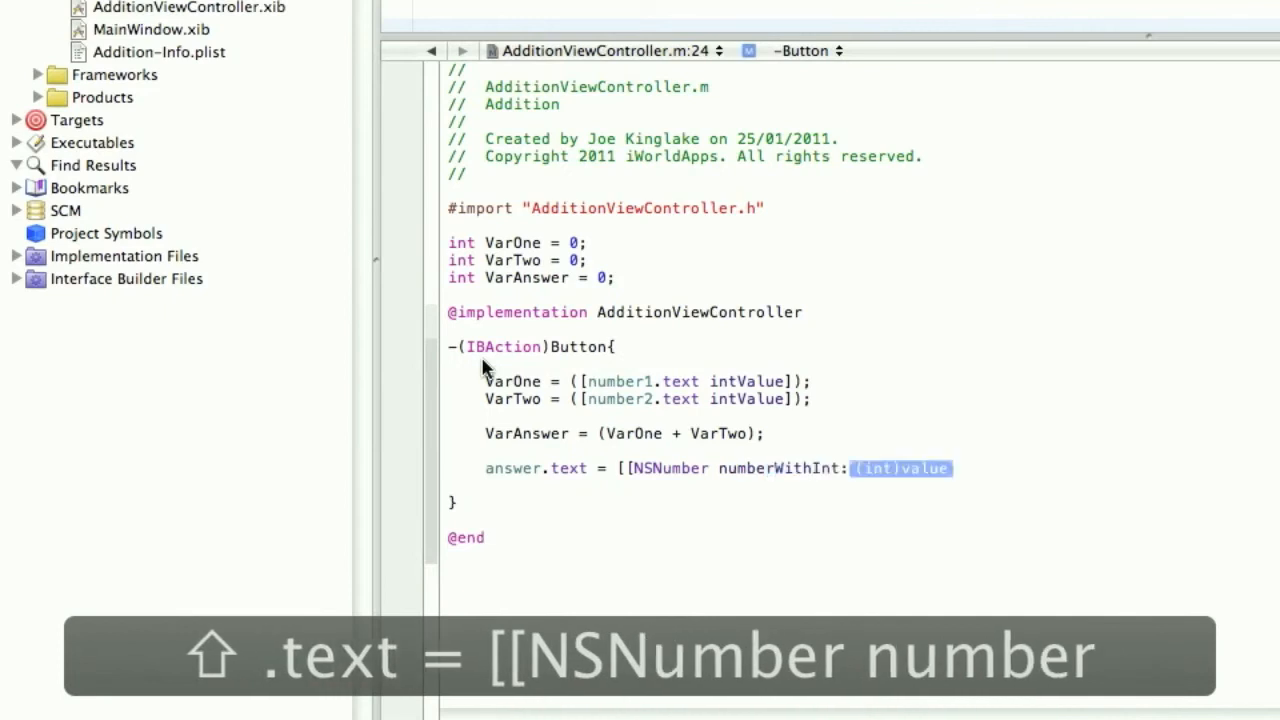
type("V")
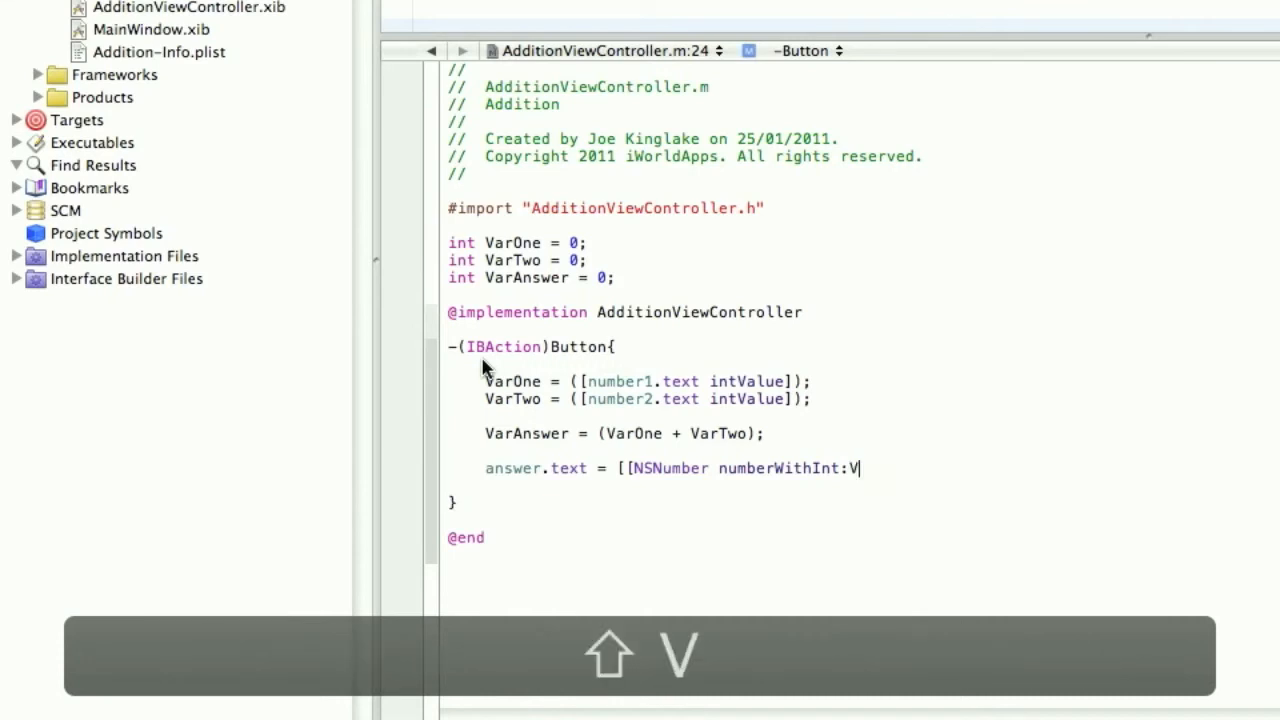
type("arAnswer")
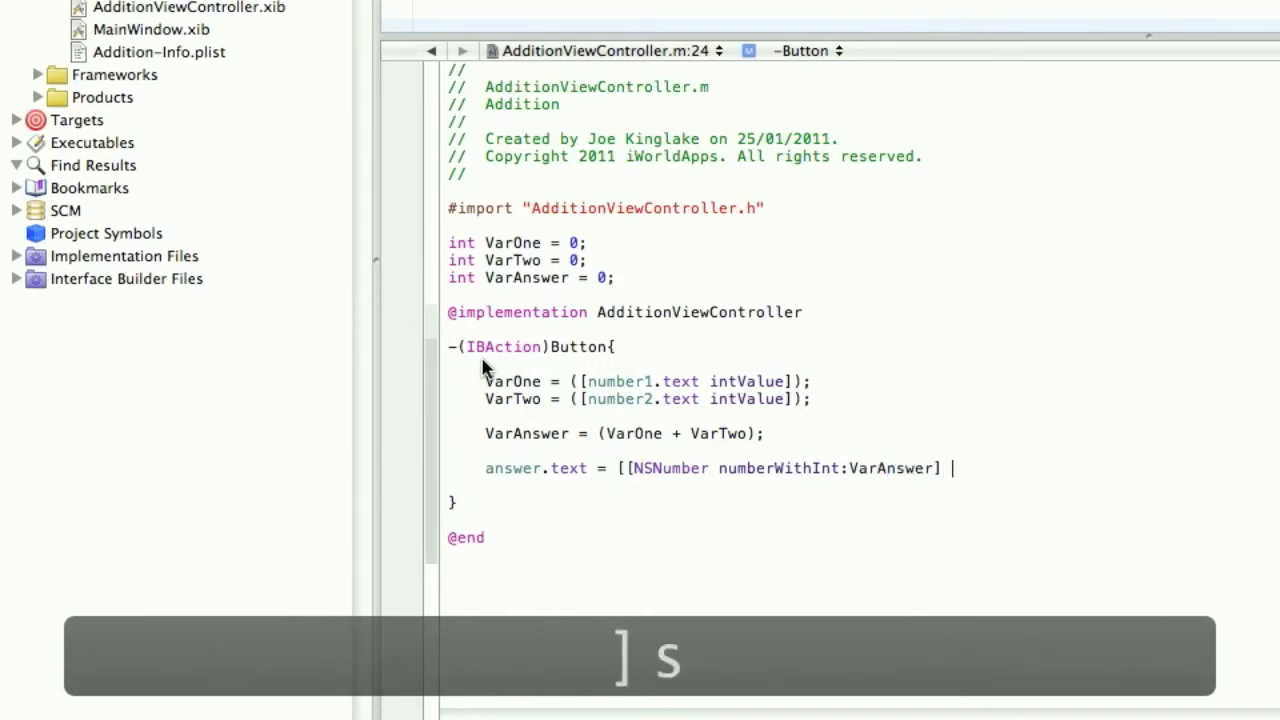
type("stringValue]")
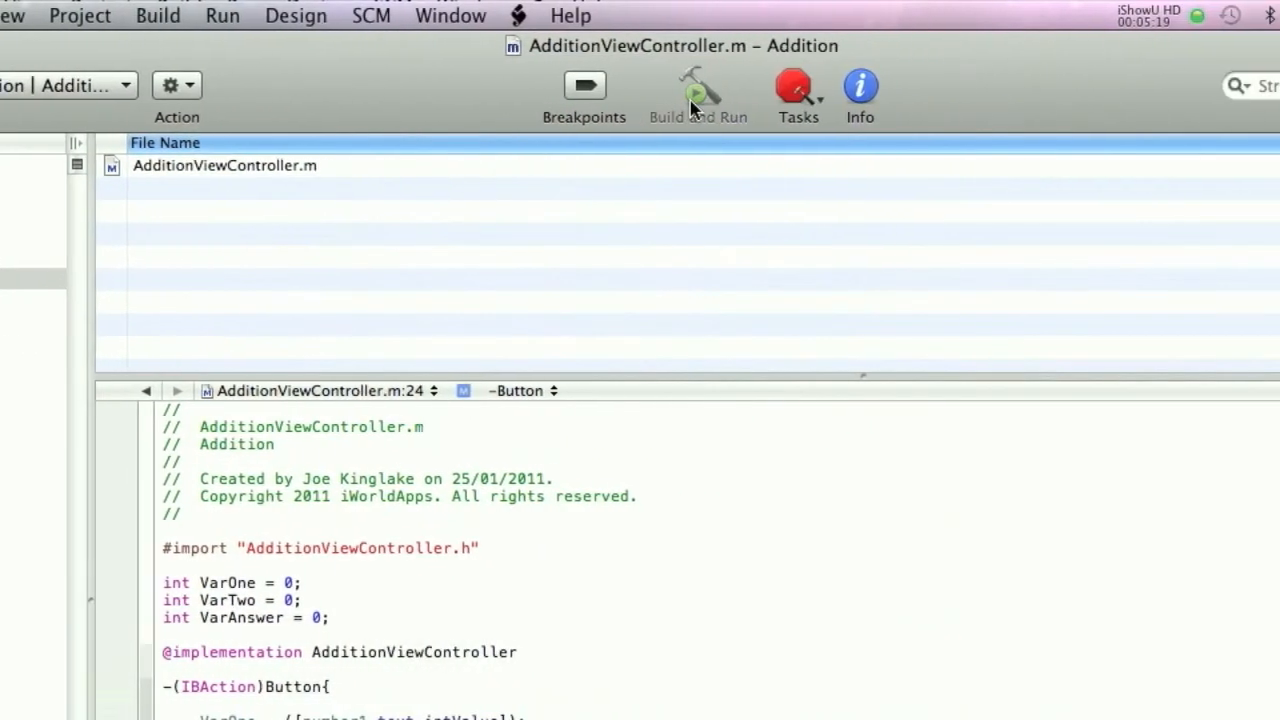
Build and run the app in the simulator, enter 5 and 7 and tap GO to get 12.
left_click(696, 90)
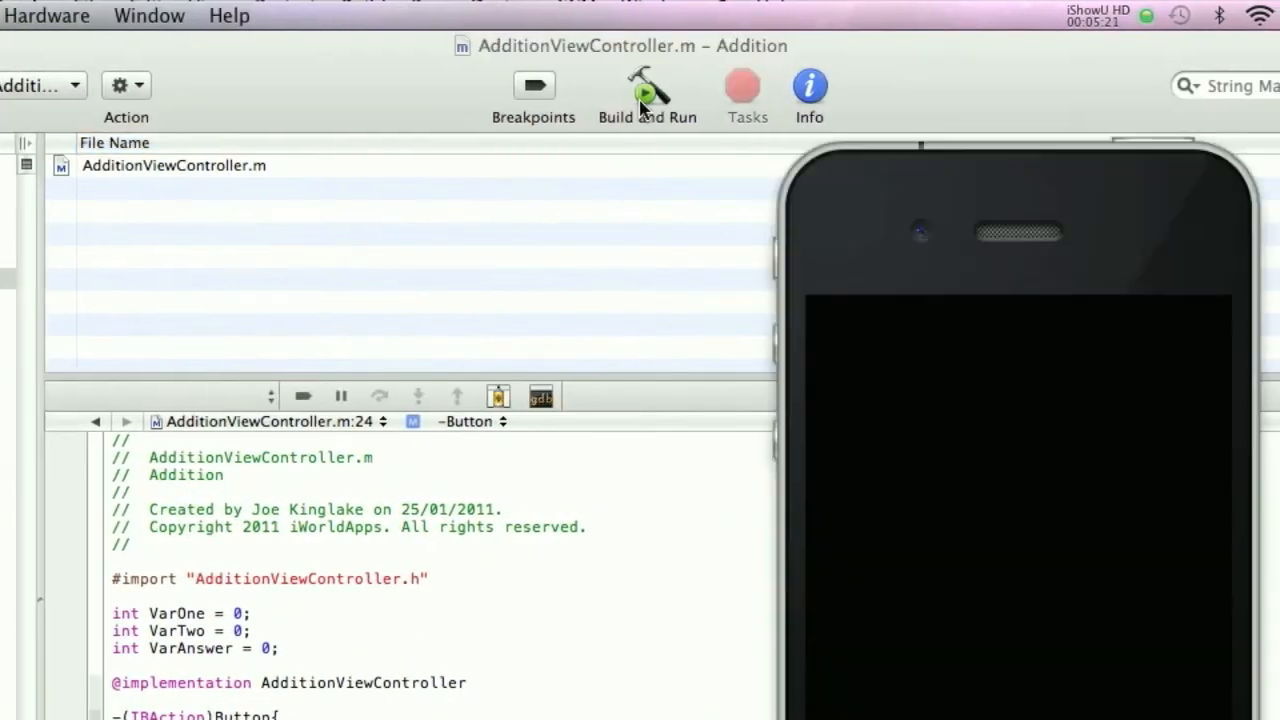
left_click(648, 84)
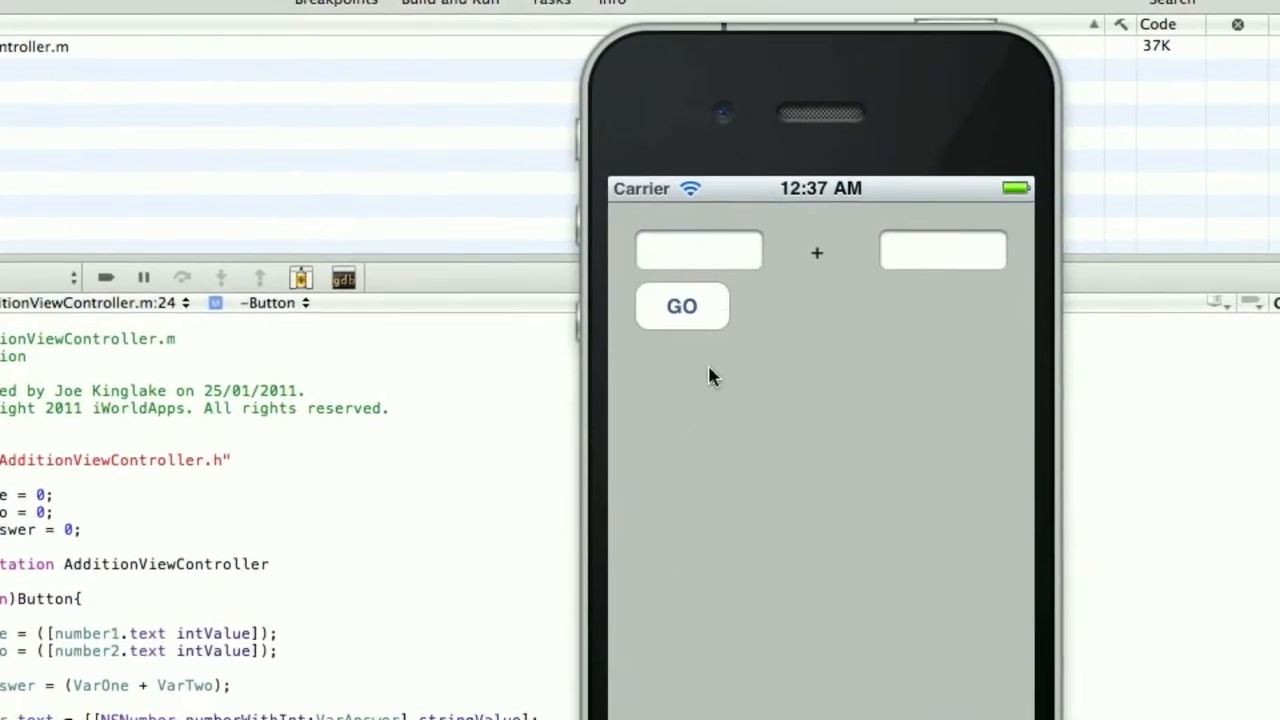
left_click(698, 250)
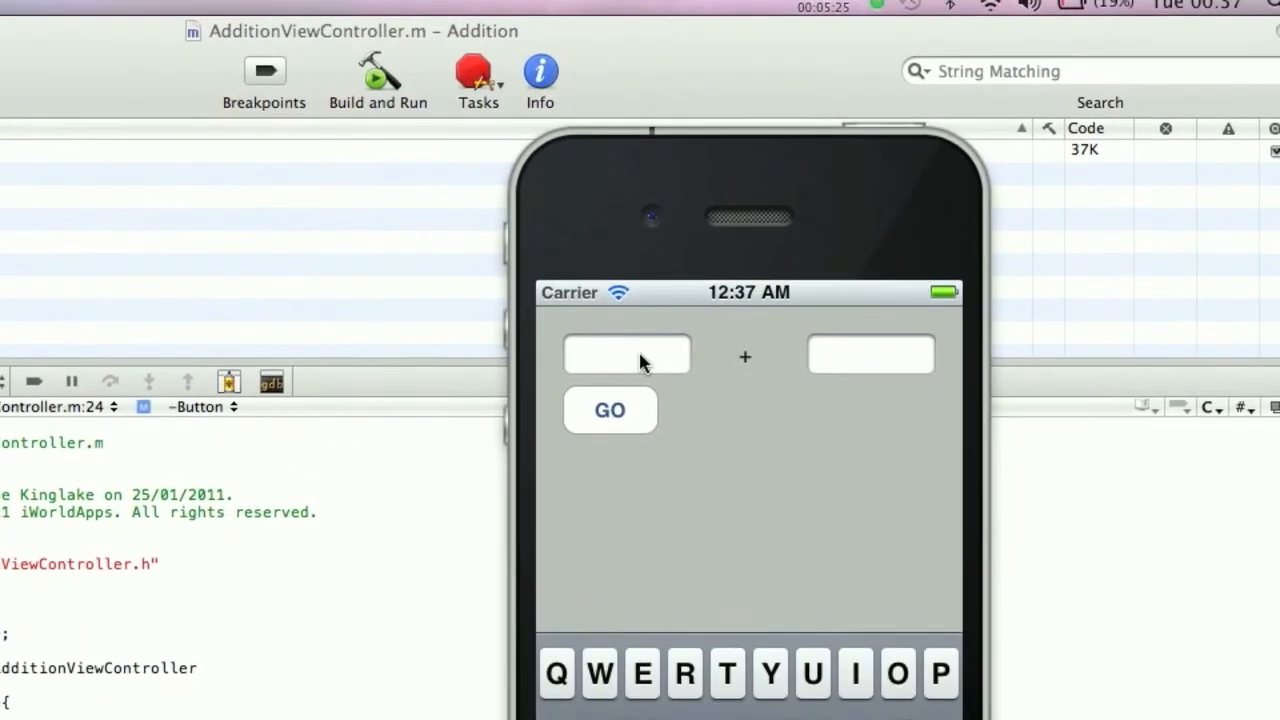
type("5")
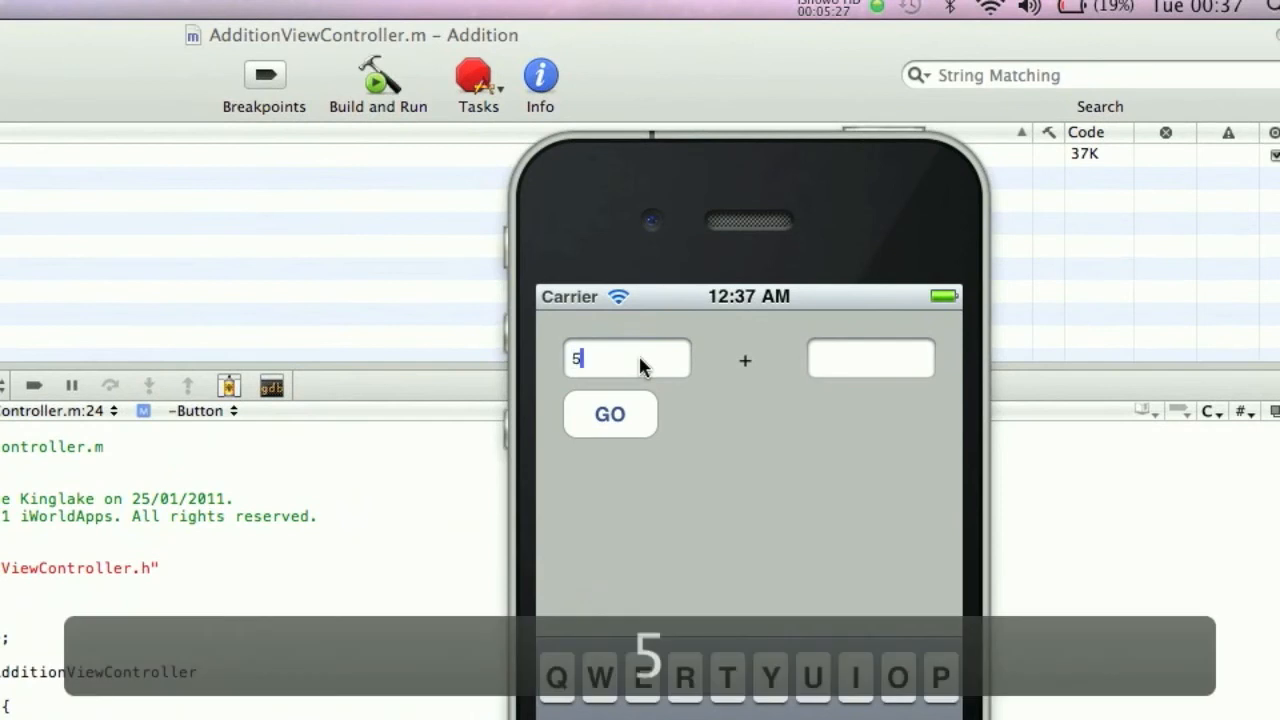
left_click(870, 358)
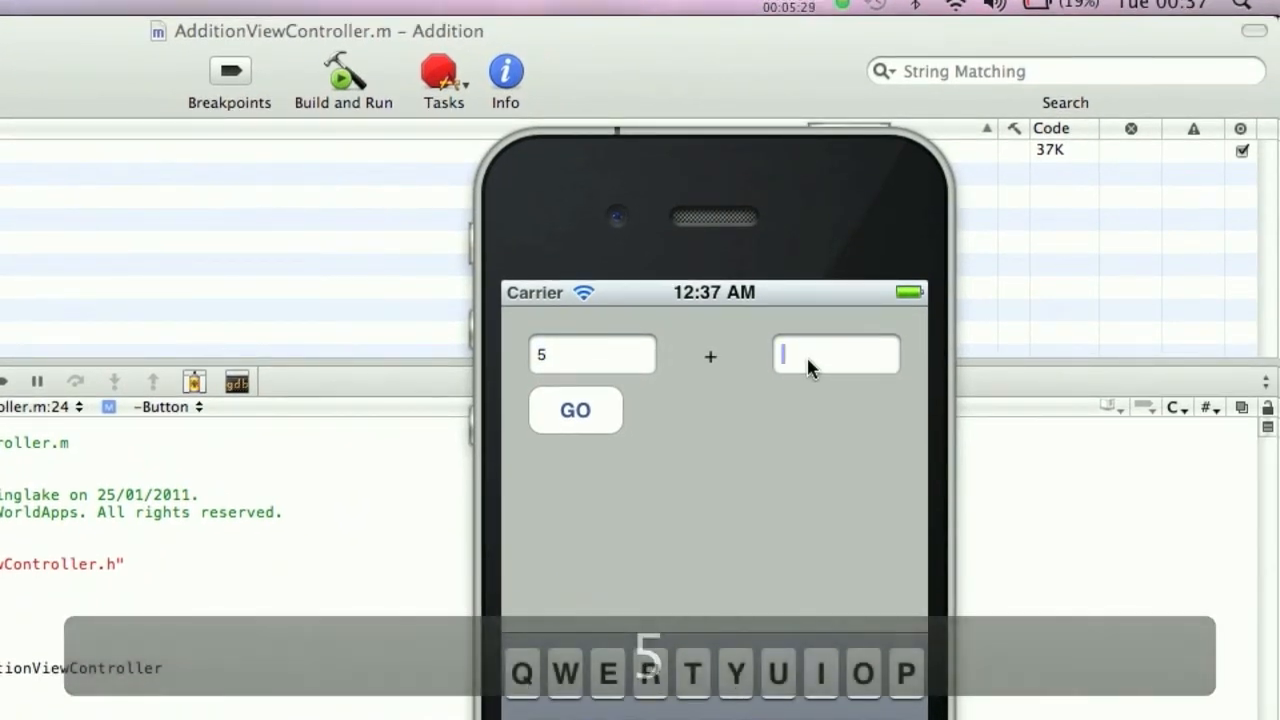
type("7")
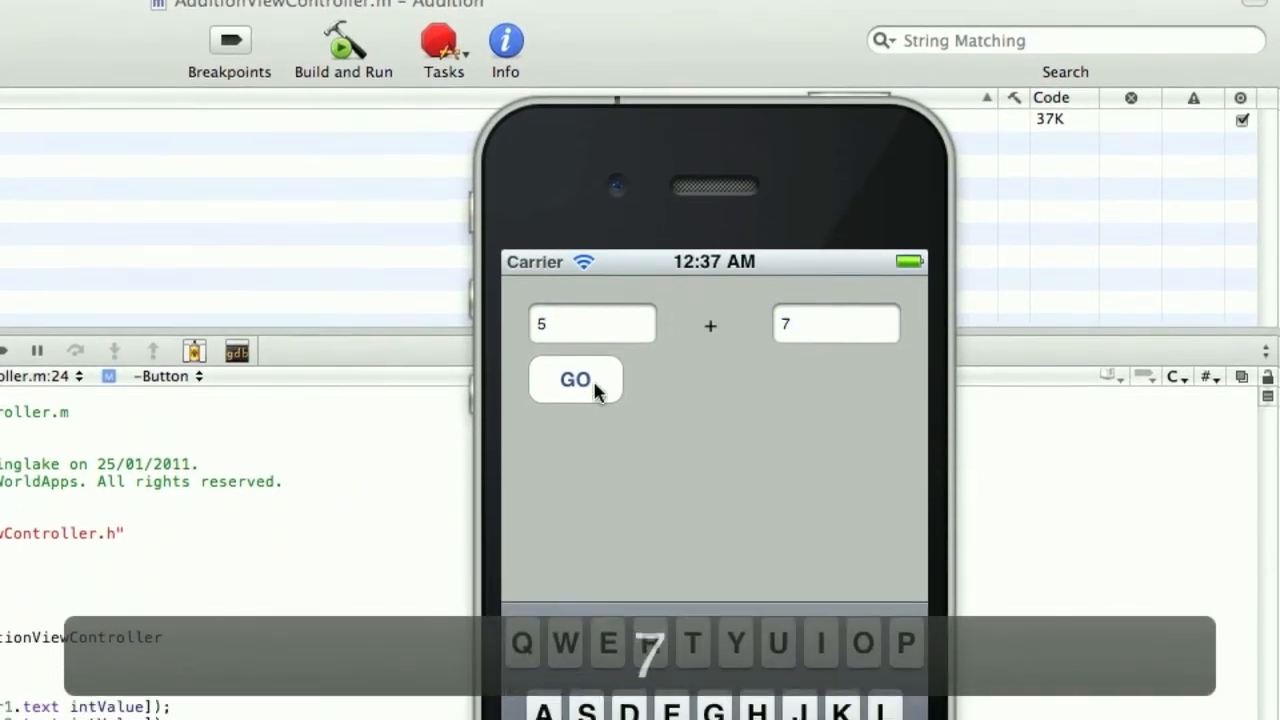
left_click(576, 380)
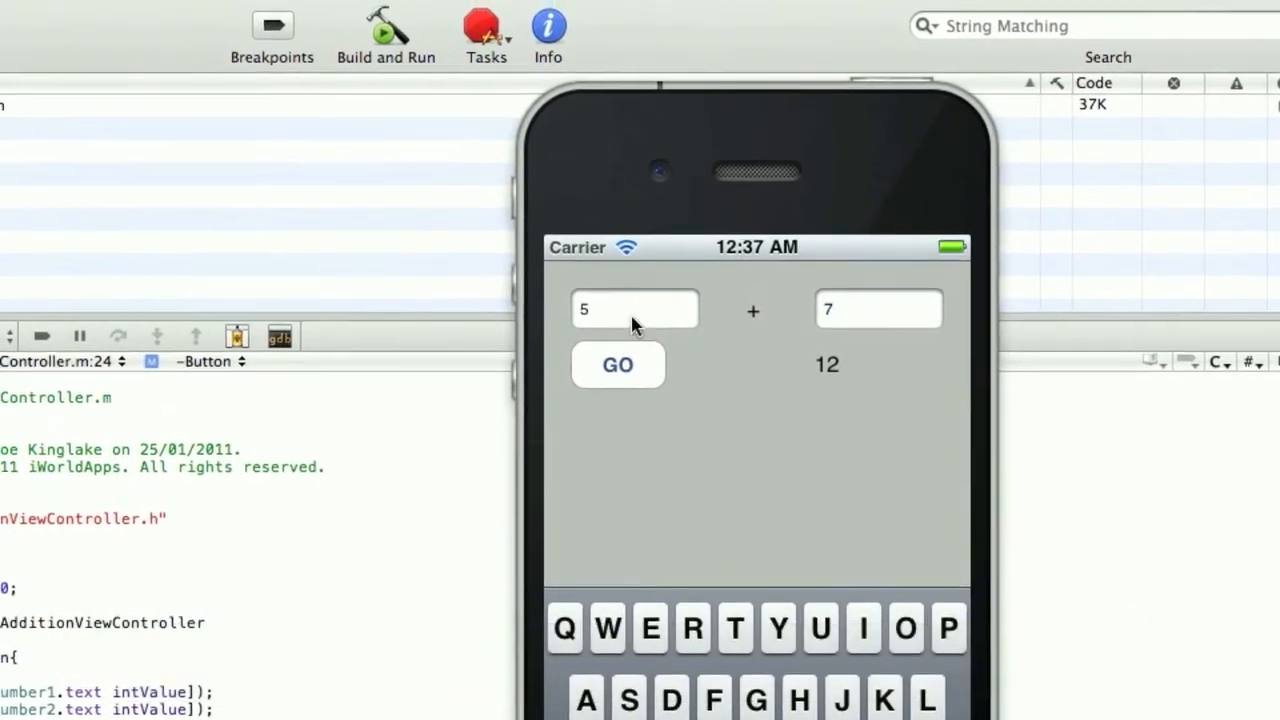
Enter further values into the number fields to test another addition.
type("88")
type("1")
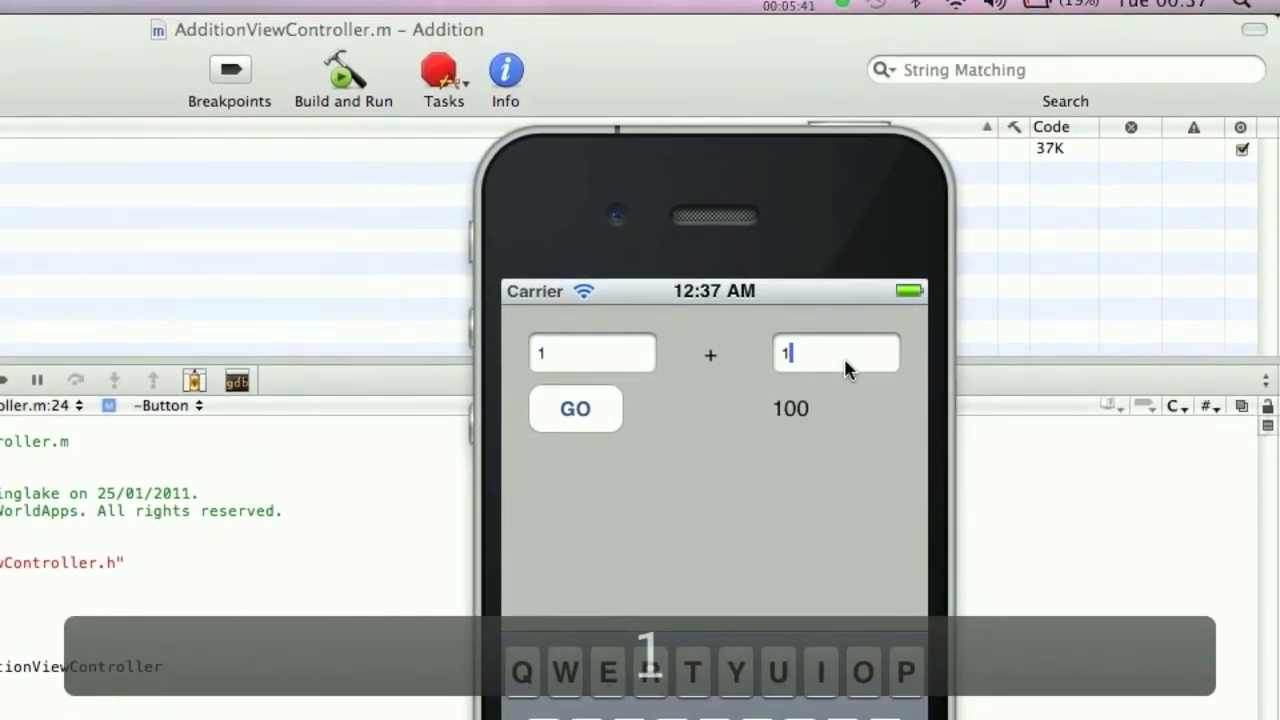
left_click(576, 408)
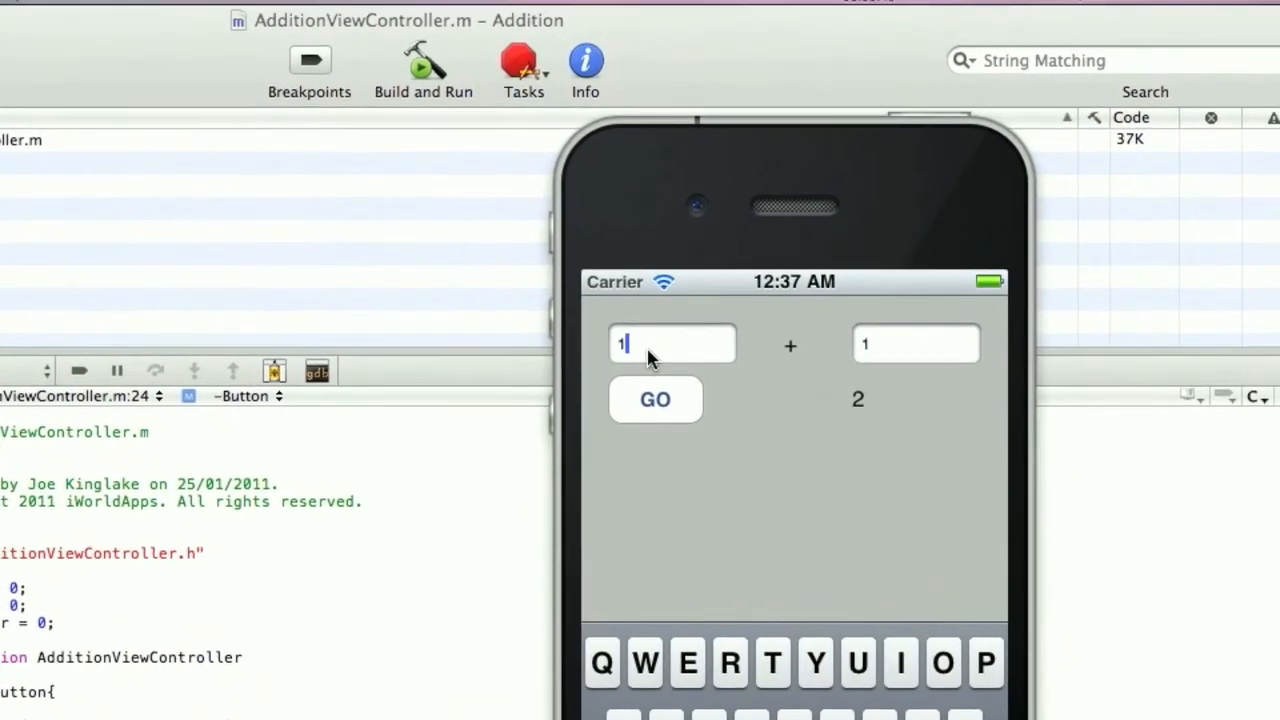
type(".75")
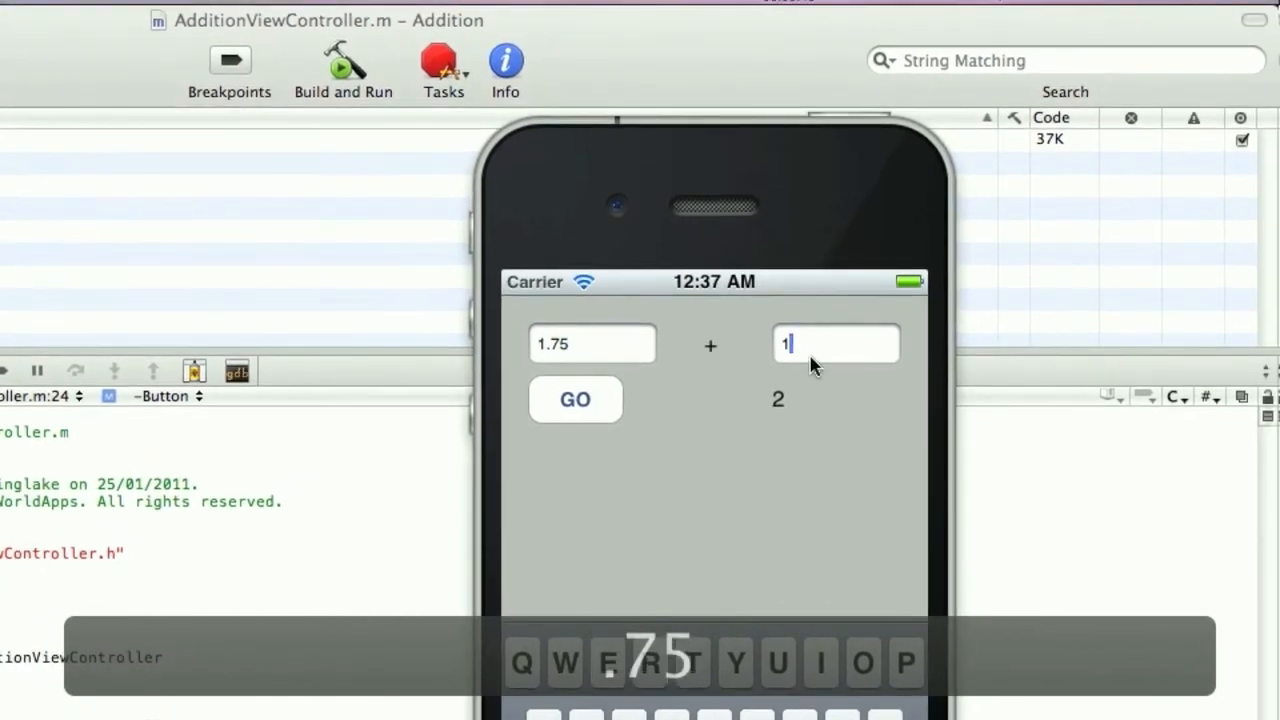
Enter 3.0 into the second number field, then further digits.
type("3.")
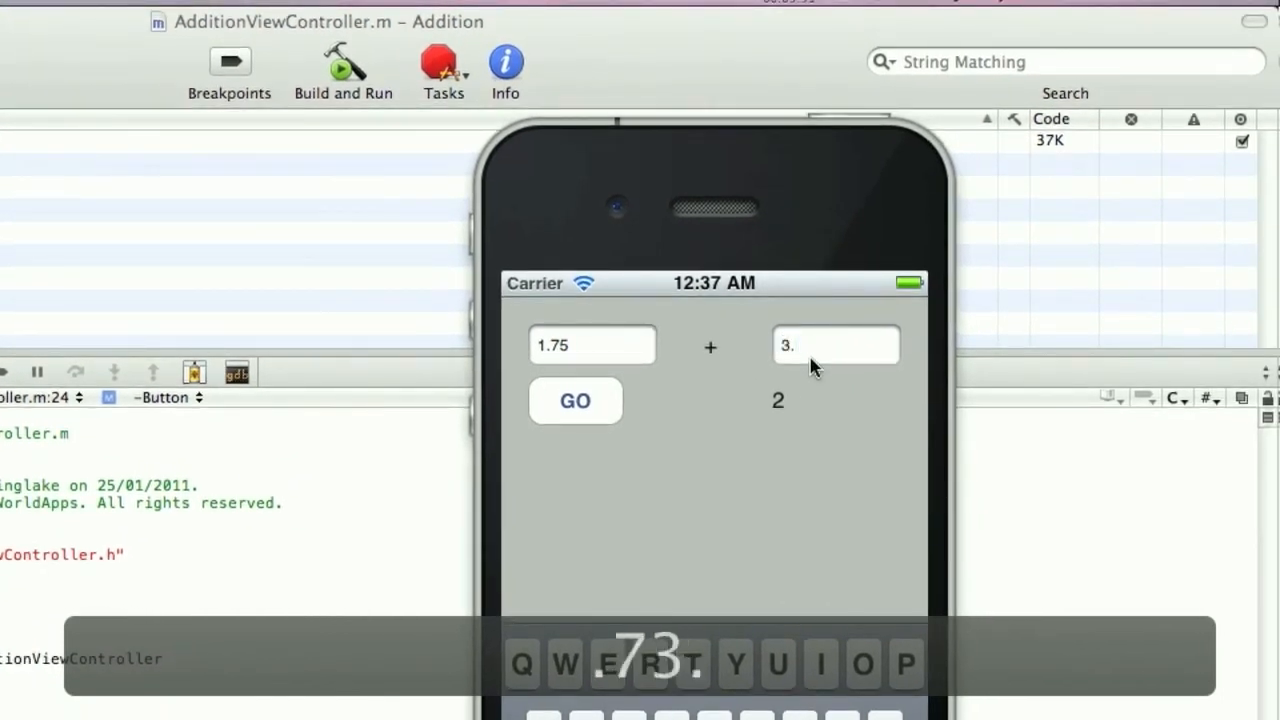
type("0")
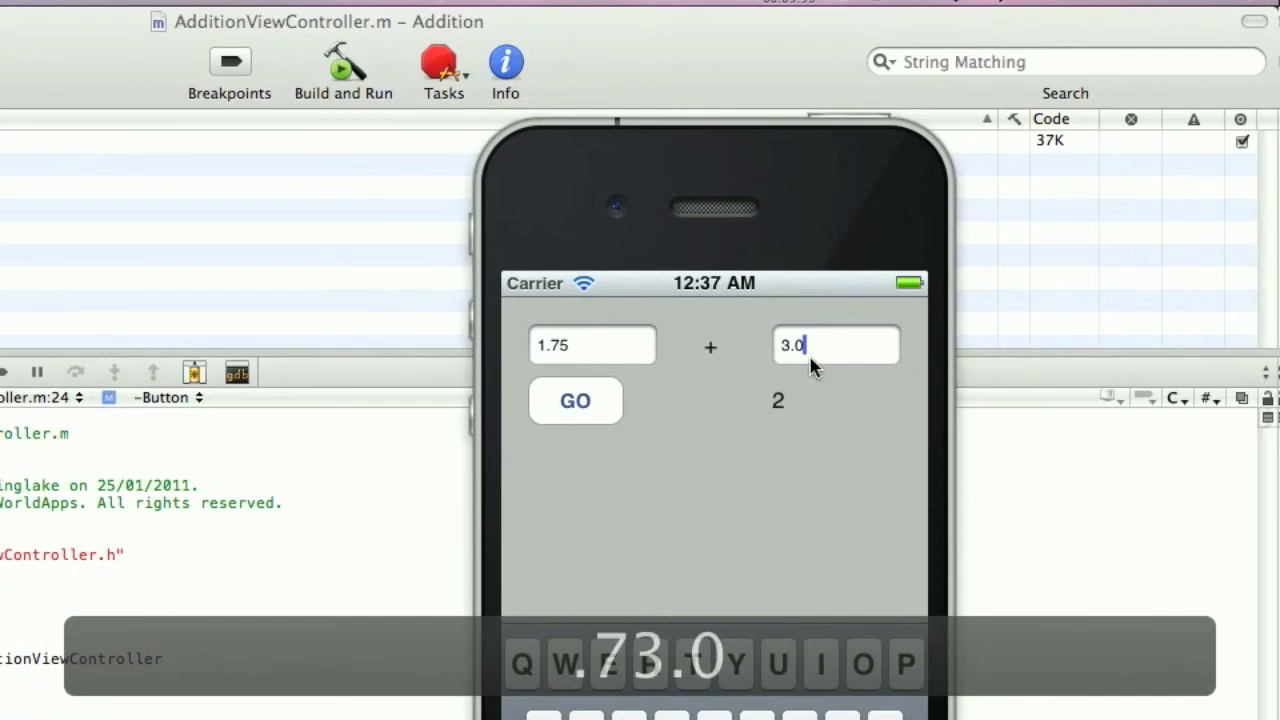
type("42")
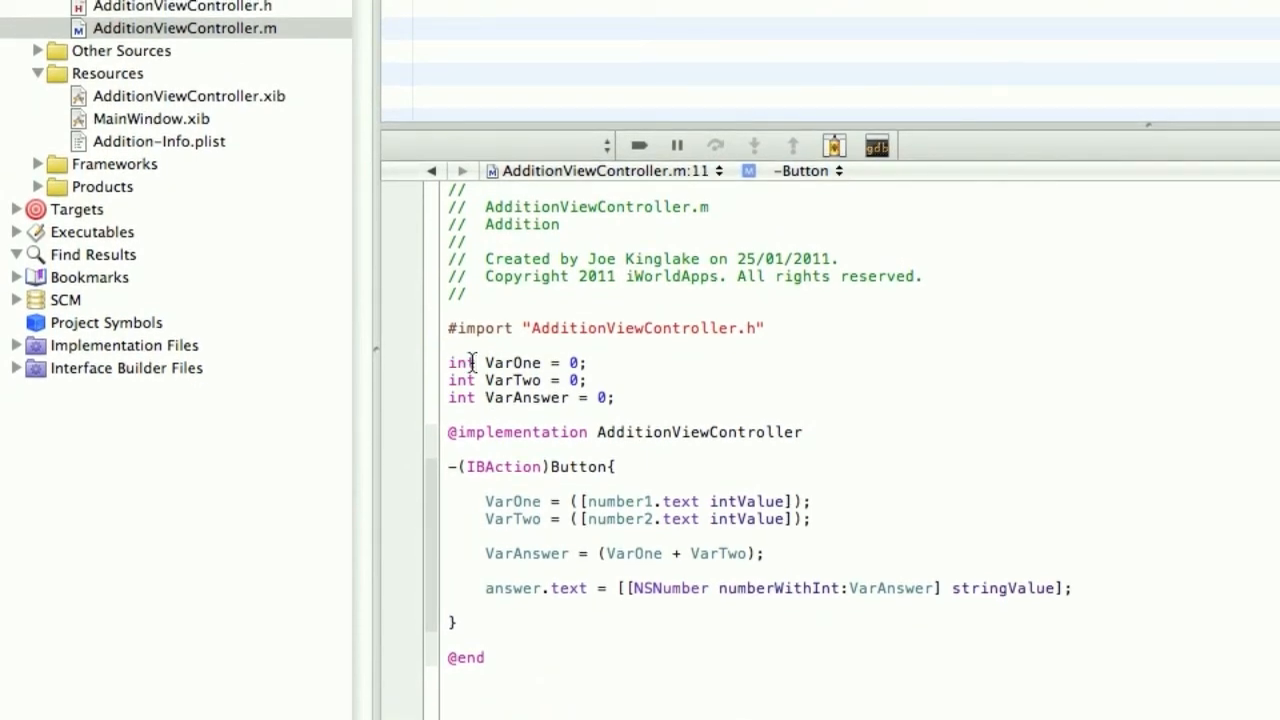
Replace the int declarations of VarOne, VarTwo and VarAnswer with float via find and replace.
key("cmd+f")
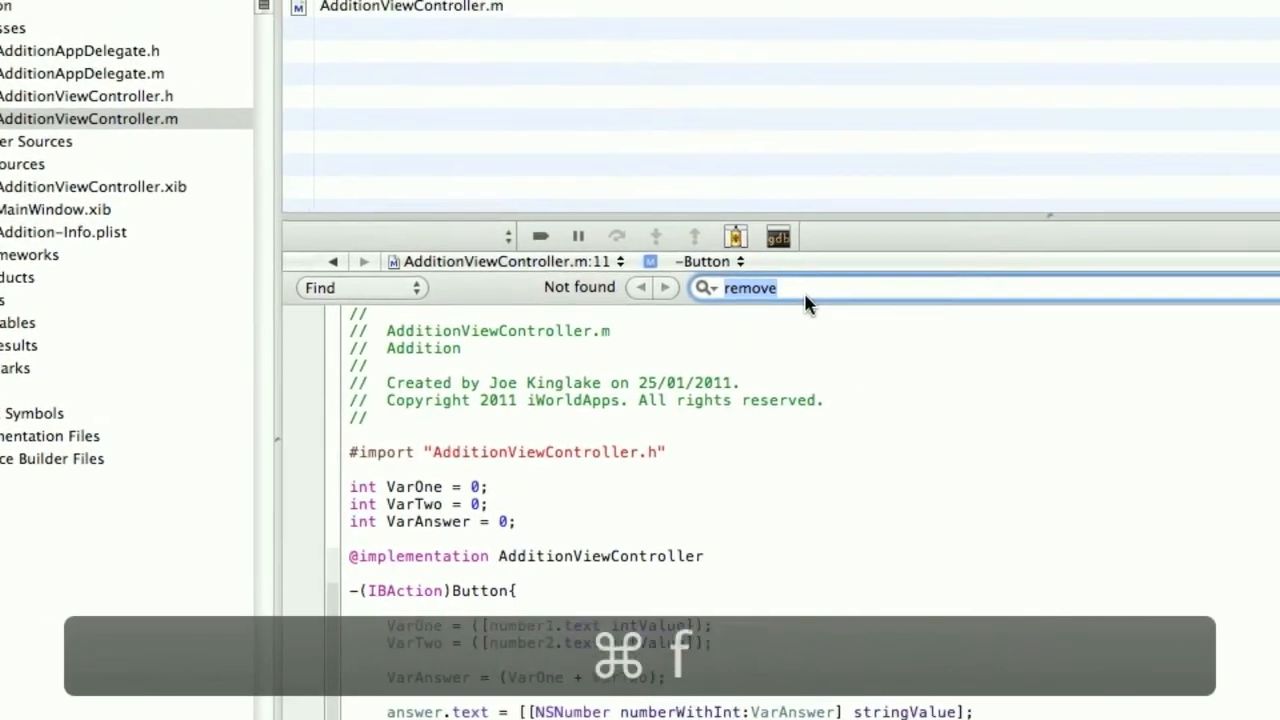
type("int")
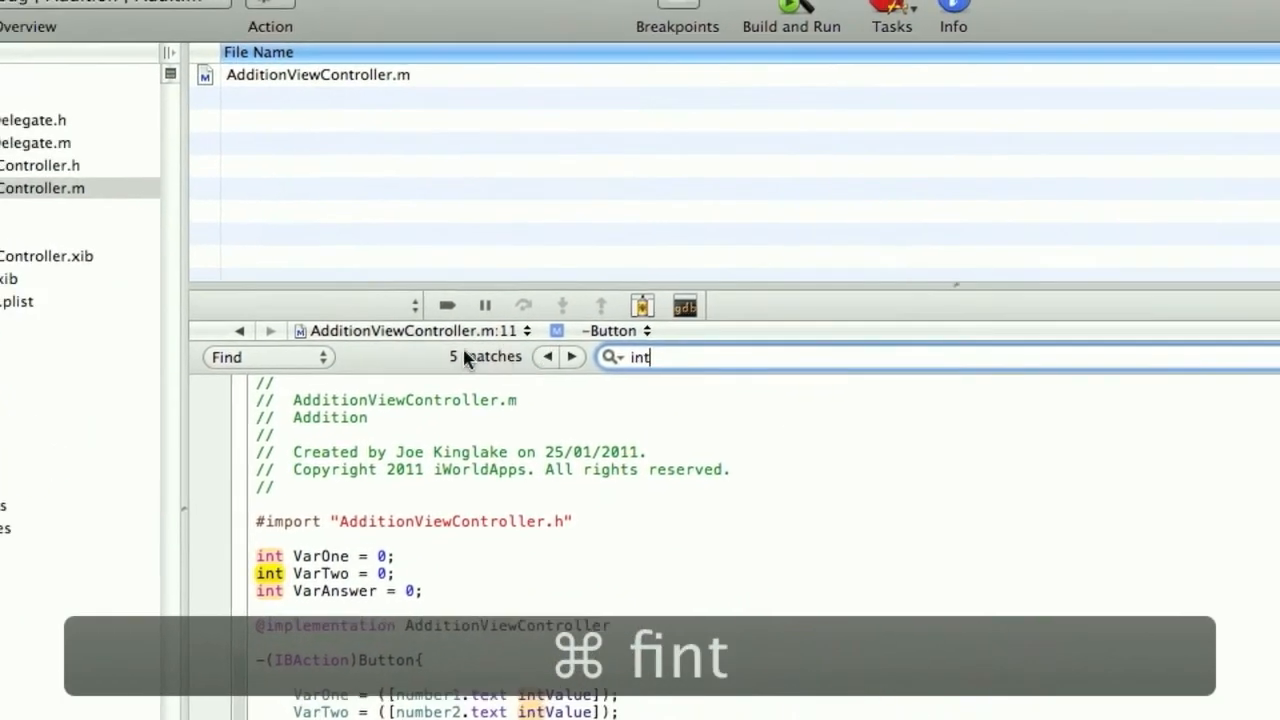
left_click(268, 356)
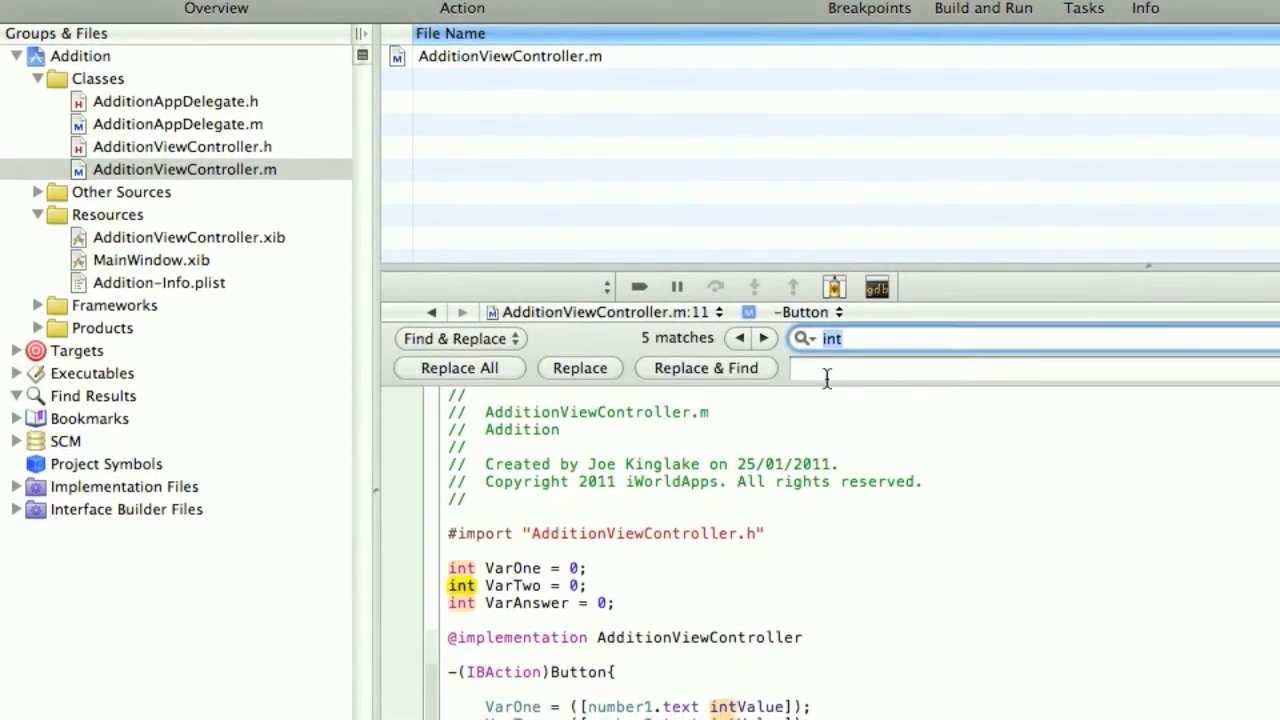
type("float")
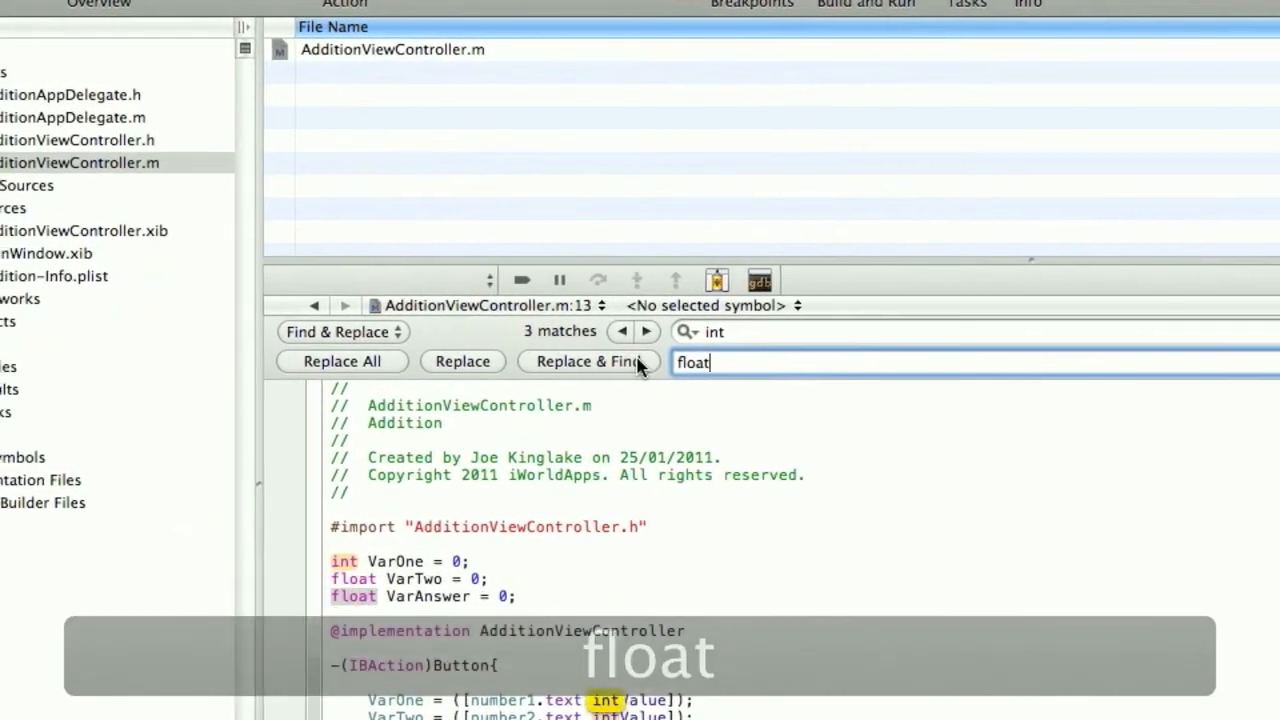
left_click(588, 360)
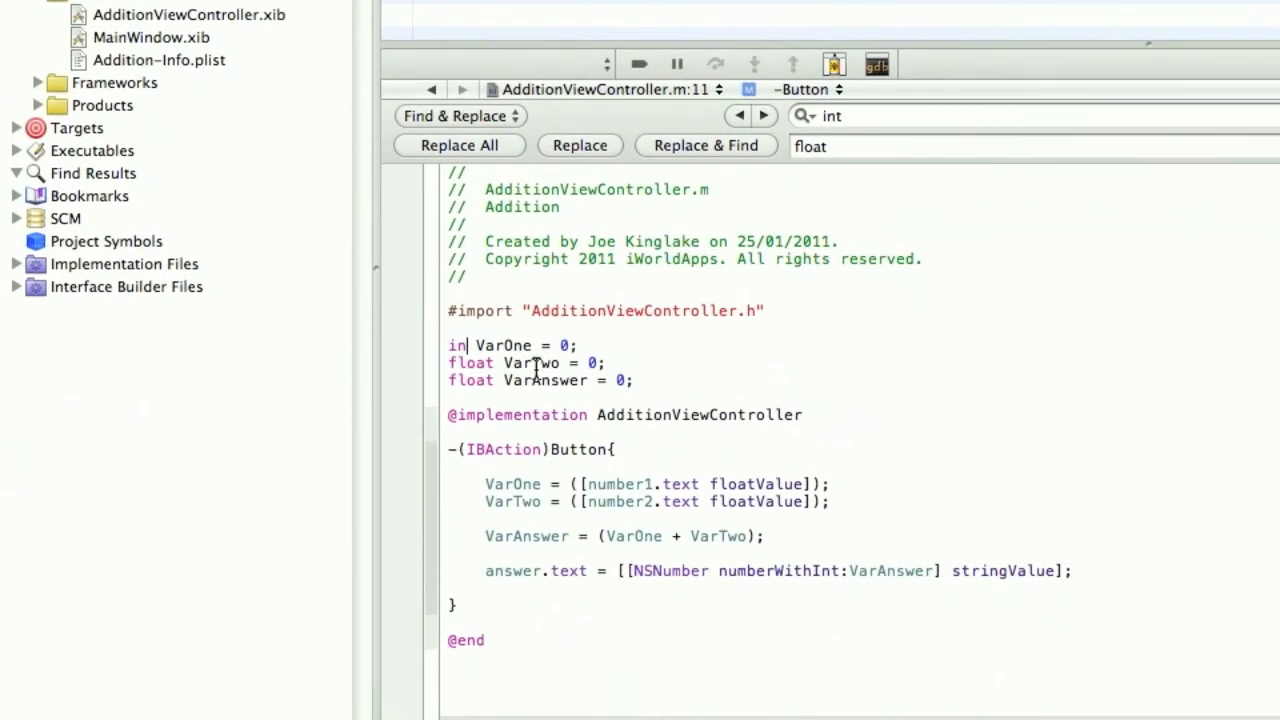
left_click(460, 146)
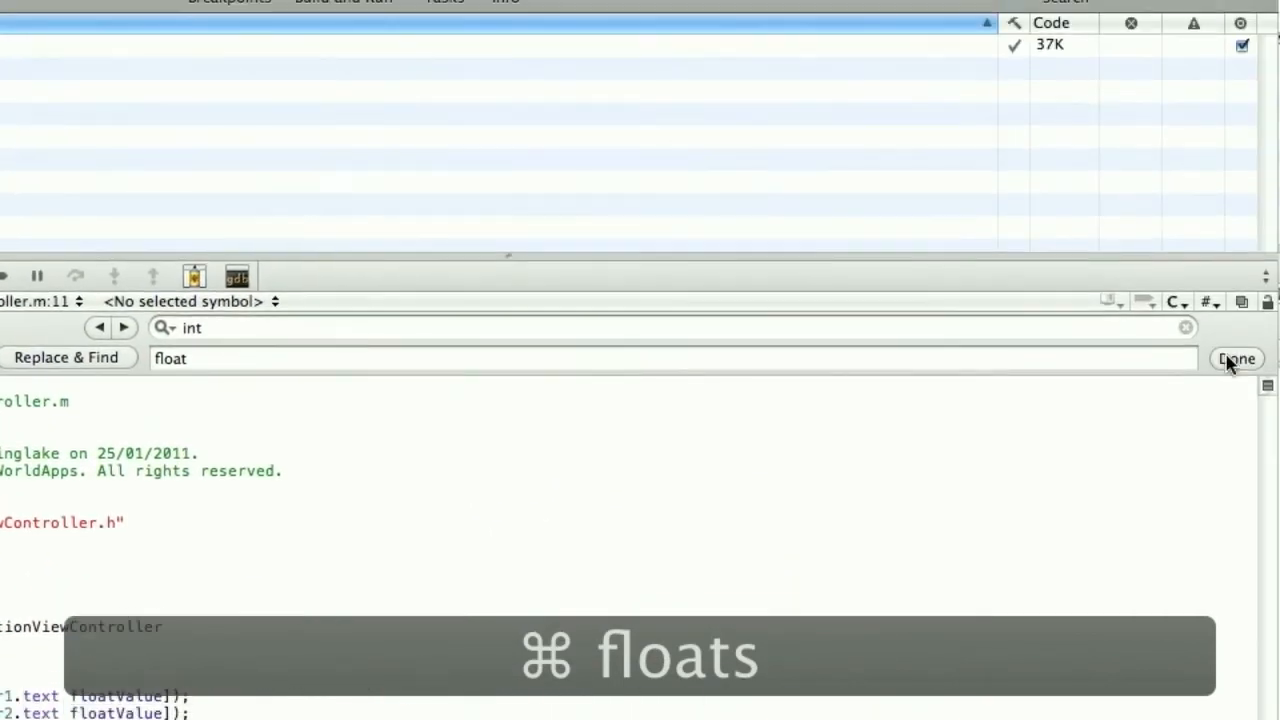
left_click(1236, 358)
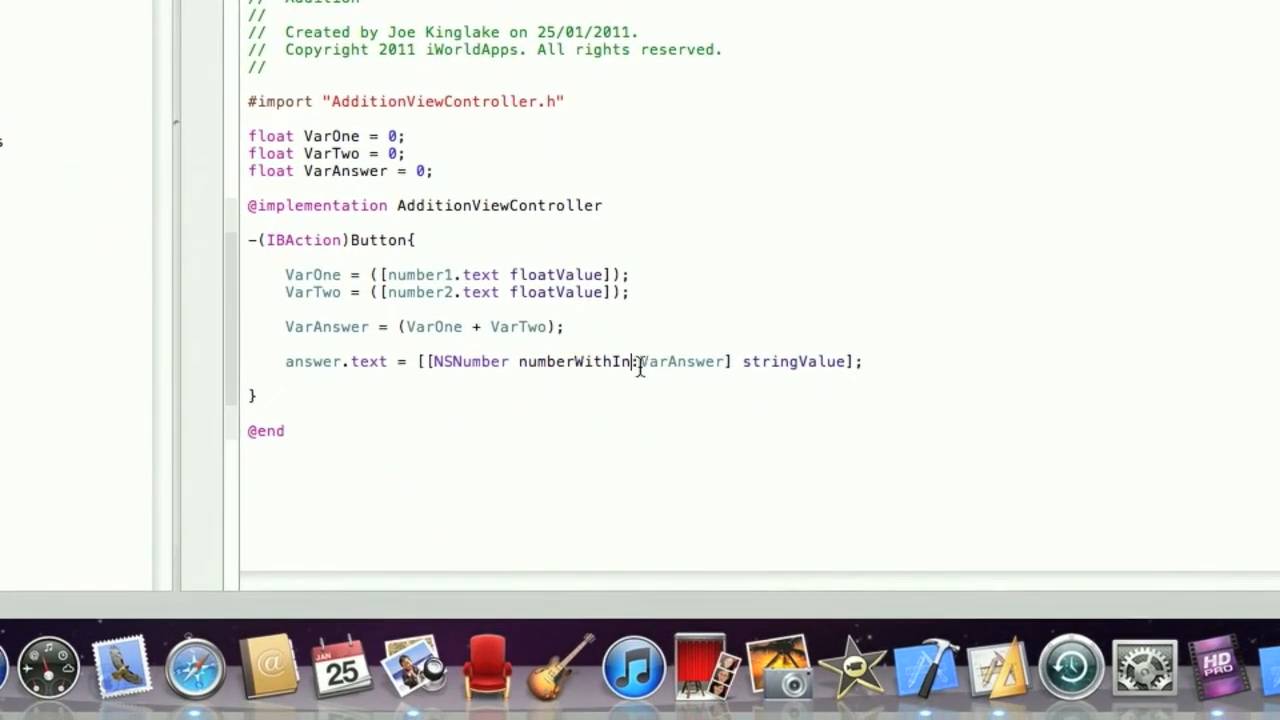
Format the answer with numberWithFloat, then build and run the updated app.
type("Float:(float)value")
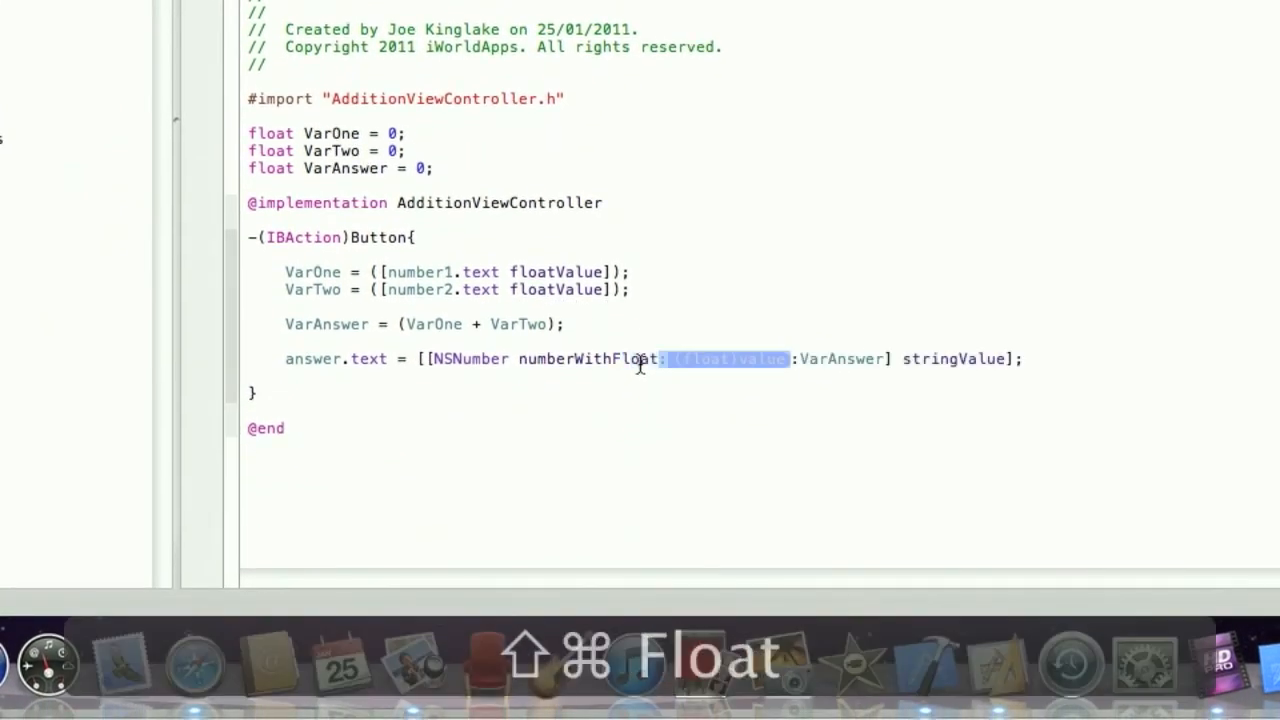
key("Delete")
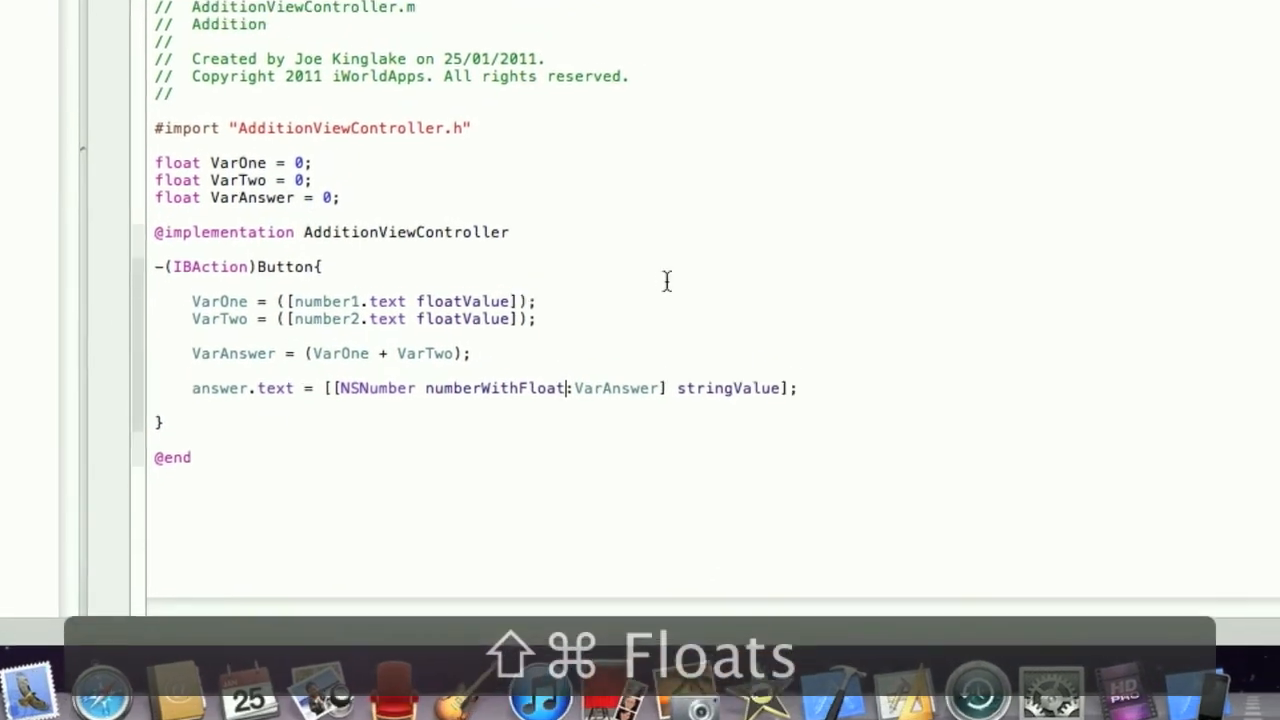
left_click(640, 90)
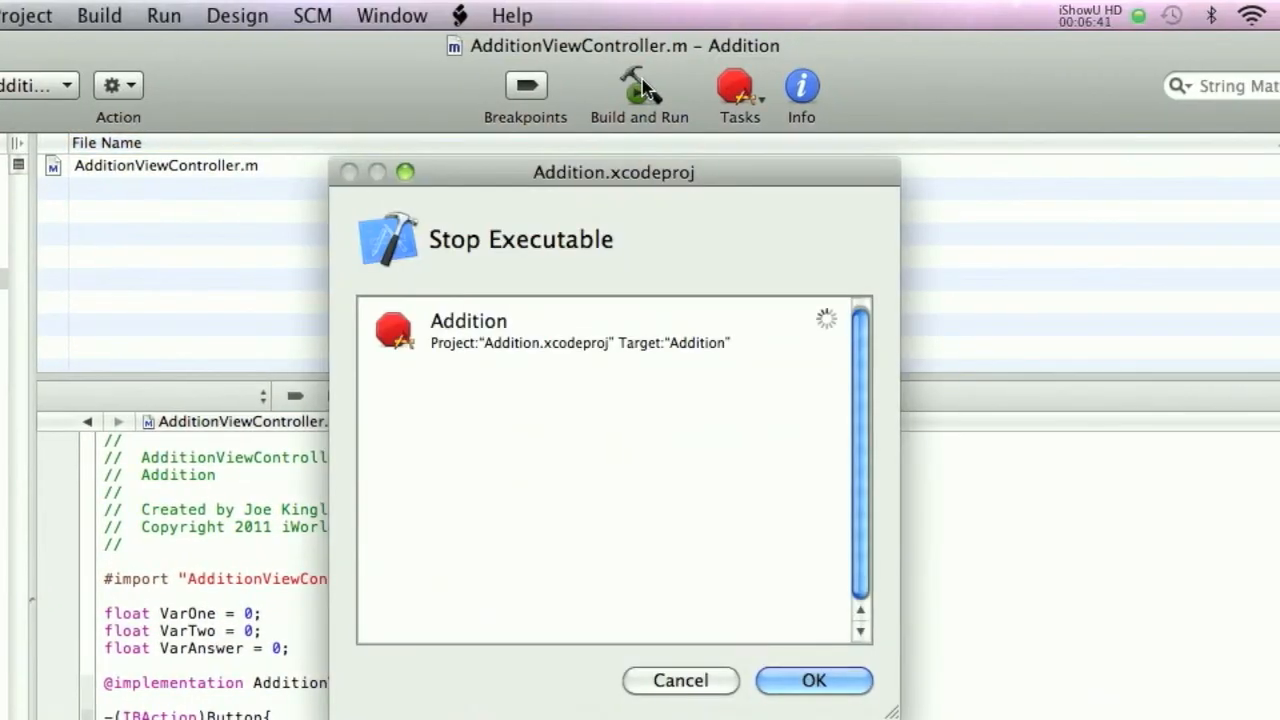
Relaunch the app, enter 5.05 and 7.891, and tap GO to get 12.941.
left_click(812, 680)
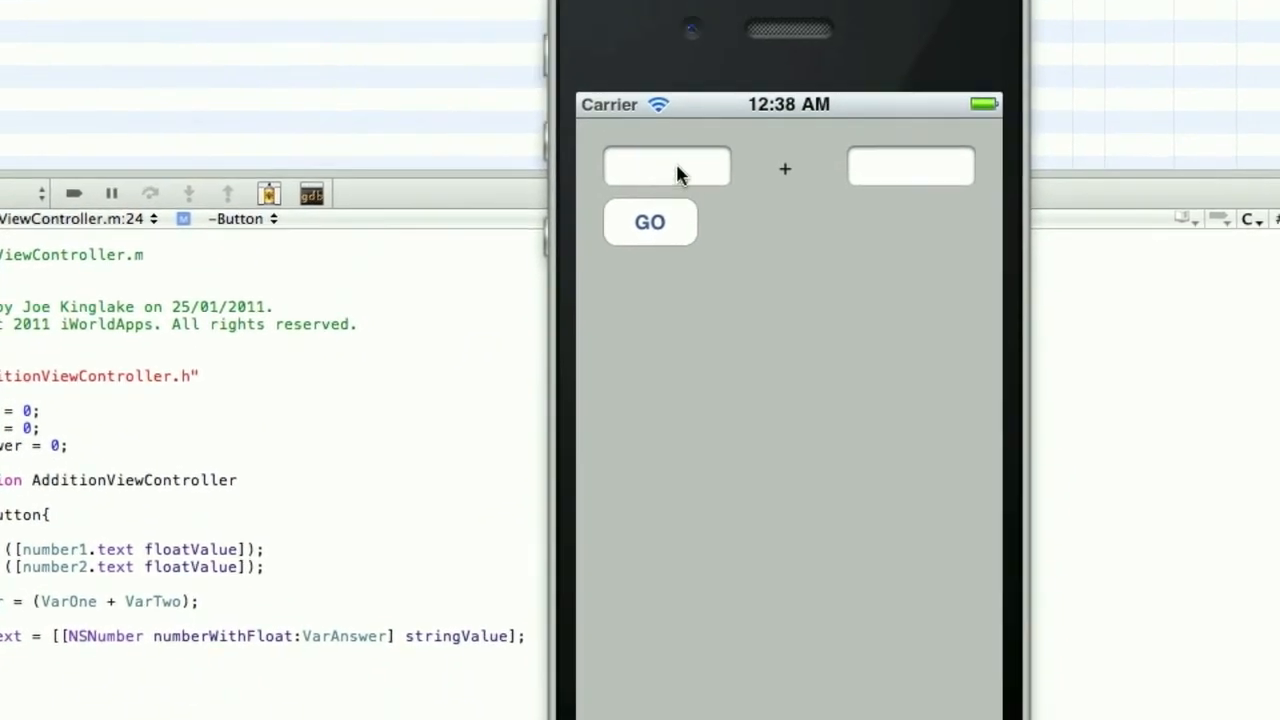
type("5.")
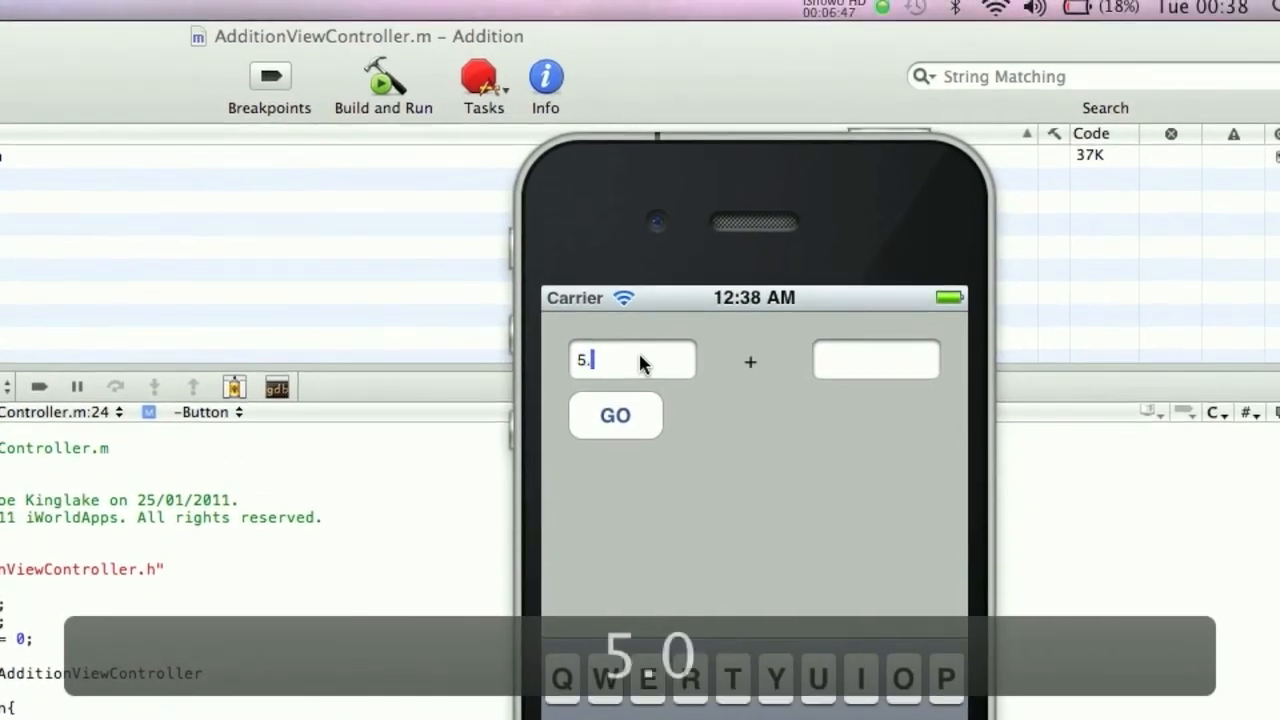
type("05")
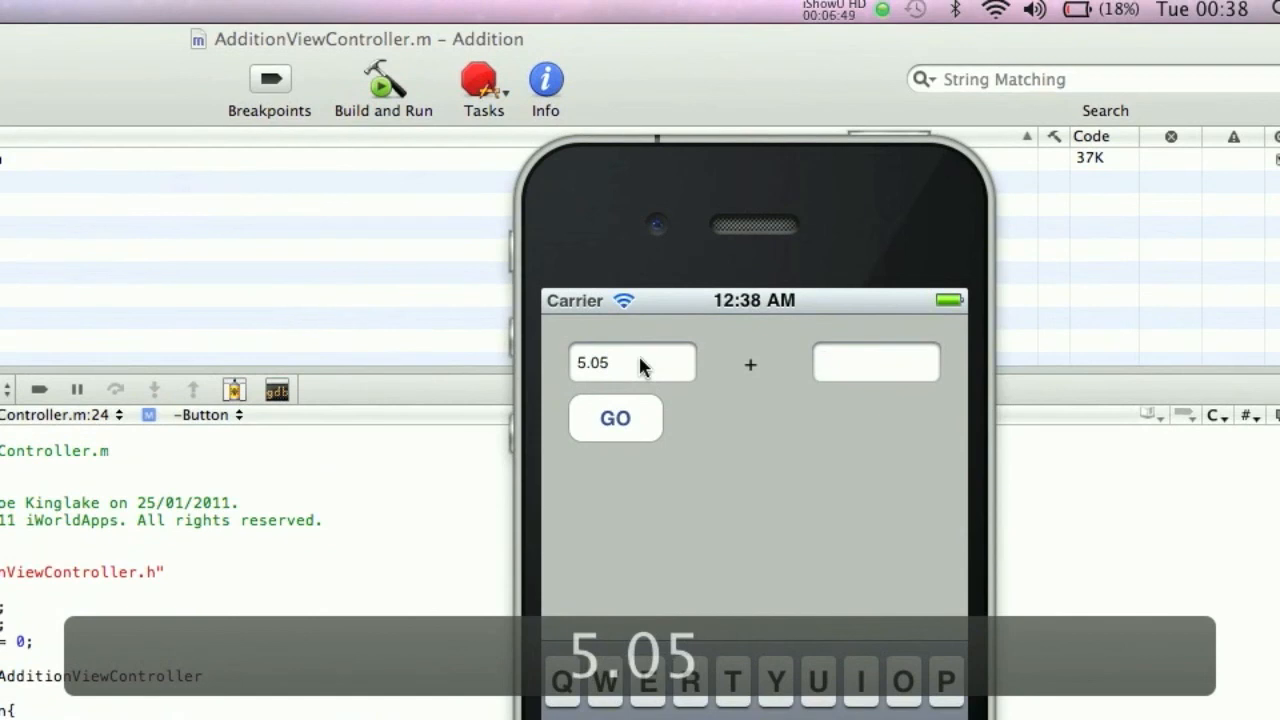
type("7.89")
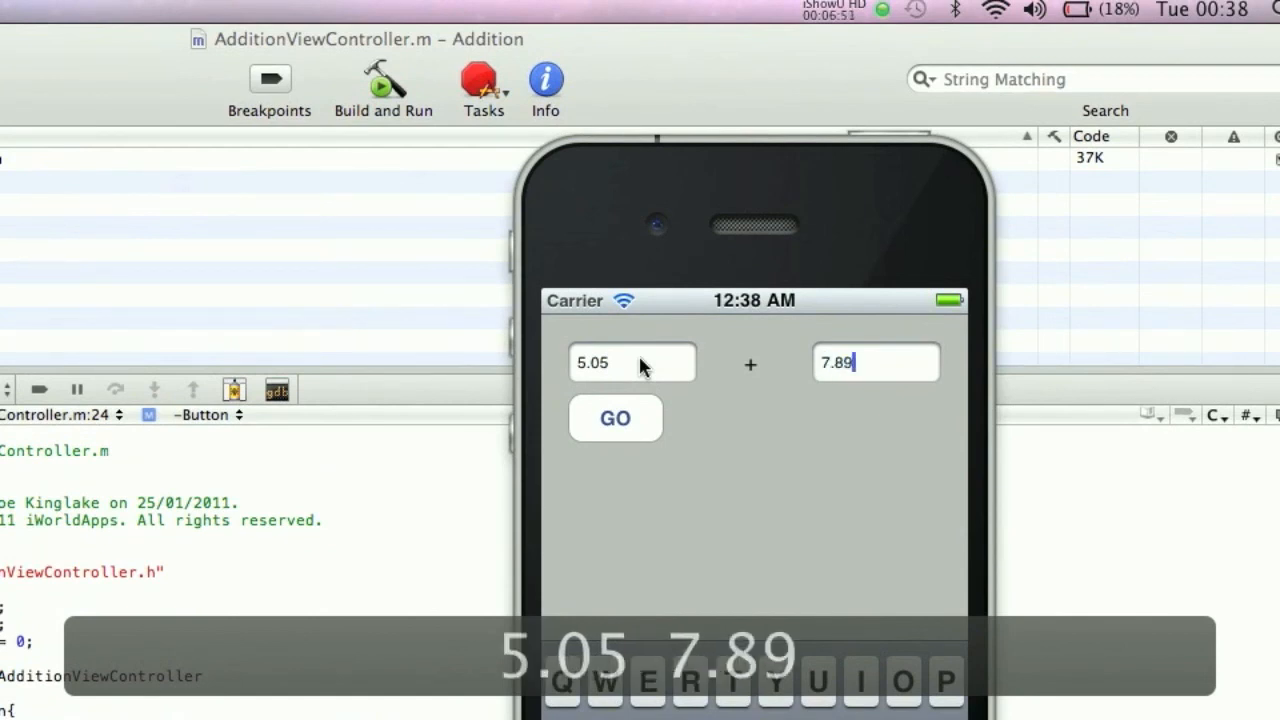
type("1")
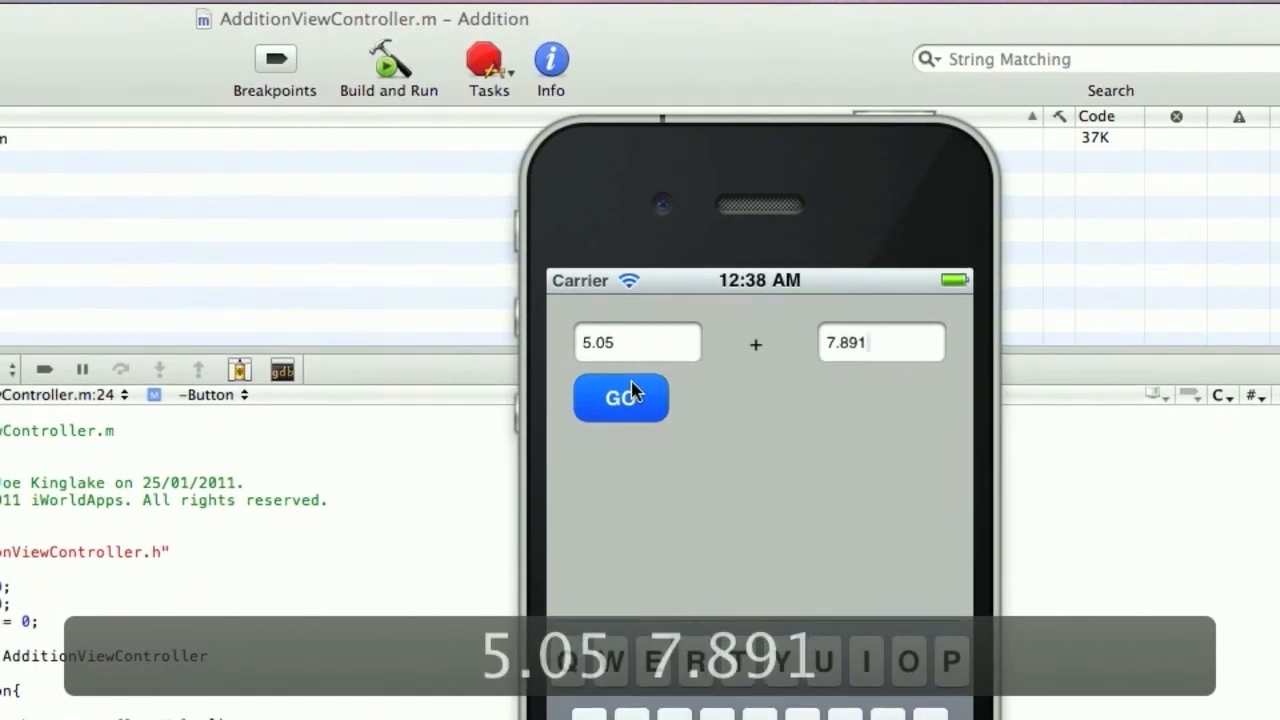
left_click(620, 398)
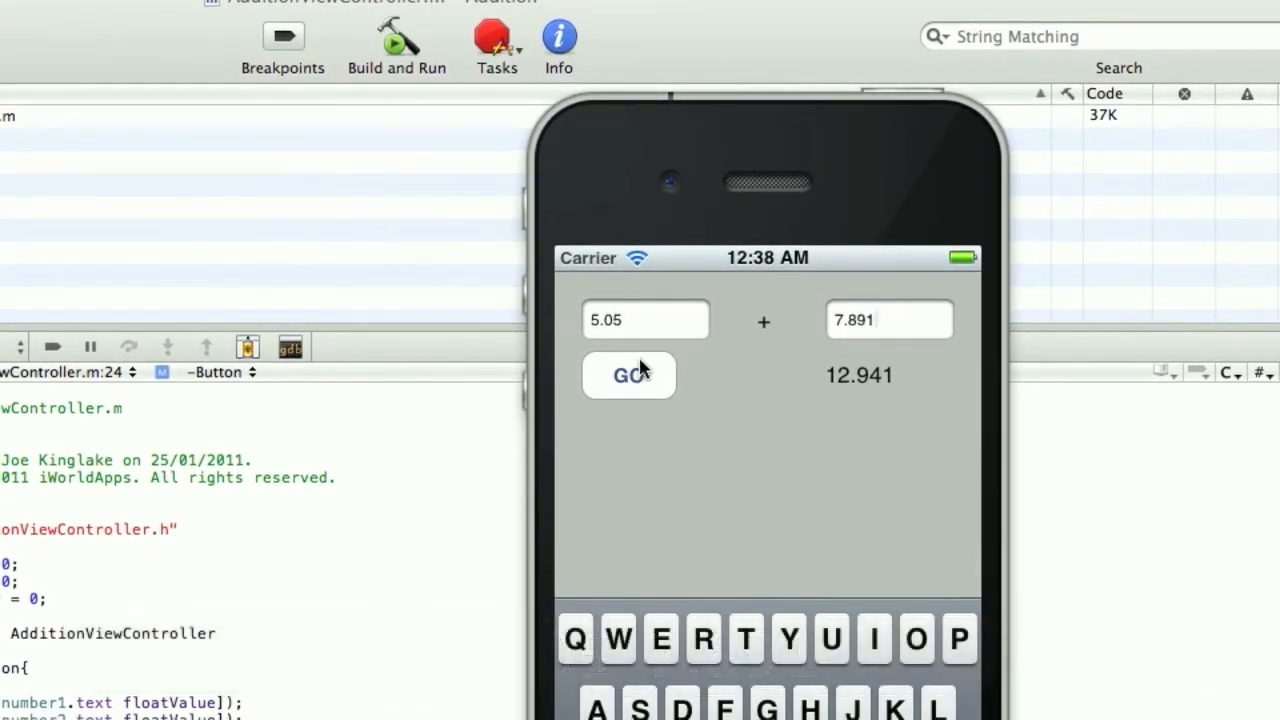